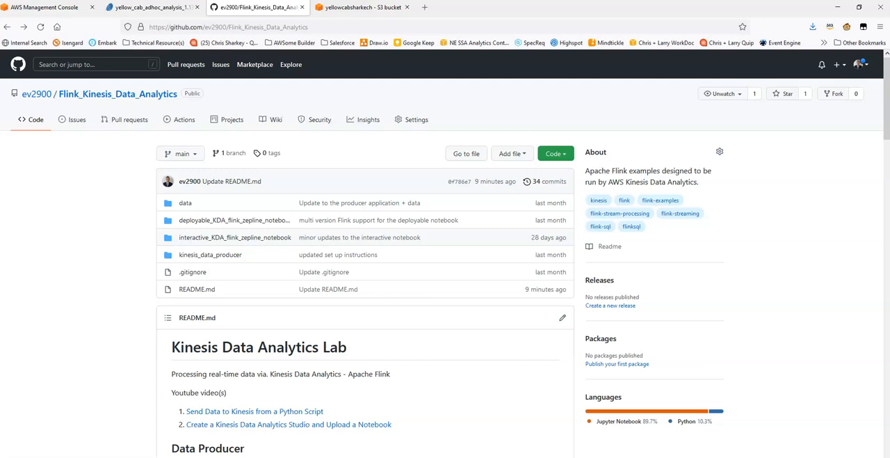
{"action": "mouse_move", "coordinate": [78, 251]}
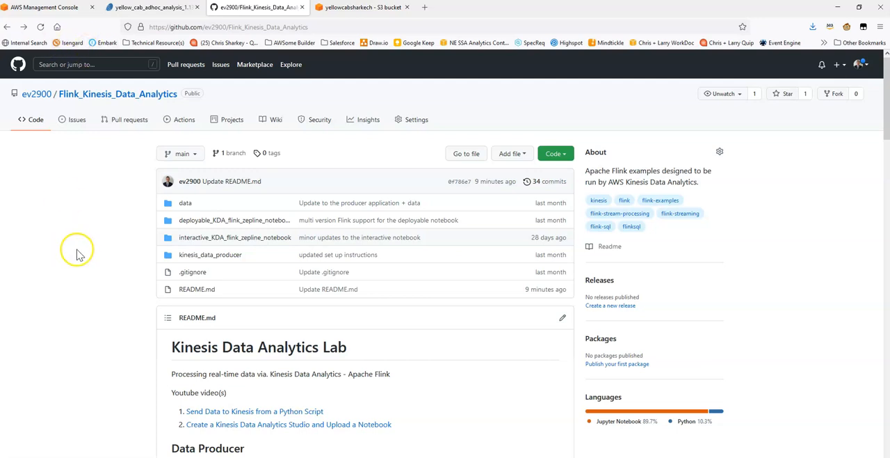
{"action": "mouse_move", "coordinate": [55, 251]}
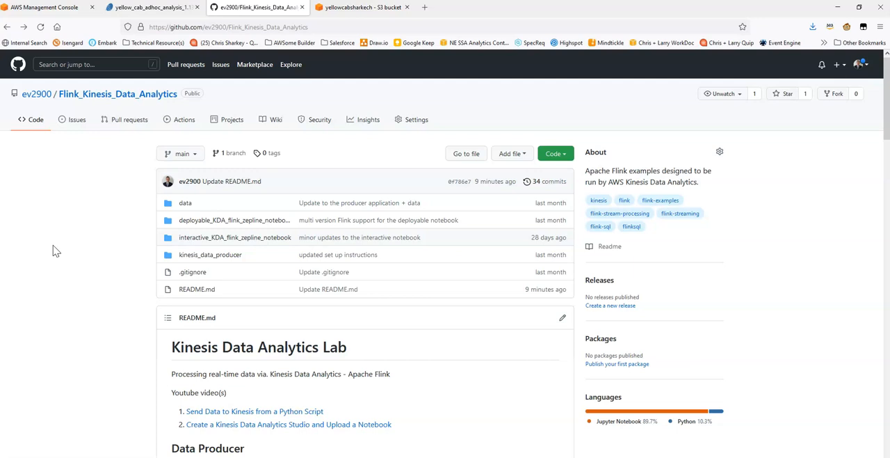
{"action": "mouse_move", "coordinate": [82, 236]}
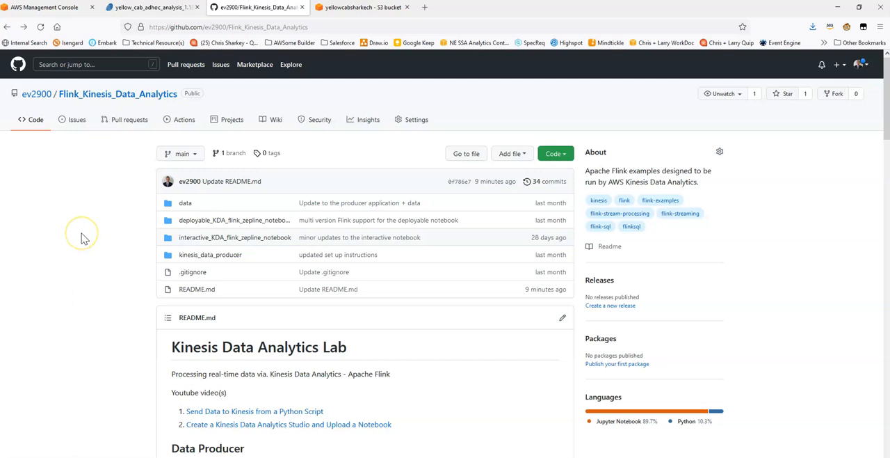
{"action": "mouse_move", "coordinate": [172, 253]}
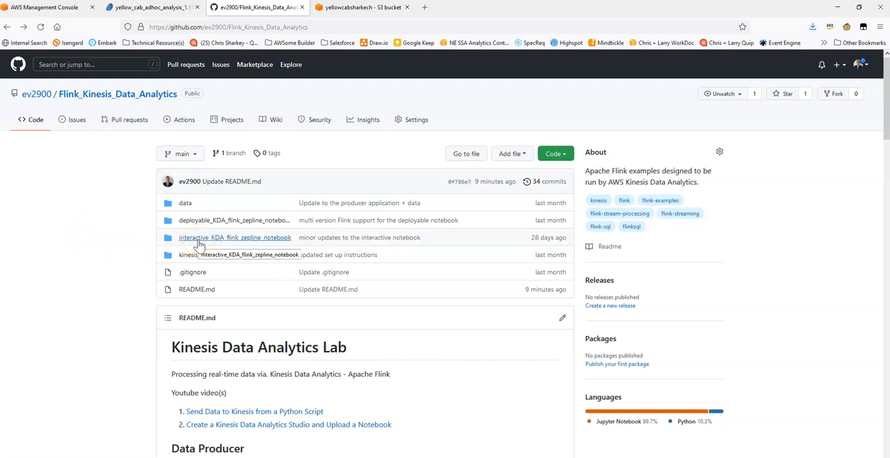
- Navigate into interactive_KDA_flink_zepline_notebook and its Flink v1.13 folder listing the two notebooks
{"action": "left_click", "coordinate": [234, 237]}
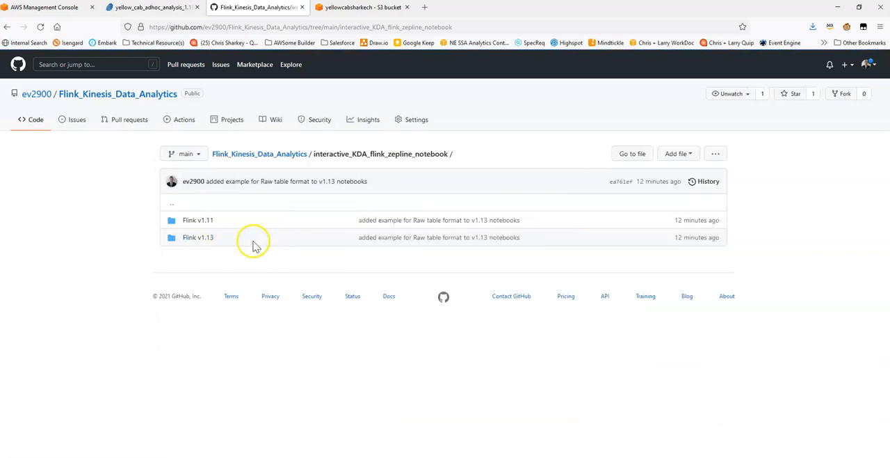
{"action": "mouse_move", "coordinate": [197, 236]}
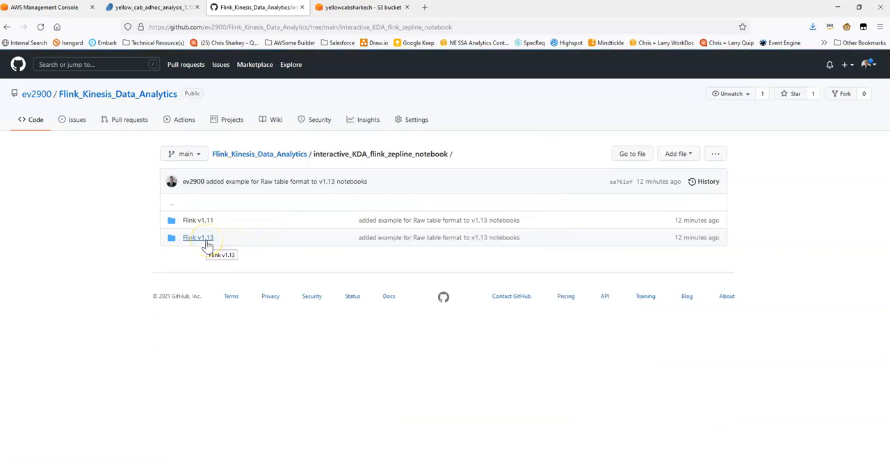
{"action": "left_click", "coordinate": [197, 237]}
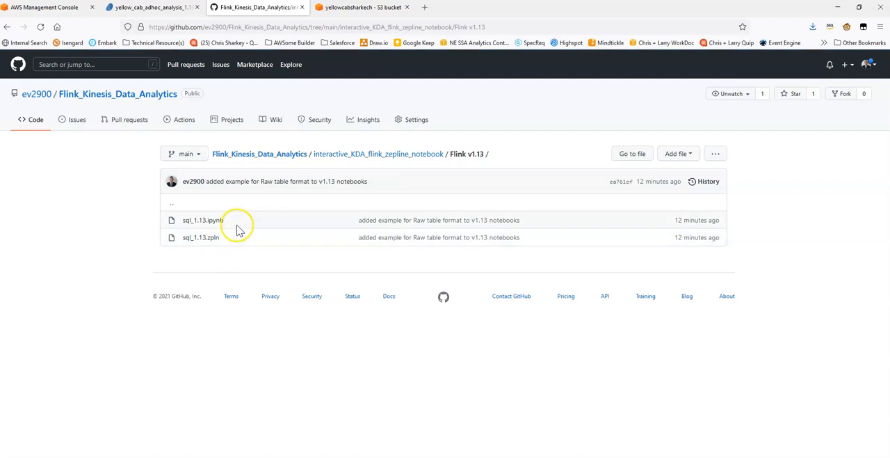
{"action": "mouse_move", "coordinate": [239, 242]}
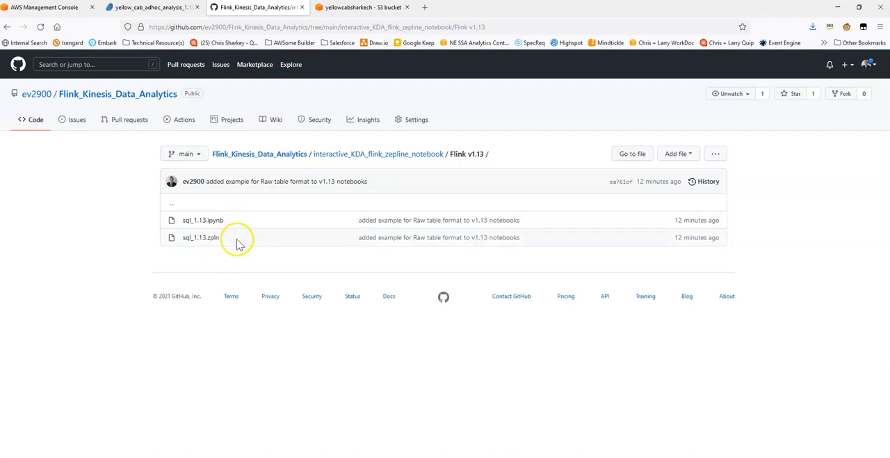
{"action": "mouse_move", "coordinate": [125, 265]}
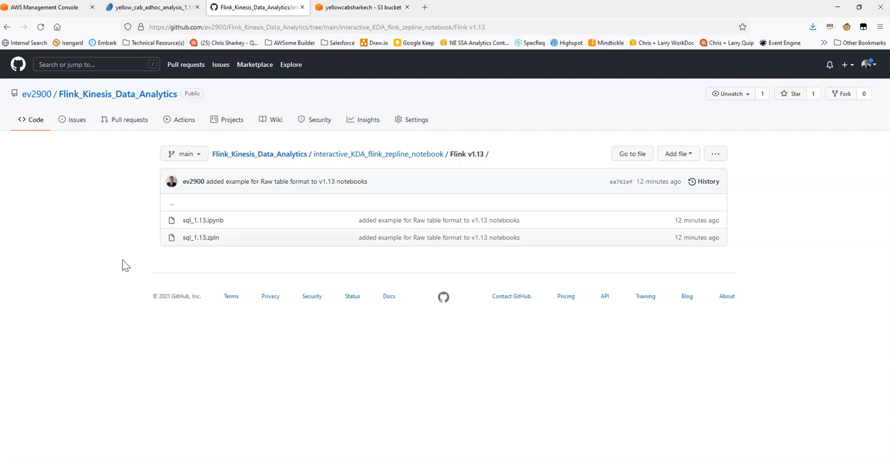
{"action": "mouse_move", "coordinate": [117, 236]}
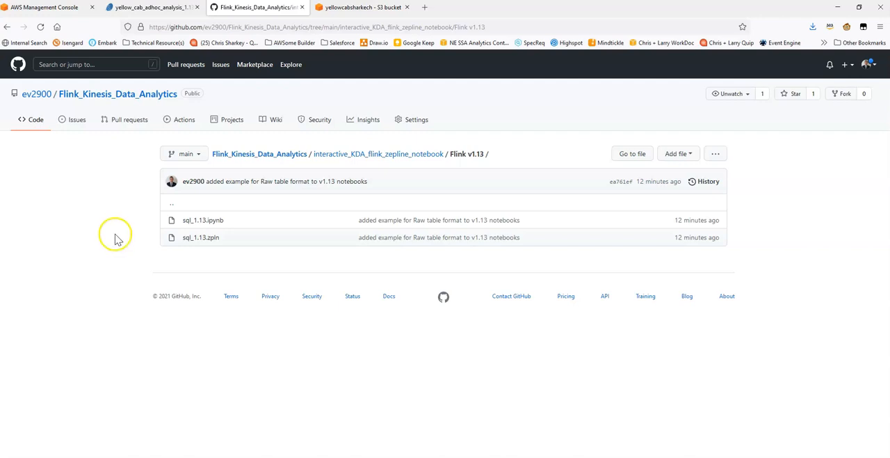
- View the Kinesis Data Analytics Studio notebooks list in the AWS console, then return to GitHub
{"action": "left_click", "coordinate": [44, 7]}
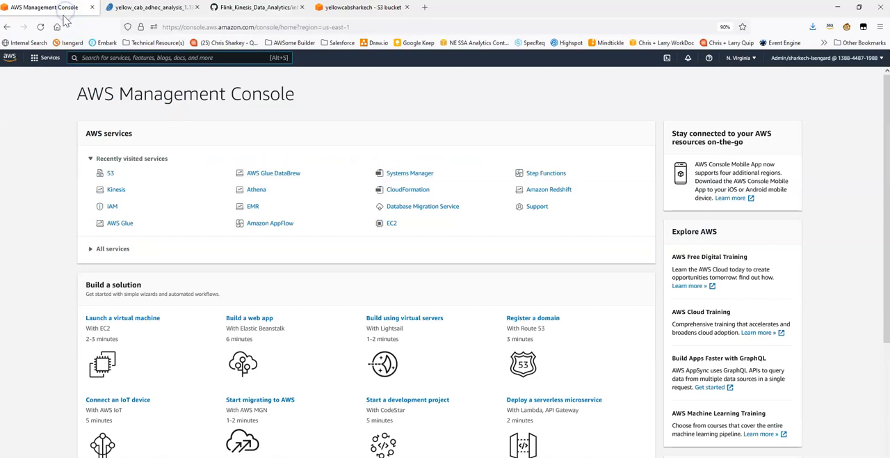
{"action": "mouse_move", "coordinate": [35, 220]}
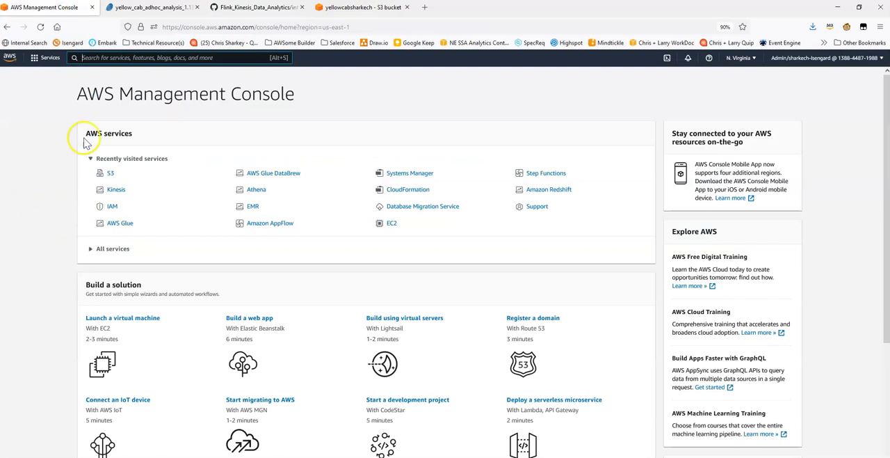
{"action": "left_click", "coordinate": [117, 189]}
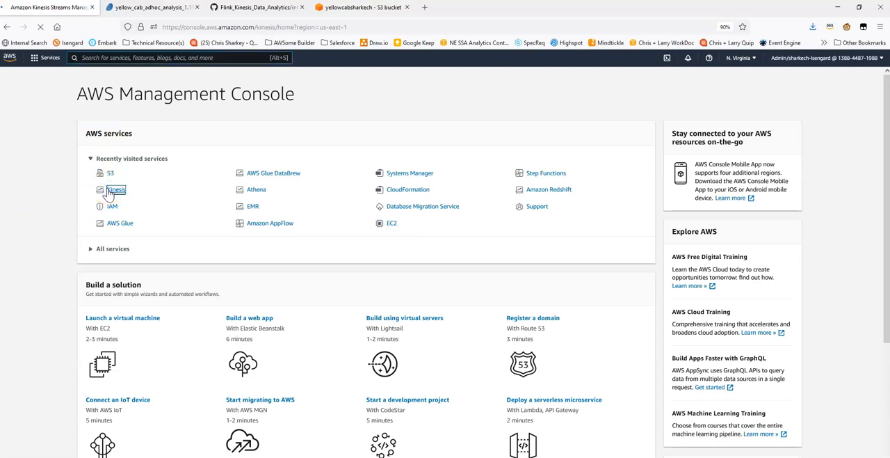
{"action": "left_click", "coordinate": [116, 189]}
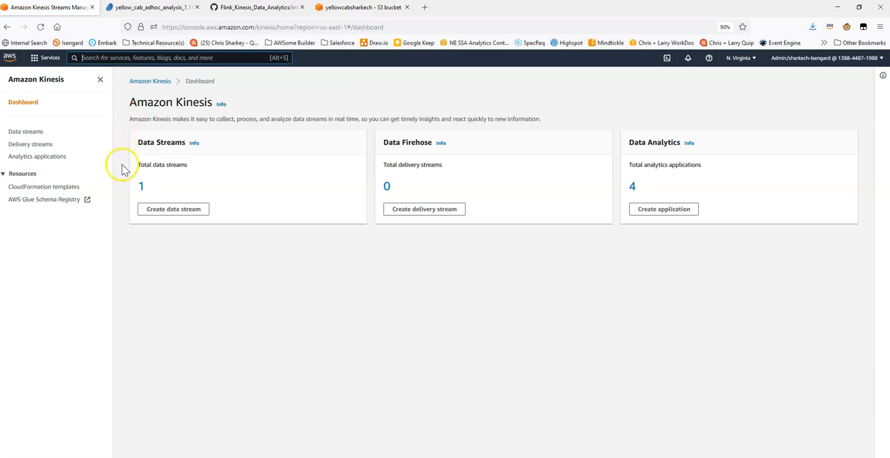
{"action": "mouse_move", "coordinate": [635, 192]}
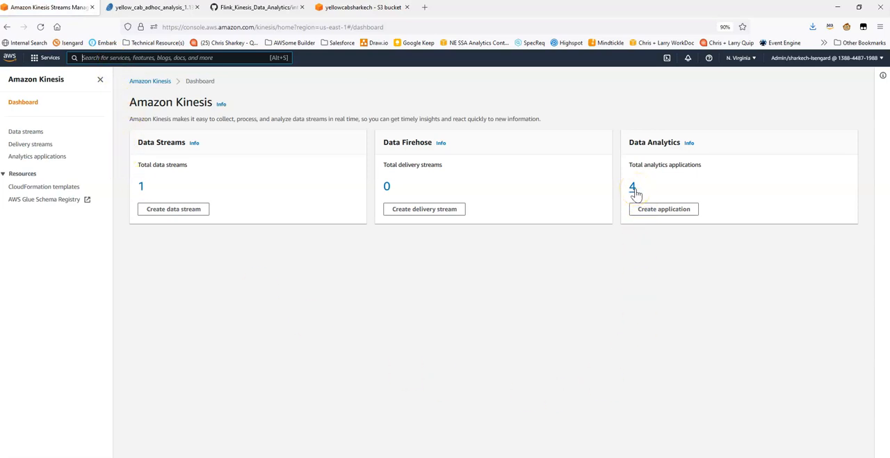
{"action": "left_click", "coordinate": [36, 156]}
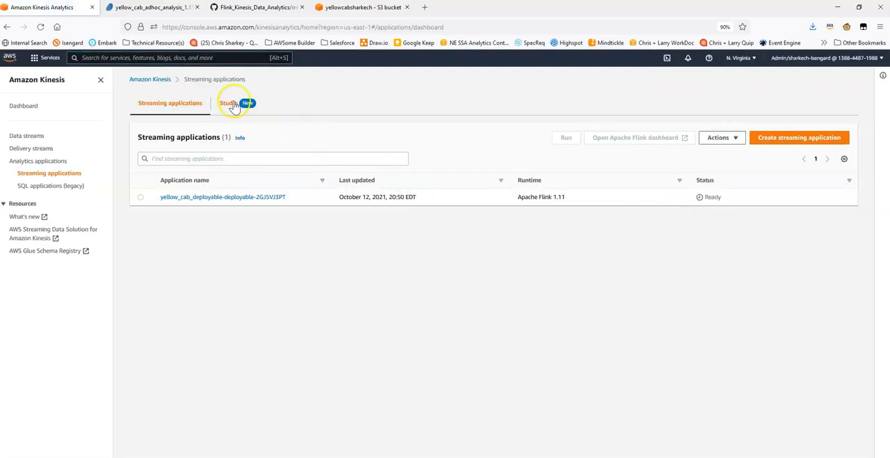
{"action": "left_click", "coordinate": [229, 103]}
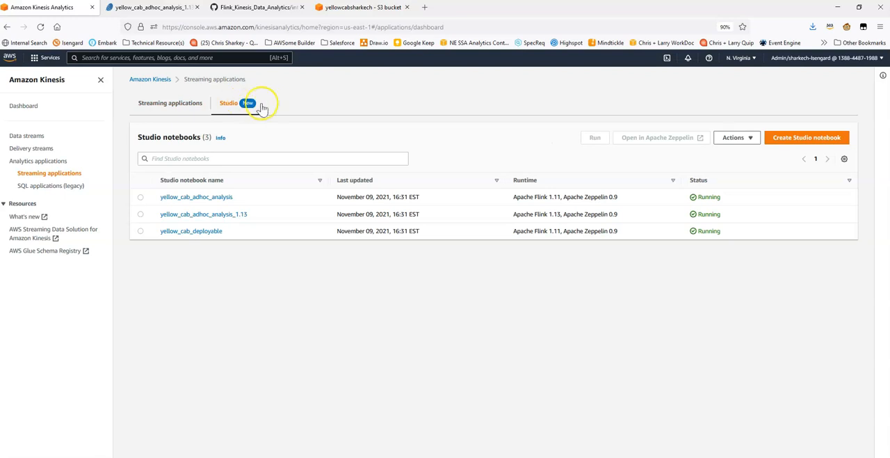
{"action": "mouse_move", "coordinate": [276, 105]}
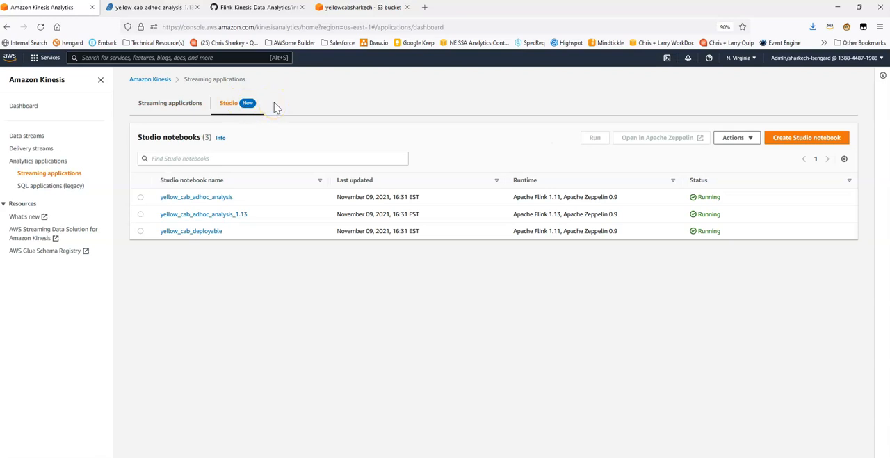
{"action": "left_click", "coordinate": [257, 7]}
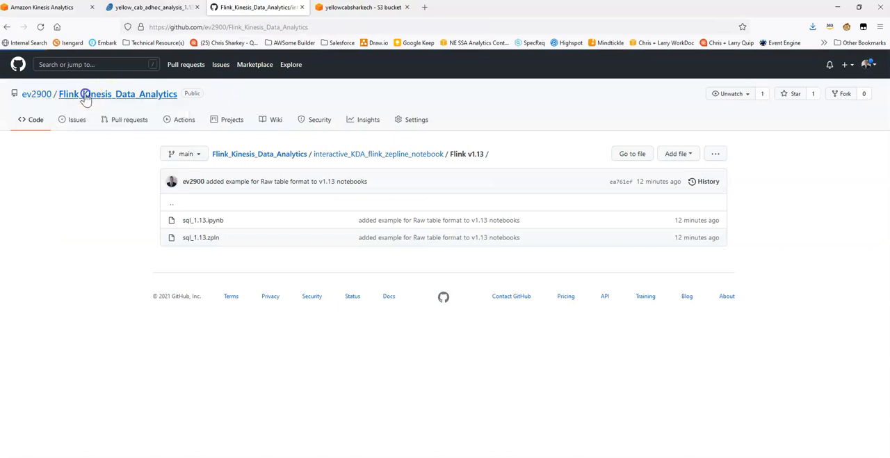
- Go back to the Flink_Kinesis_Data_Analytics repository root with its README and video links
{"action": "left_click", "coordinate": [117, 93]}
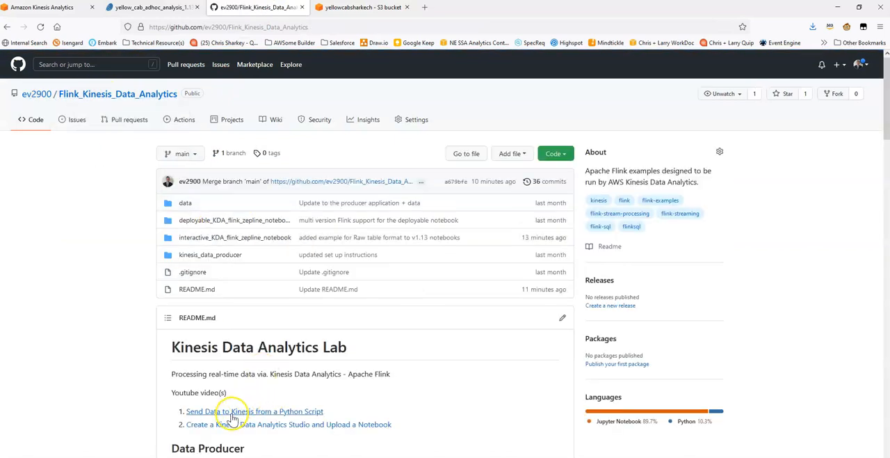
{"action": "mouse_move", "coordinate": [220, 434]}
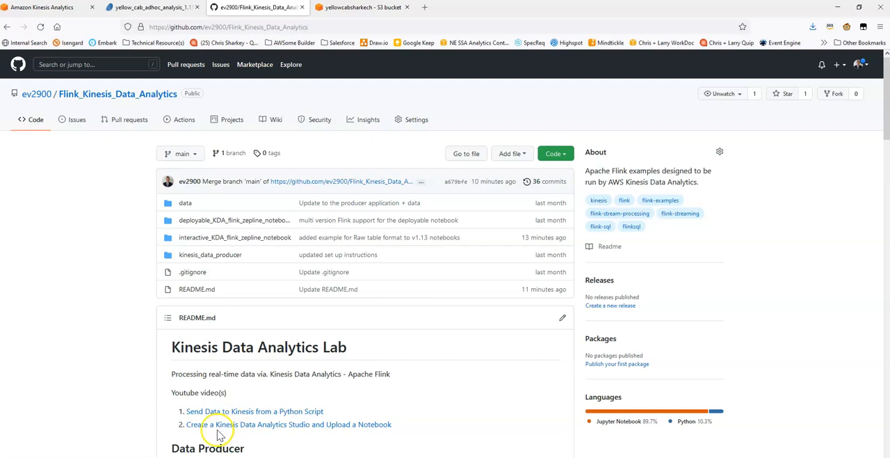
{"action": "mouse_move", "coordinate": [330, 428]}
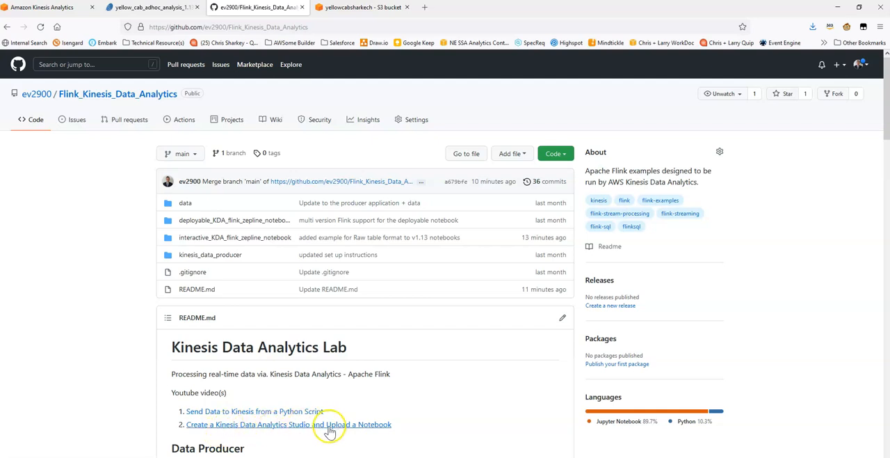
{"action": "mouse_move", "coordinate": [369, 429]}
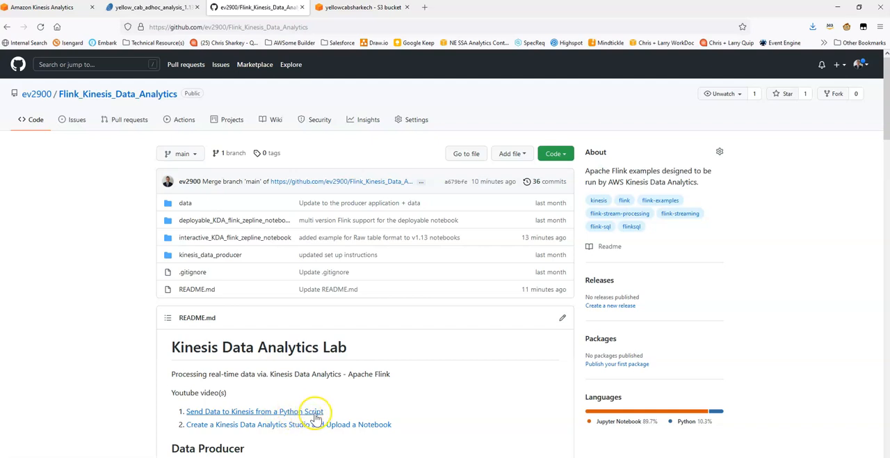
{"action": "mouse_move", "coordinate": [298, 429]}
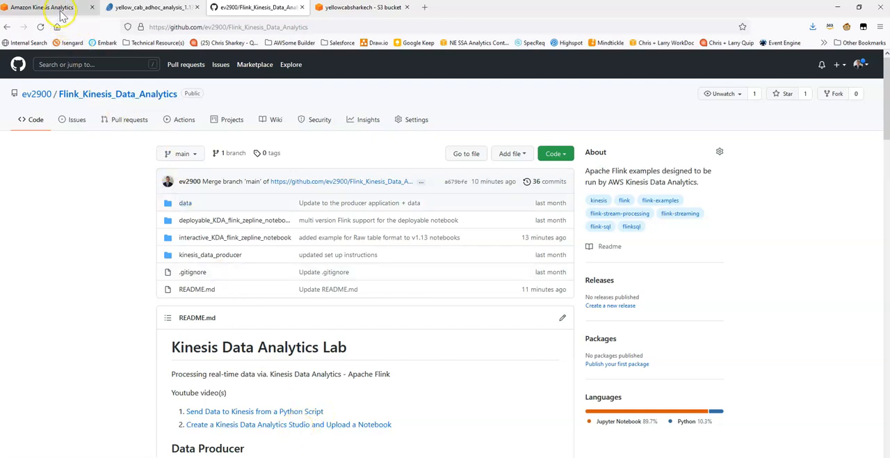
- Show the yellow_cab_adhoc_analysis_1.13 Studio notebook's details in the Kinesis Analytics console
{"action": "left_click", "coordinate": [41, 7]}
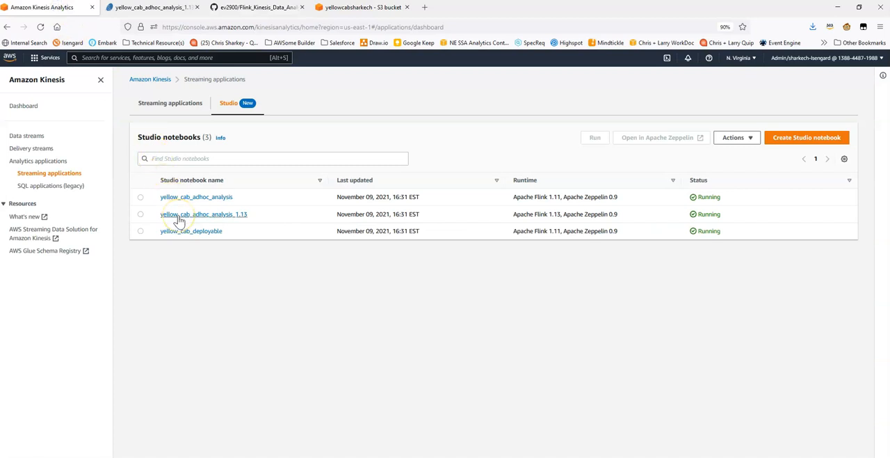
{"action": "left_click", "coordinate": [203, 214]}
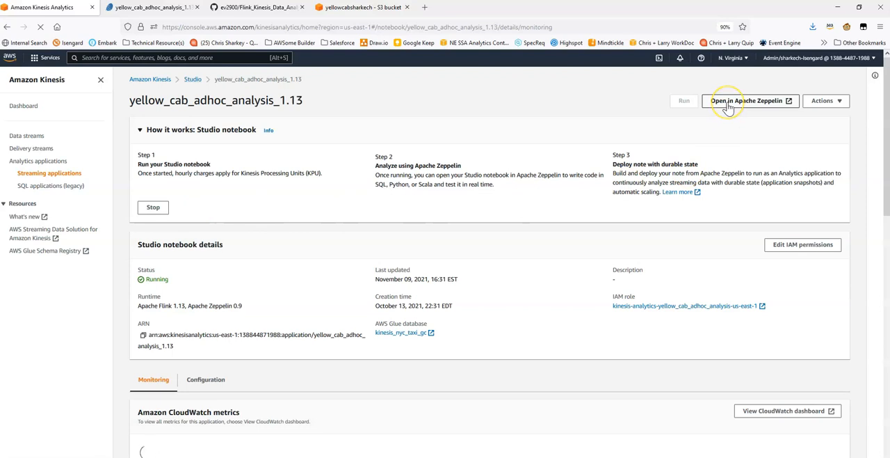
{"action": "mouse_move", "coordinate": [450, 210]}
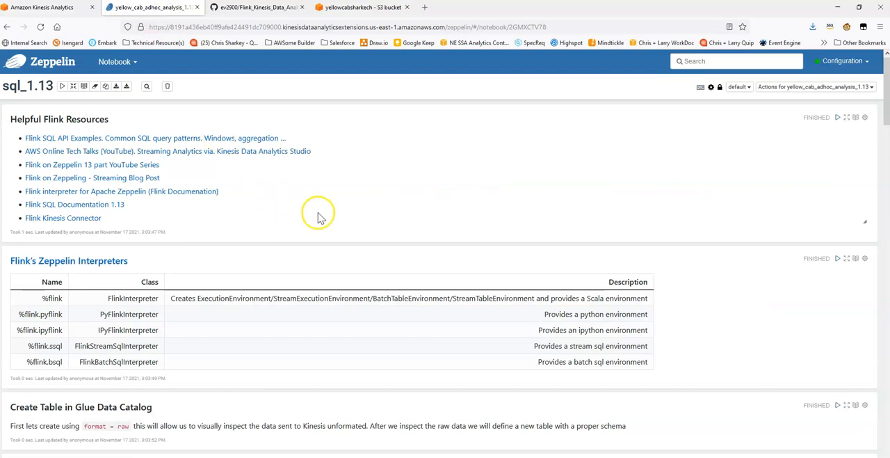
{"action": "mouse_move", "coordinate": [291, 208]}
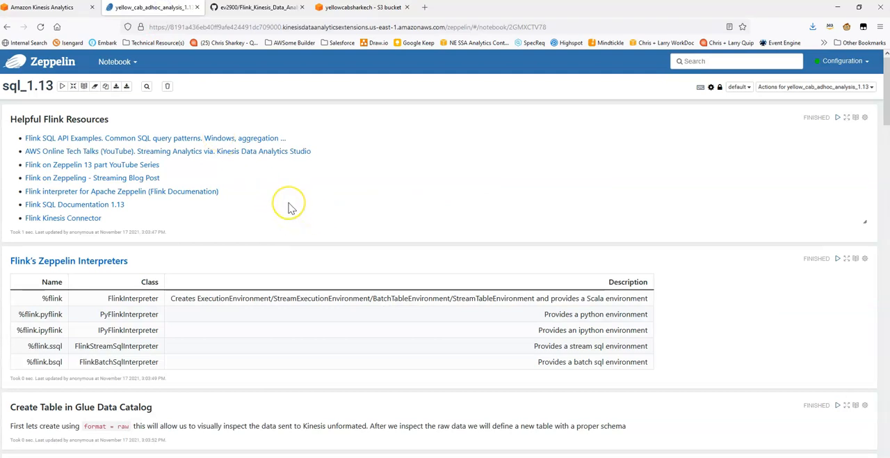
{"action": "mouse_move", "coordinate": [292, 208]}
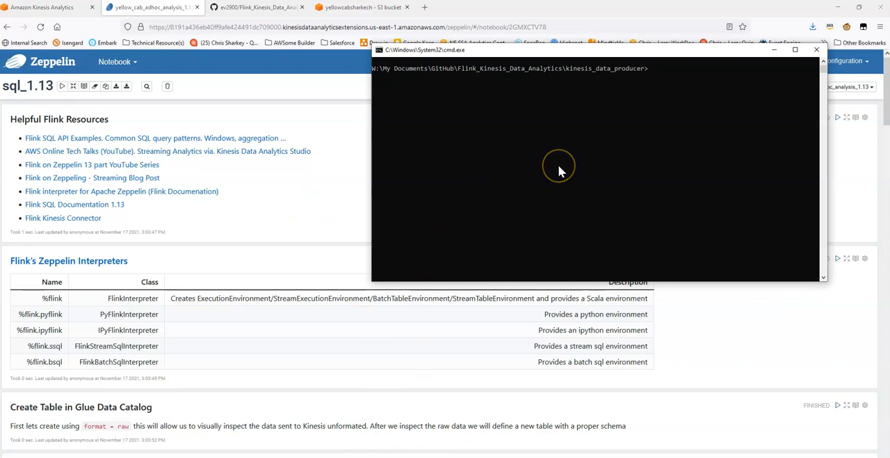
- Start python NycTaxi_Producer_Desktop_JSON.py sending taxi records, glance at GitHub, and return to Zeppelin
{"action": "type", "text": "python NycTaxi_Producer_Desktop_JSON.py"}
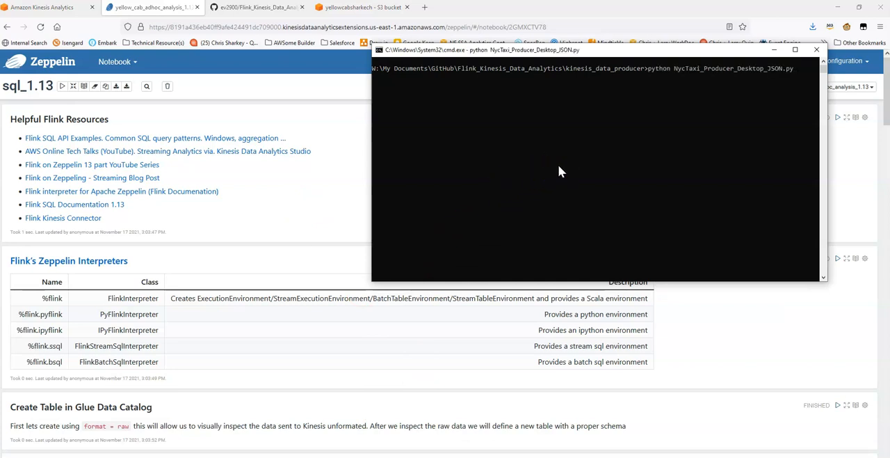
{"action": "mouse_move", "coordinate": [605, 133]}
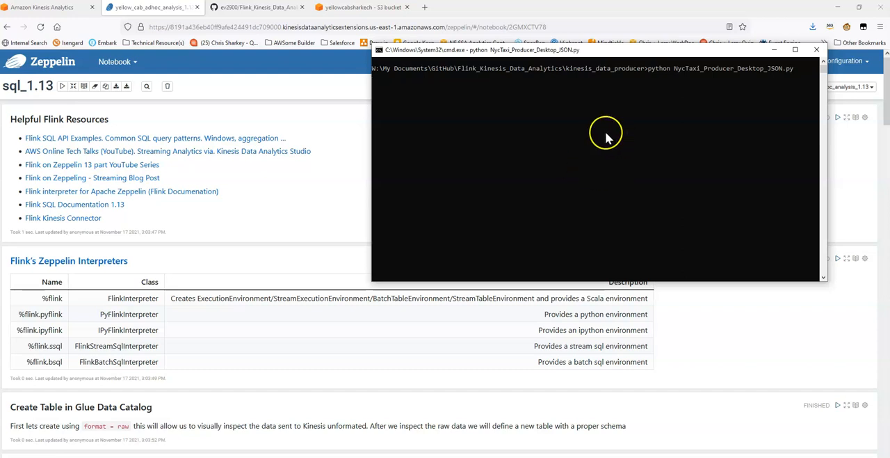
{"action": "mouse_move", "coordinate": [773, 55]}
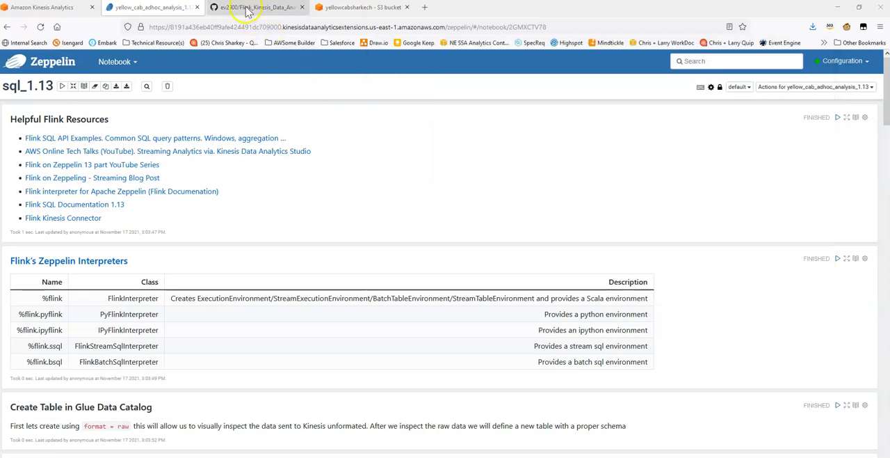
{"action": "left_click", "coordinate": [258, 7]}
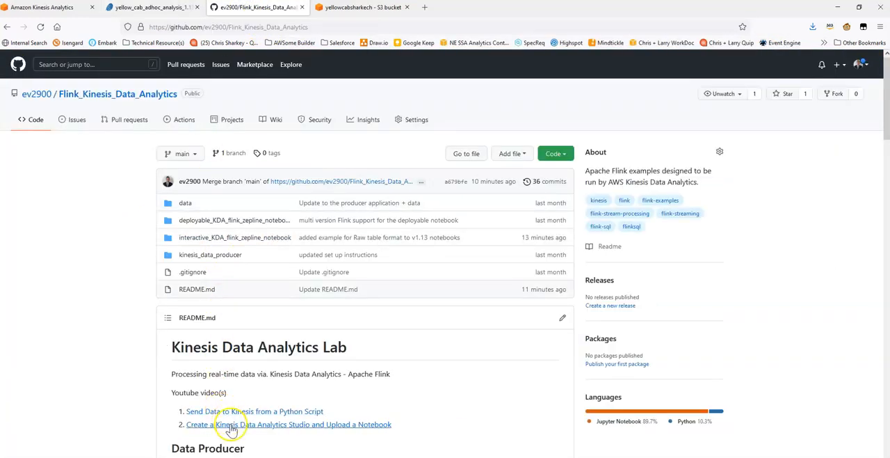
{"action": "mouse_move", "coordinate": [234, 420]}
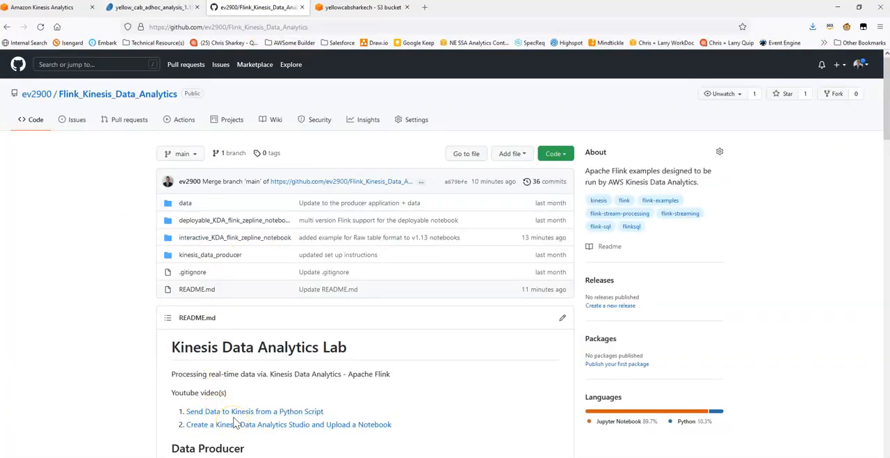
{"action": "left_click", "coordinate": [42, 7]}
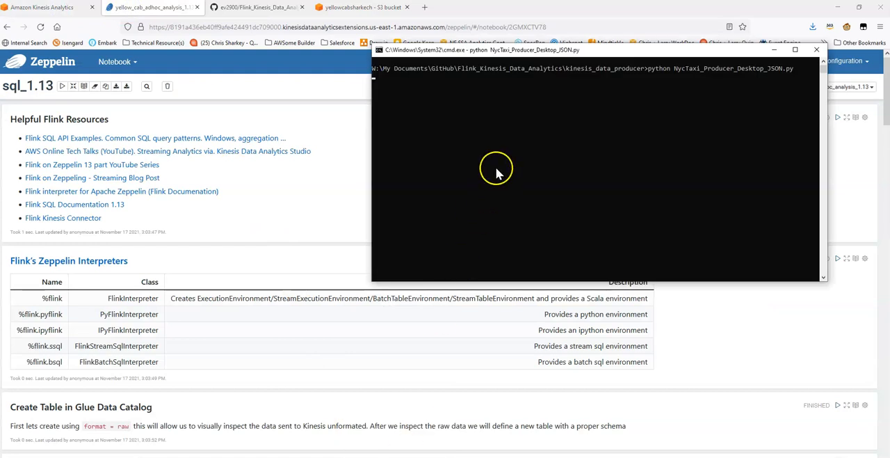
{"action": "mouse_move", "coordinate": [514, 140]}
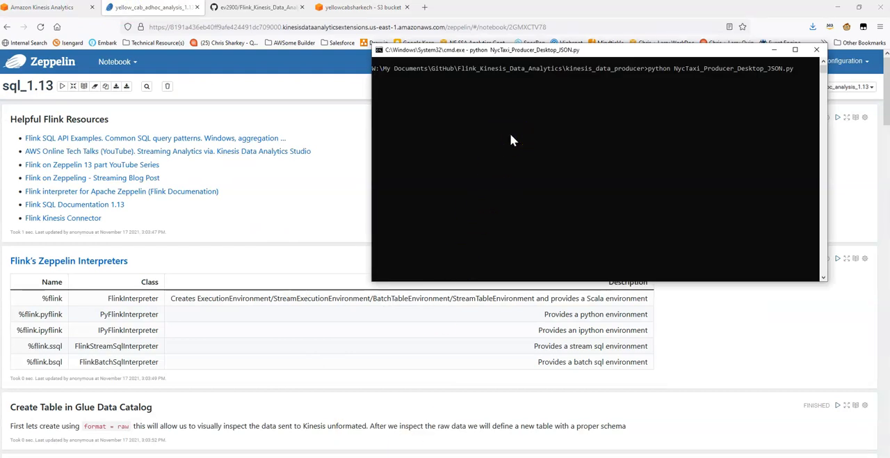
{"action": "mouse_move", "coordinate": [629, 142]}
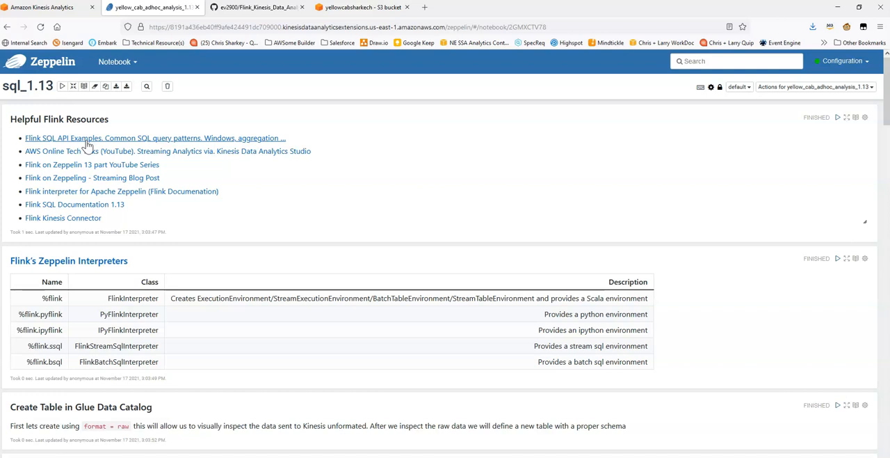
{"action": "mouse_move", "coordinate": [217, 309]}
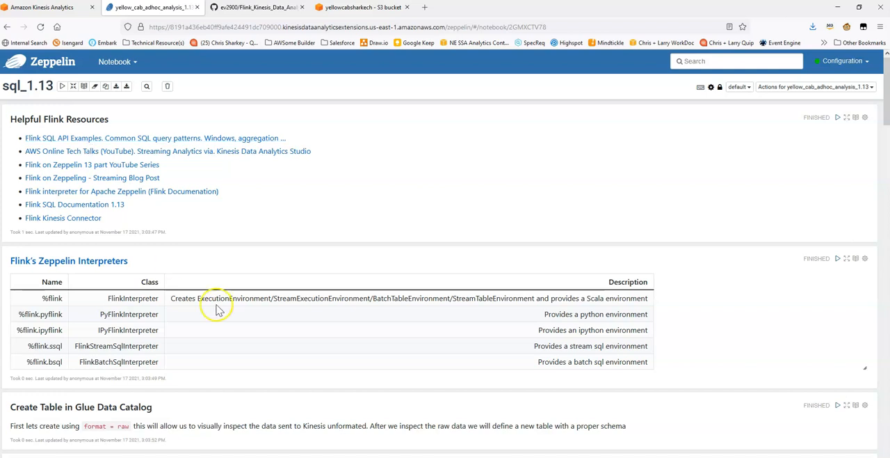
{"action": "scroll", "scroll_direction": "down", "scroll_amount": 3}
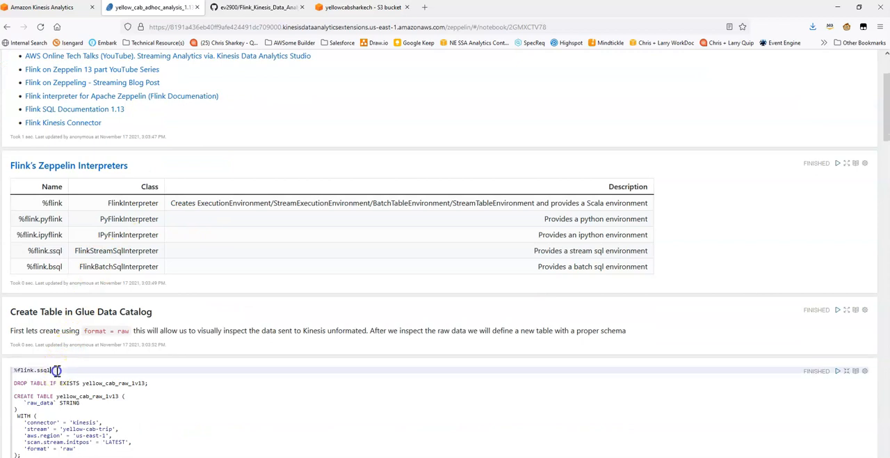
{"action": "double_click", "coordinate": [31, 370]}
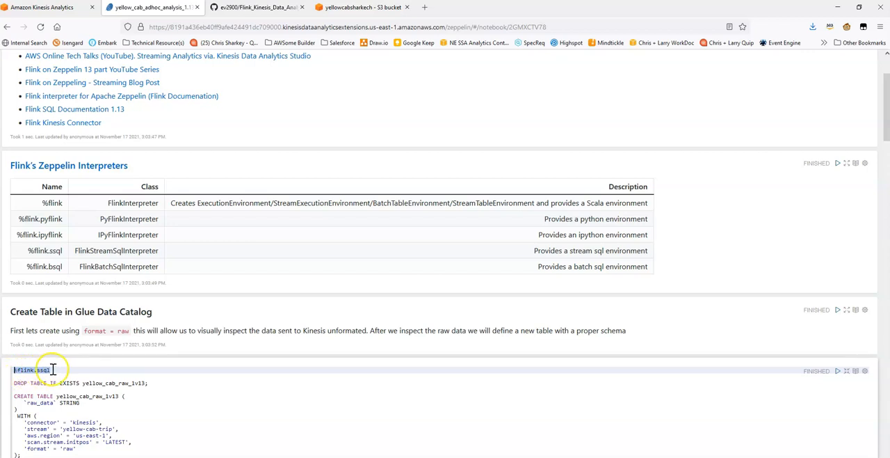
{"action": "mouse_move", "coordinate": [59, 370]}
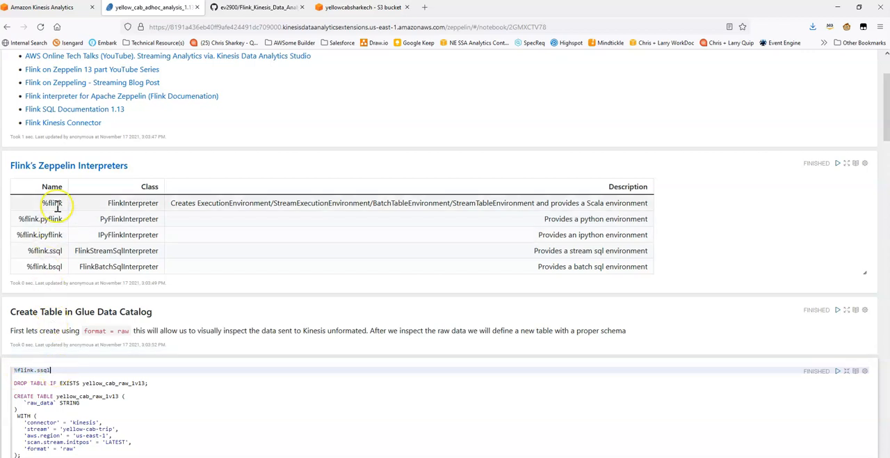
{"action": "mouse_move", "coordinate": [55, 219]}
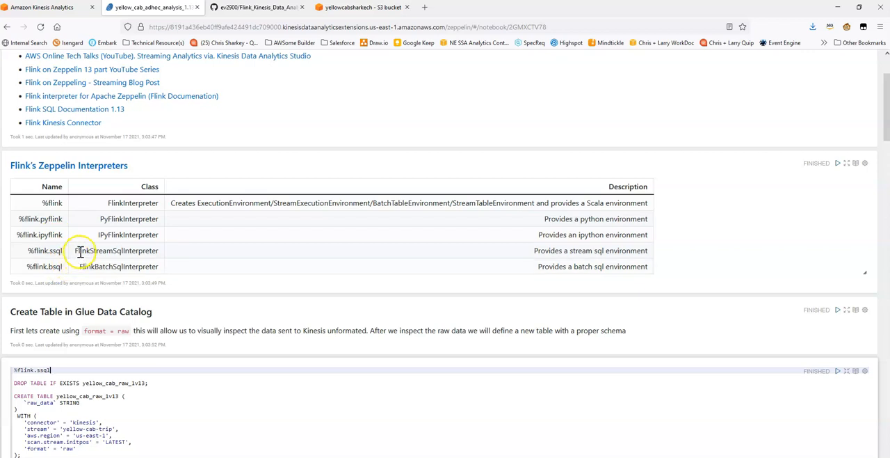
{"action": "mouse_move", "coordinate": [156, 250]}
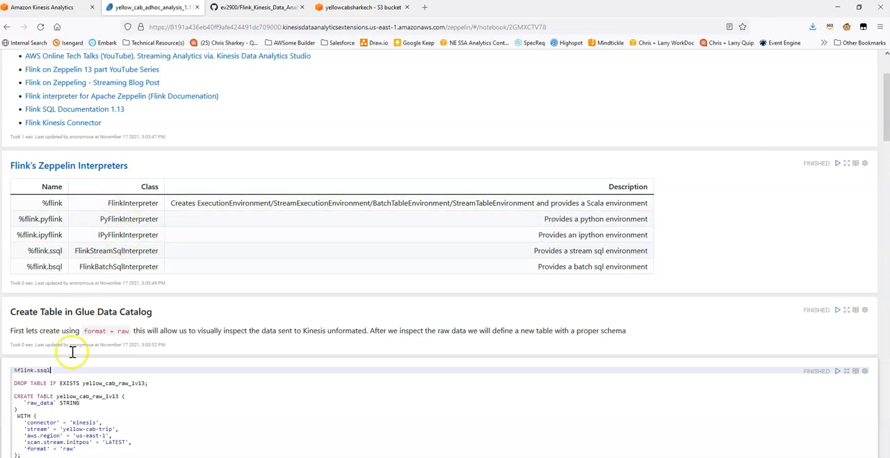
{"action": "double_click", "coordinate": [31, 370]}
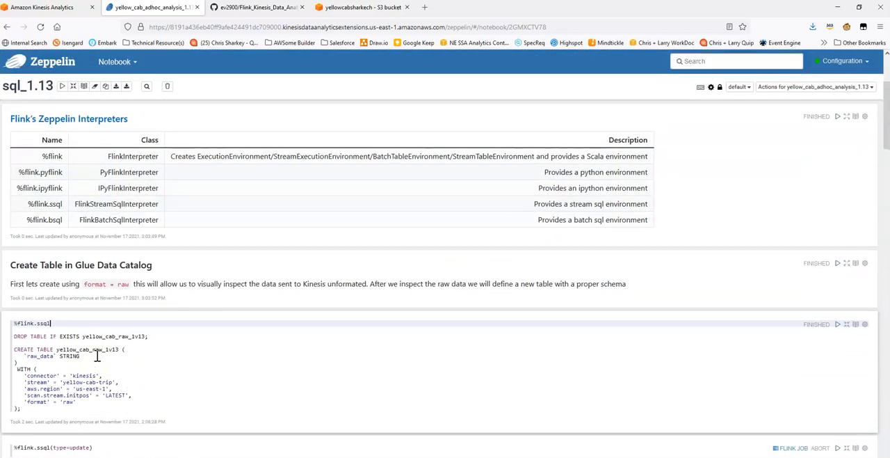
{"action": "scroll", "scroll_direction": "down", "scroll_amount": 3}
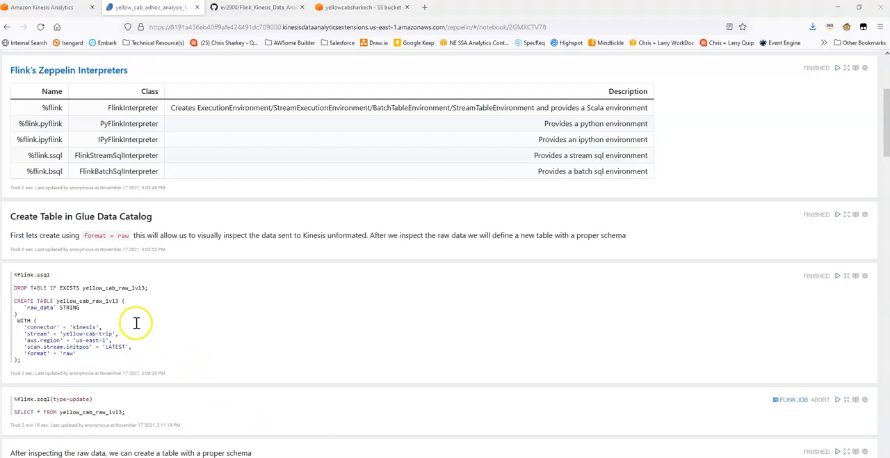
{"action": "mouse_move", "coordinate": [111, 278]}
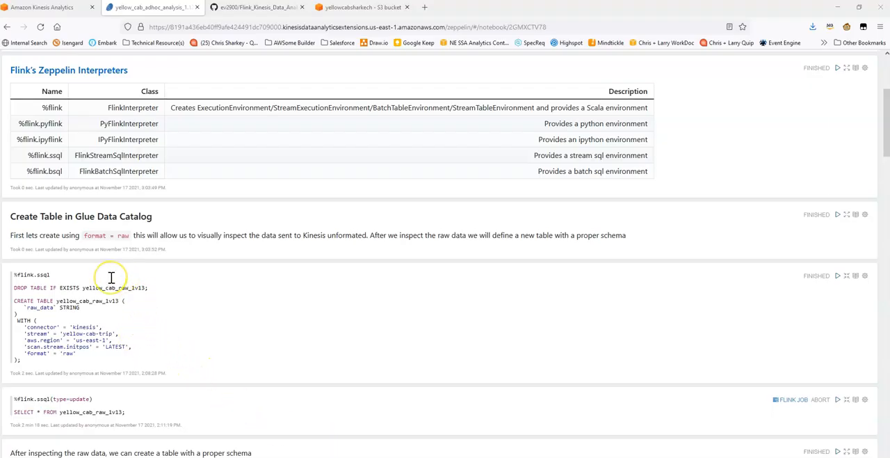
{"action": "scroll", "scroll_direction": "down", "scroll_amount": 3}
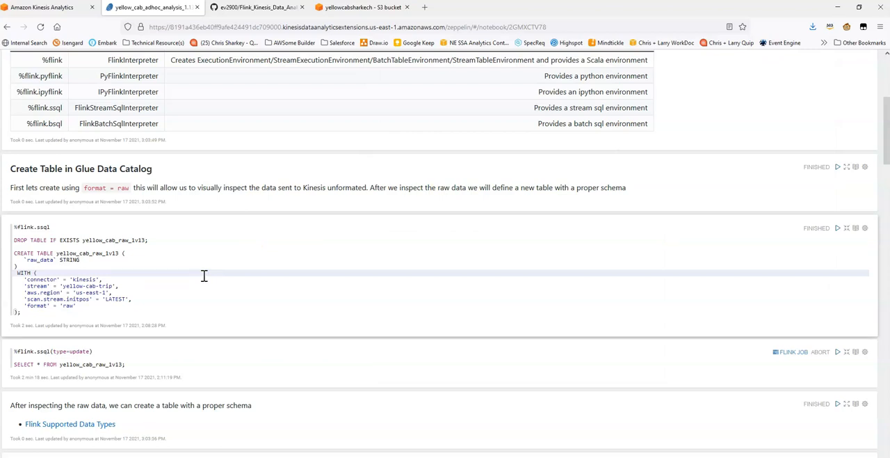
- Run the DROP/CREATE paragraph for yellow_cab_raw and start streaming SELECT * from it
{"action": "left_click", "coordinate": [838, 228]}
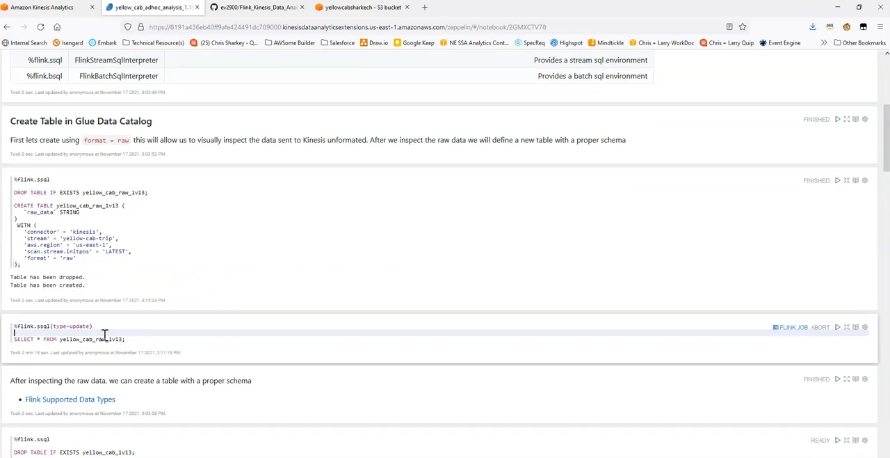
{"action": "left_click", "coordinate": [837, 327]}
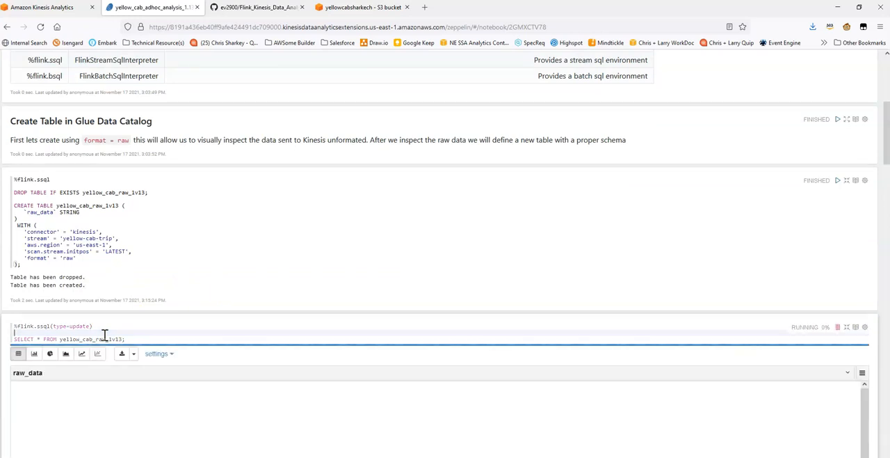
{"action": "mouse_move", "coordinate": [110, 331]}
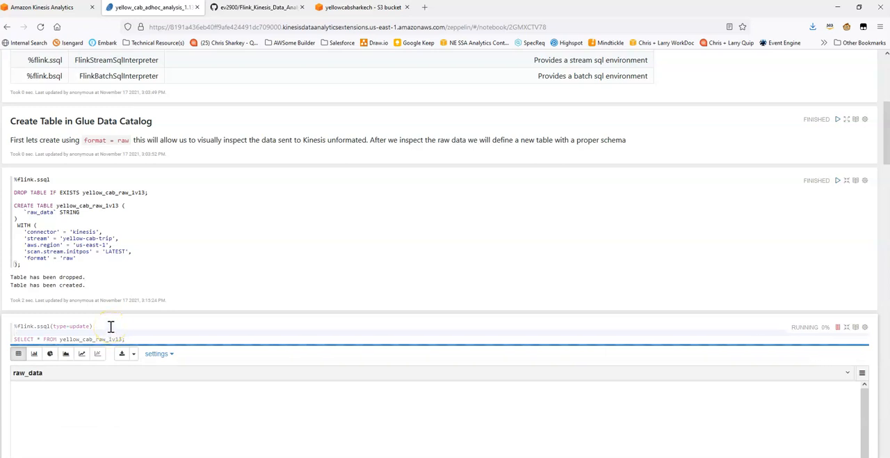
{"action": "scroll", "scroll_direction": "down", "scroll_amount": 3}
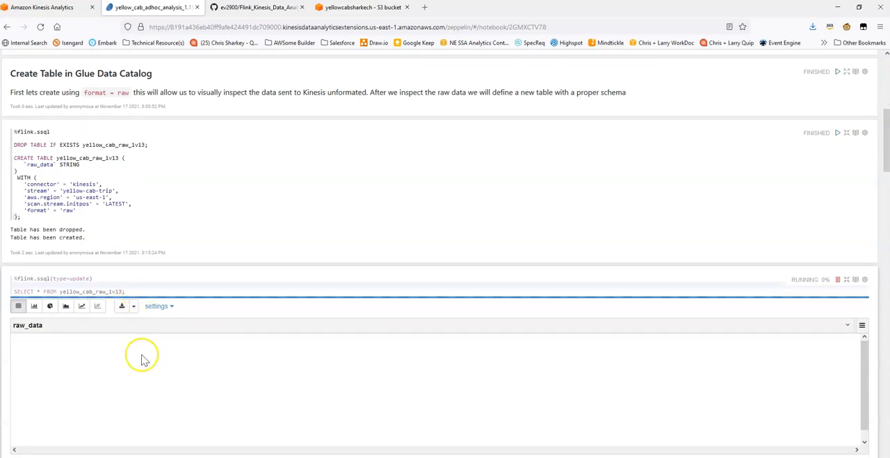
{"action": "mouse_move", "coordinate": [183, 372]}
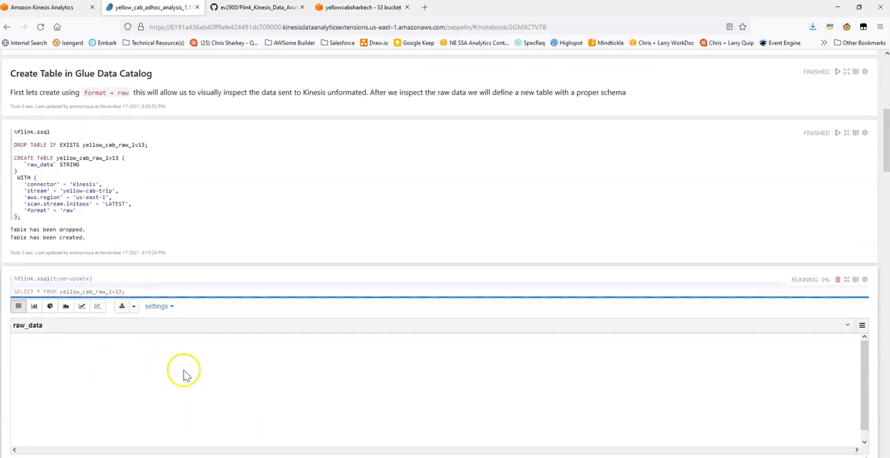
{"action": "mouse_move", "coordinate": [216, 409]}
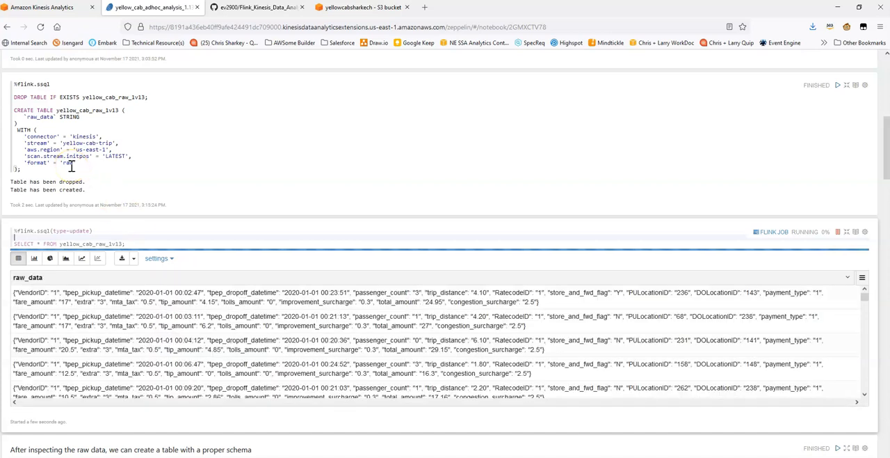
{"action": "mouse_move", "coordinate": [264, 265]}
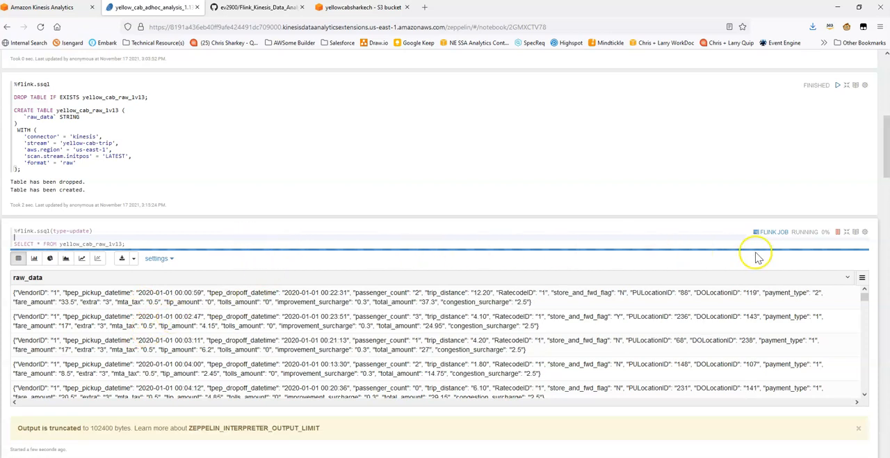
{"action": "mouse_move", "coordinate": [771, 231]}
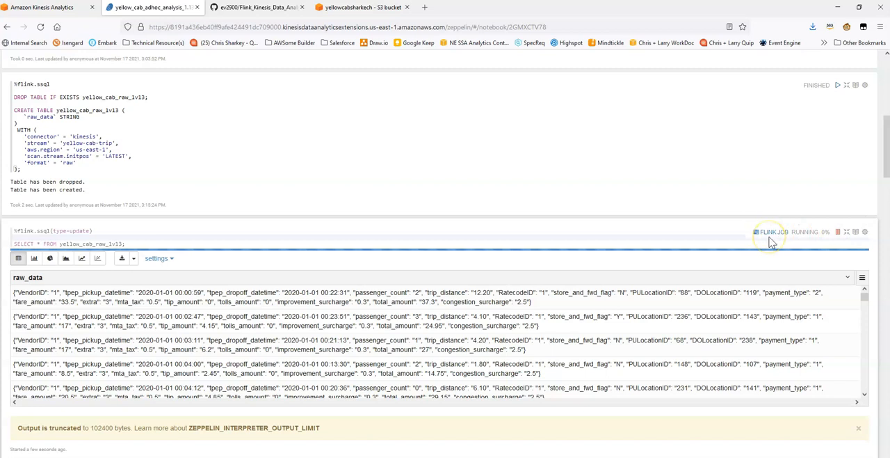
- Scroll past the raw JSON records to the typed yellow_cab_1r13 table definition paragraph
{"action": "scroll", "scroll_direction": "down", "scroll_amount": 3}
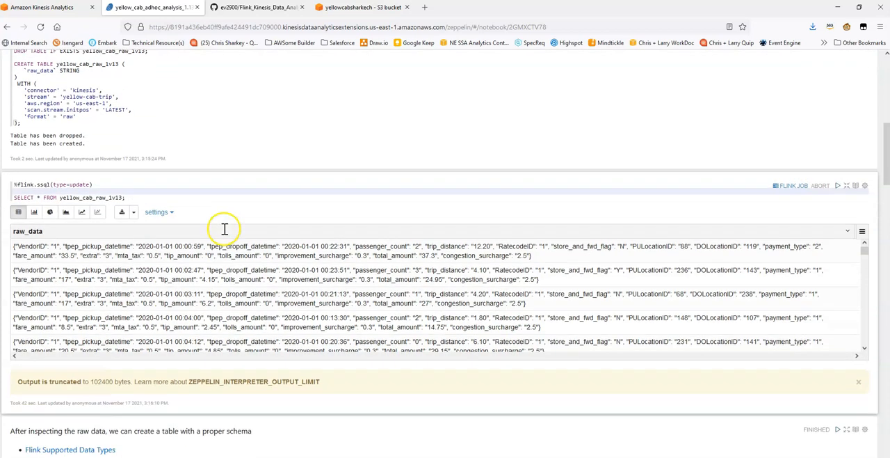
{"action": "scroll", "scroll_direction": "down", "scroll_amount": 3}
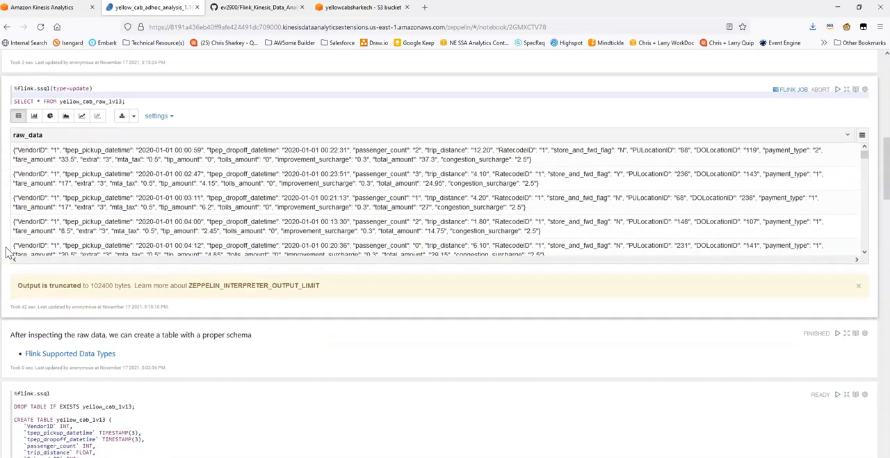
{"action": "mouse_move", "coordinate": [164, 229]}
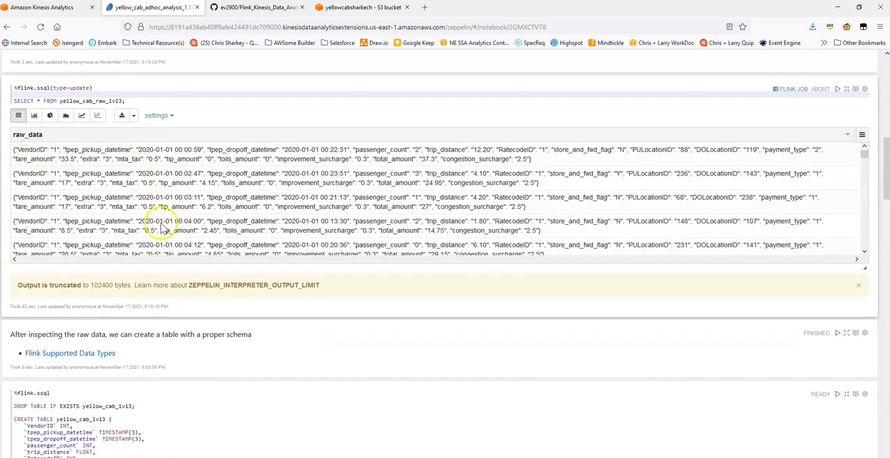
{"action": "scroll", "scroll_direction": "down", "scroll_amount": 3}
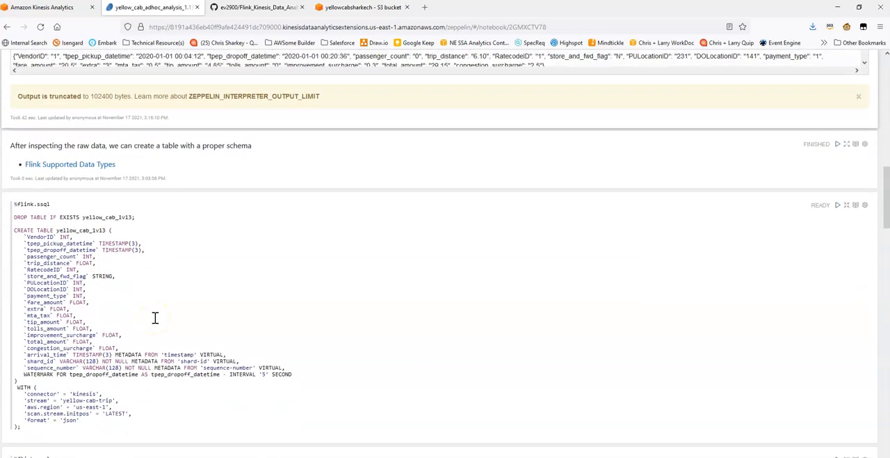
{"action": "scroll", "scroll_direction": "down", "scroll_amount": 3}
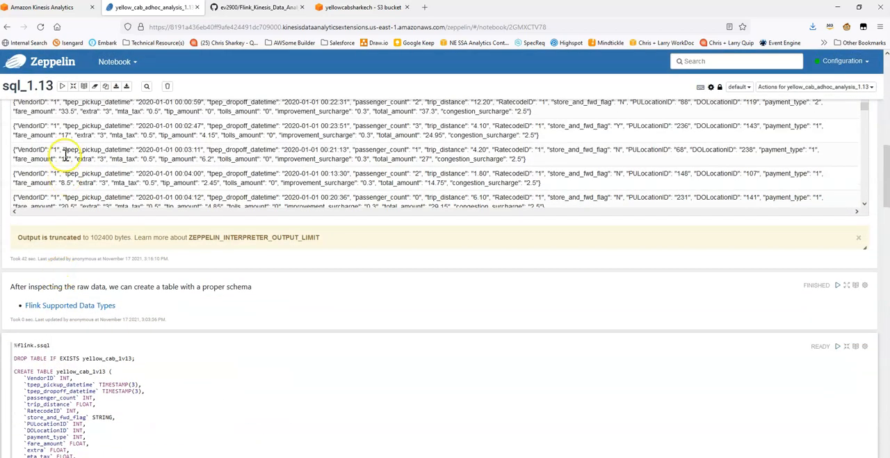
{"action": "scroll", "scroll_direction": "down", "scroll_amount": 3}
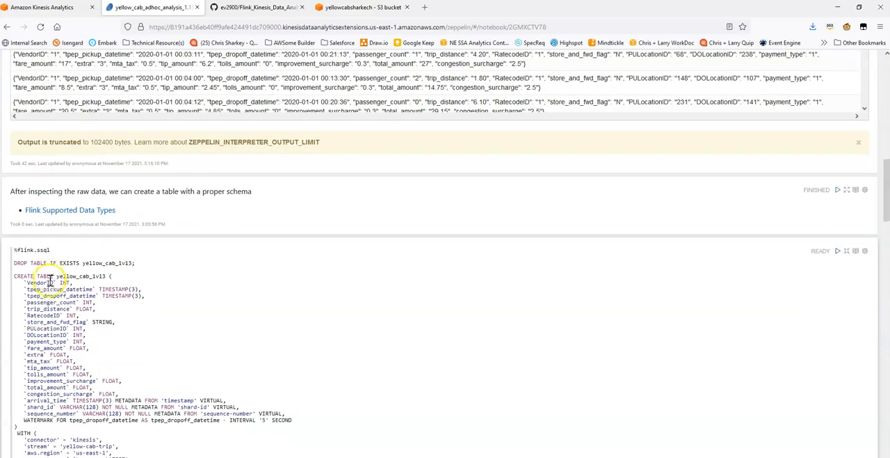
{"action": "scroll", "scroll_direction": "down", "scroll_amount": 3}
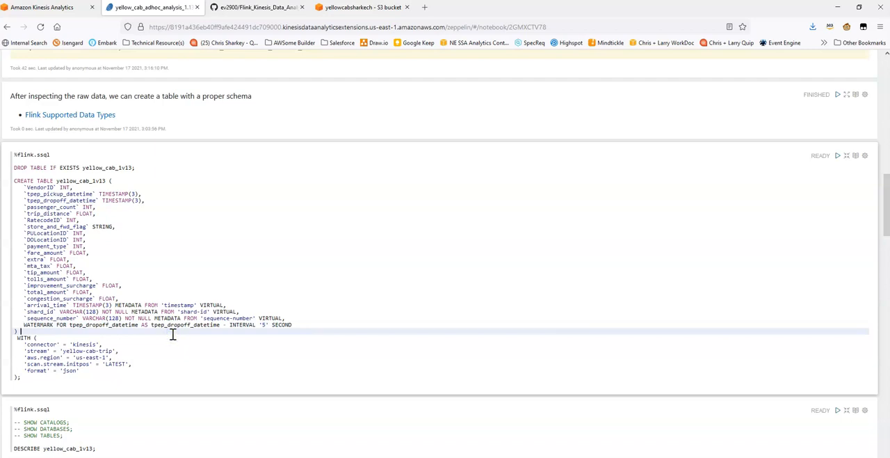
- Run the paragraph that drops and recreates the typed yellow_cab_1r13 table
{"action": "left_click", "coordinate": [838, 156]}
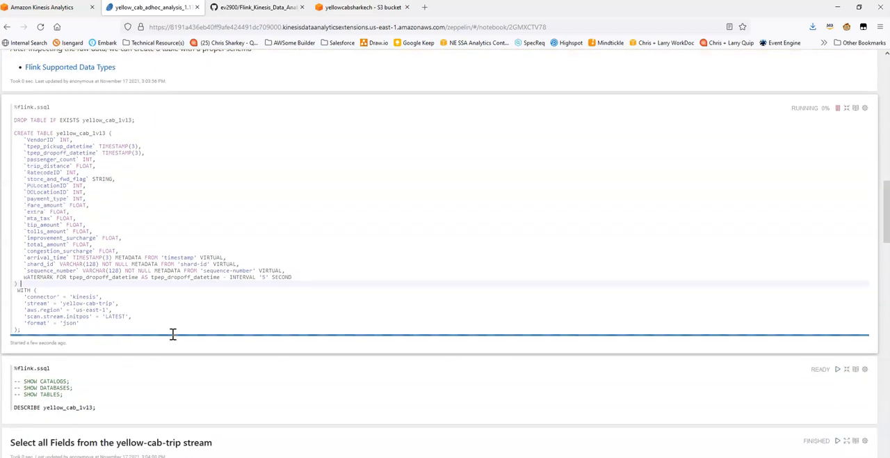
{"action": "left_click", "coordinate": [837, 109]}
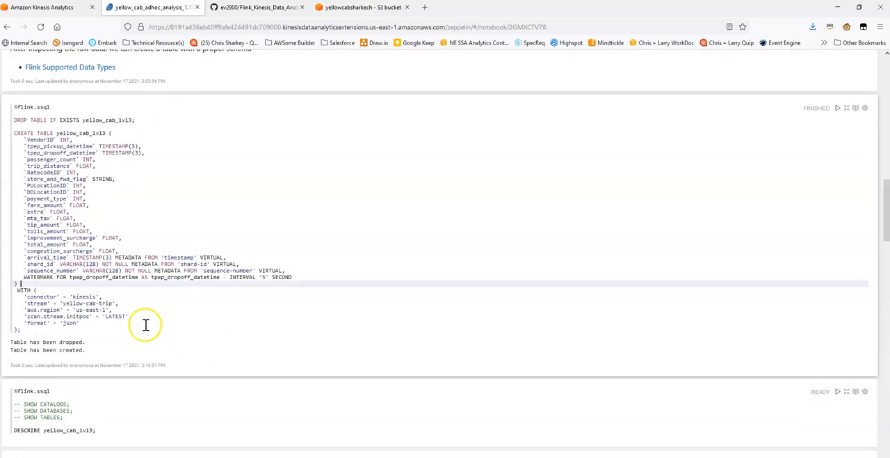
{"action": "scroll", "scroll_direction": "down", "scroll_amount": 3}
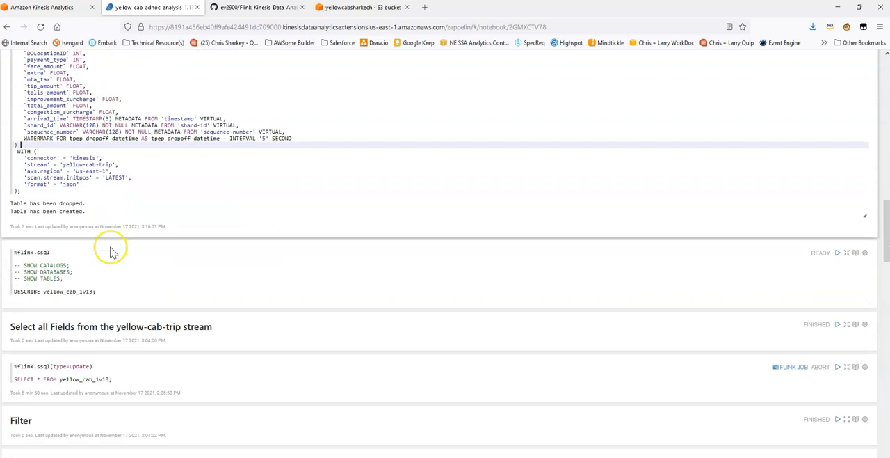
{"action": "scroll", "scroll_direction": "down", "scroll_amount": 3}
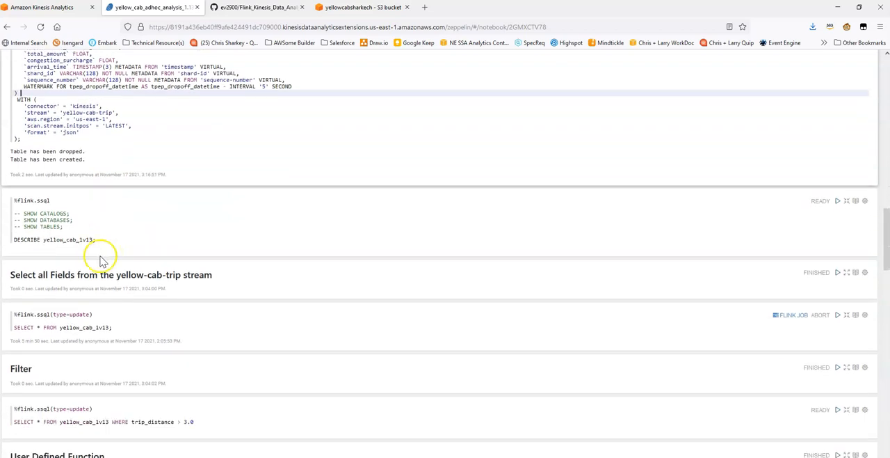
- Run DESCRIBE on yellow_cab_1r13 and review its column names and types
{"action": "left_click", "coordinate": [837, 200]}
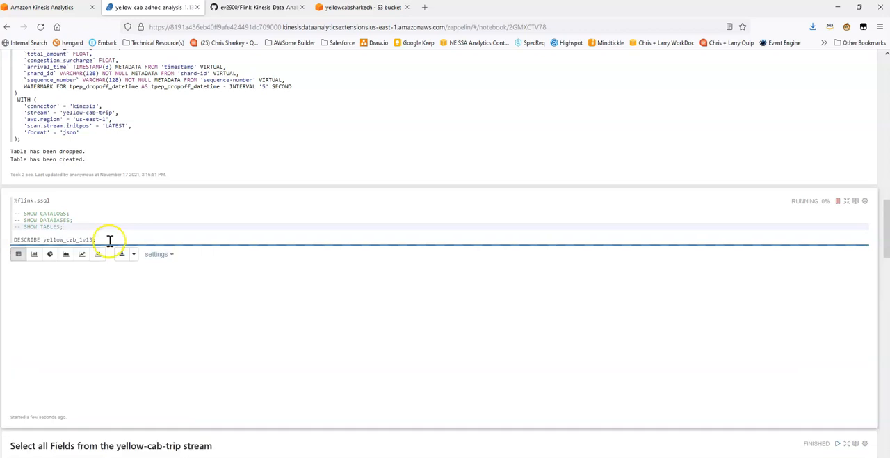
{"action": "left_click", "coordinate": [837, 200]}
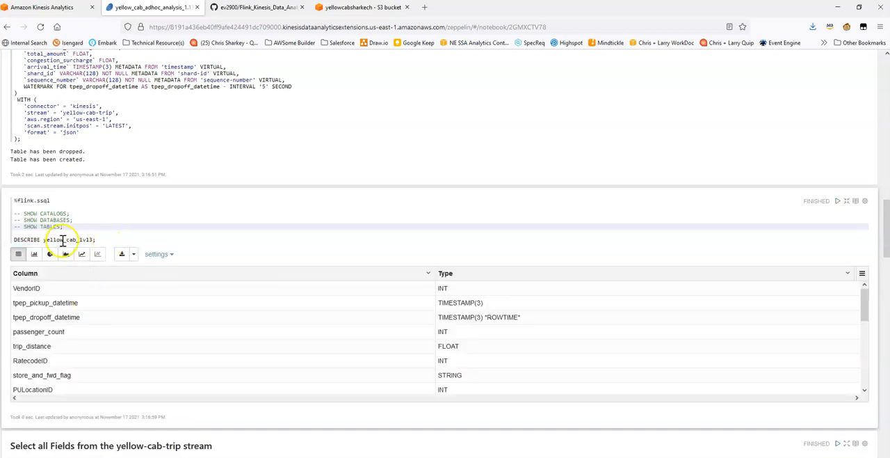
{"action": "scroll", "scroll_direction": "up", "scroll_amount": 3}
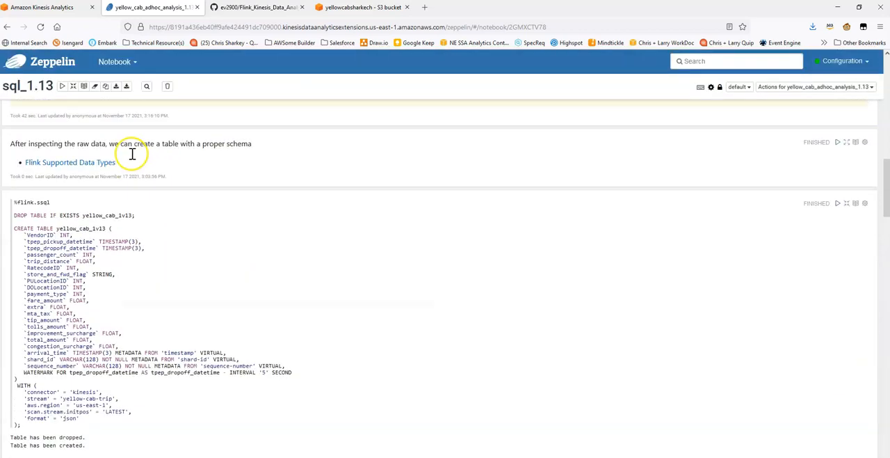
{"action": "scroll", "scroll_direction": "down", "scroll_amount": 3}
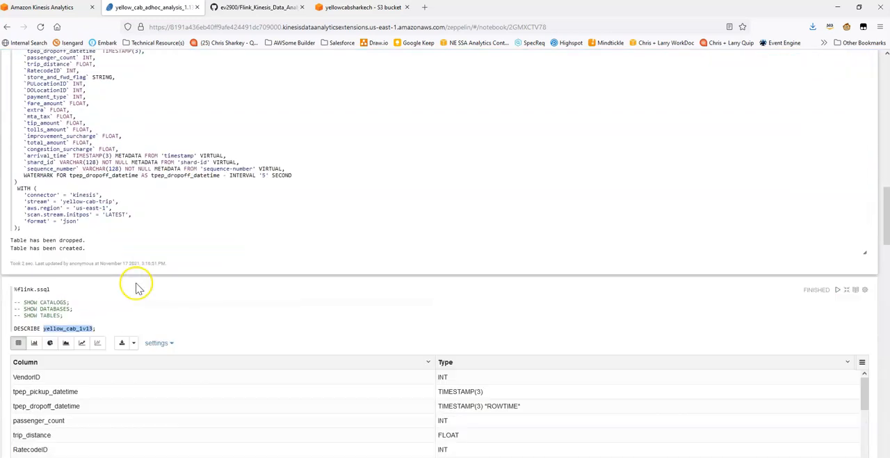
{"action": "scroll", "scroll_direction": "down", "scroll_amount": 3}
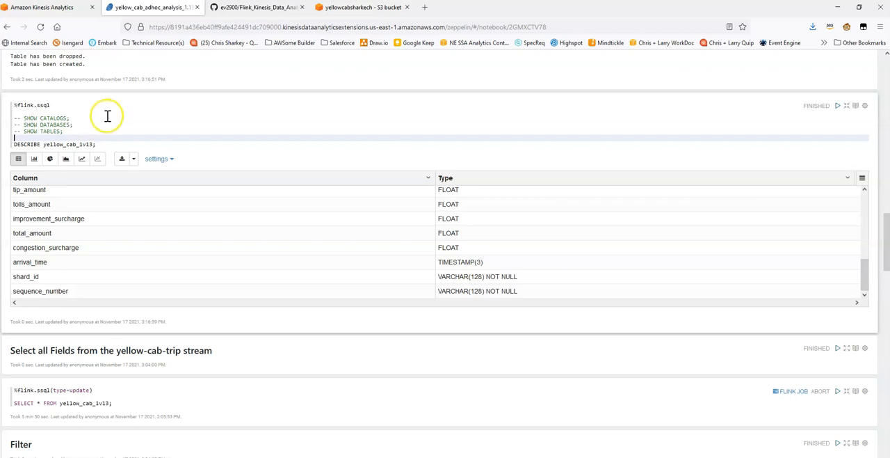
{"action": "scroll", "scroll_direction": "down", "scroll_amount": 3}
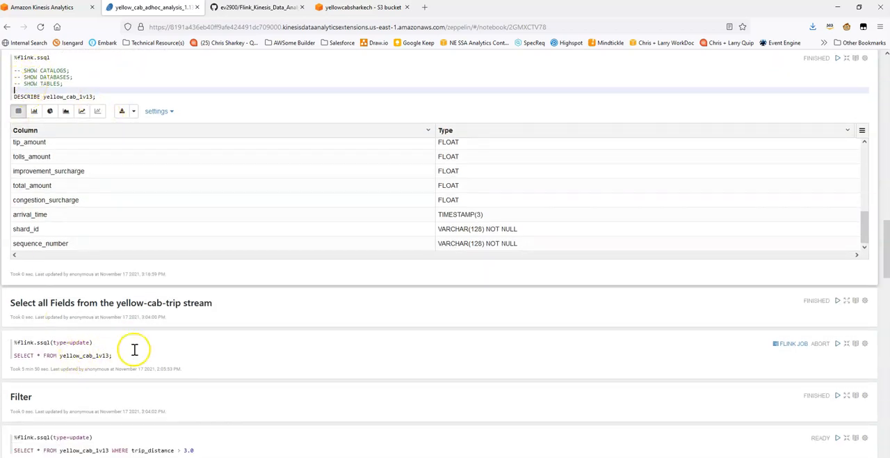
{"action": "scroll", "scroll_direction": "up", "scroll_amount": 3}
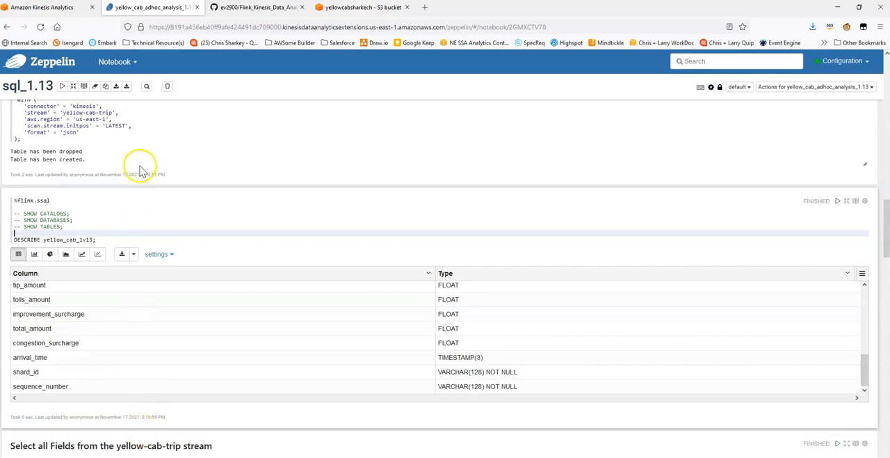
{"action": "scroll", "scroll_direction": "down", "scroll_amount": 3}
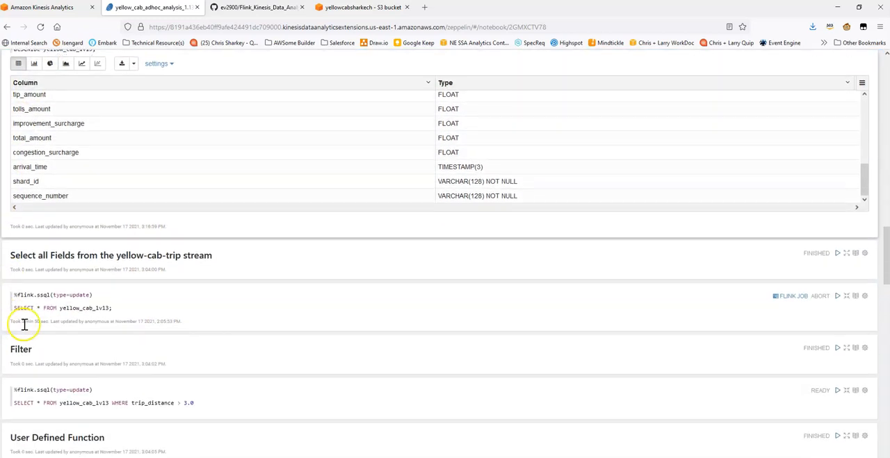
{"action": "scroll", "scroll_direction": "down", "scroll_amount": 3}
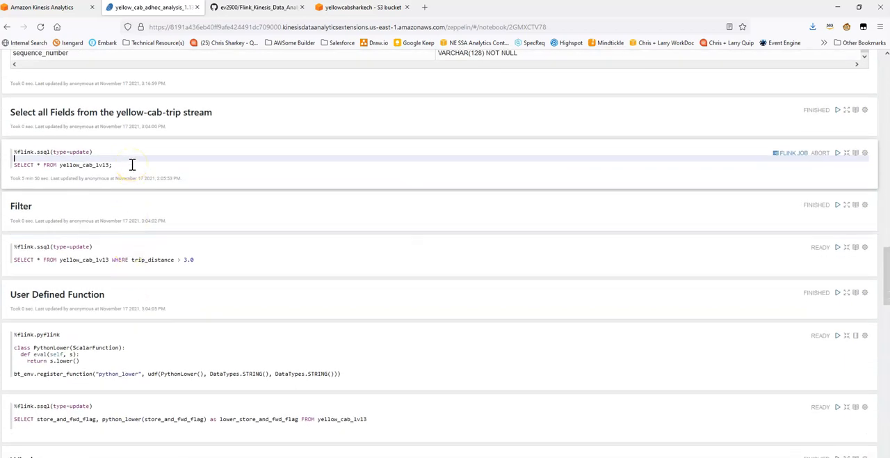
- Stream SELECT * FROM yellow_cab_1r13 into a results grid, then cancel the Flink job
{"action": "left_click", "coordinate": [837, 153]}
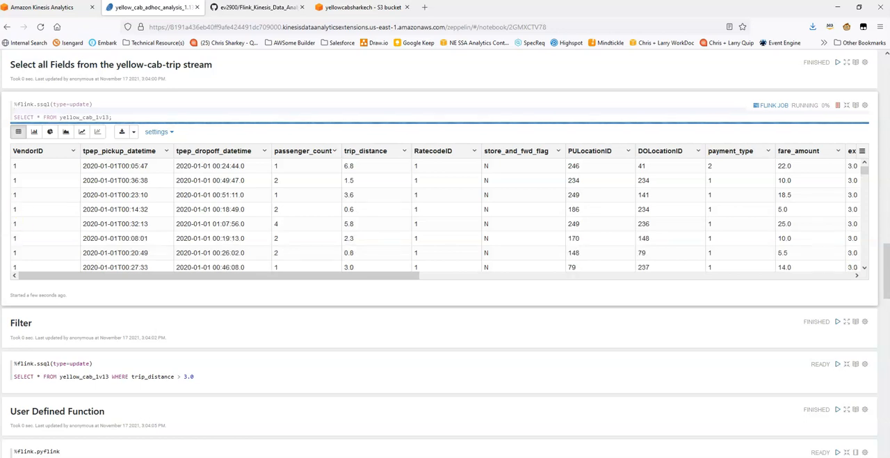
{"action": "scroll", "scroll_direction": "up", "scroll_amount": 3}
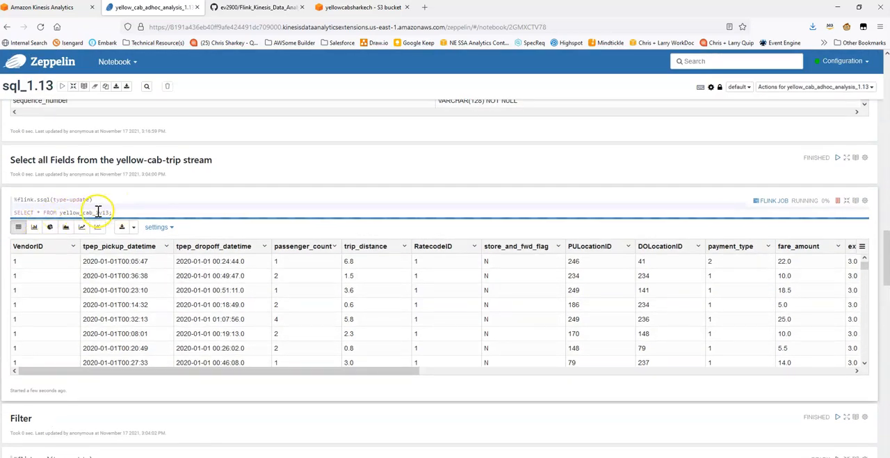
{"action": "scroll", "scroll_direction": "up", "scroll_amount": 3}
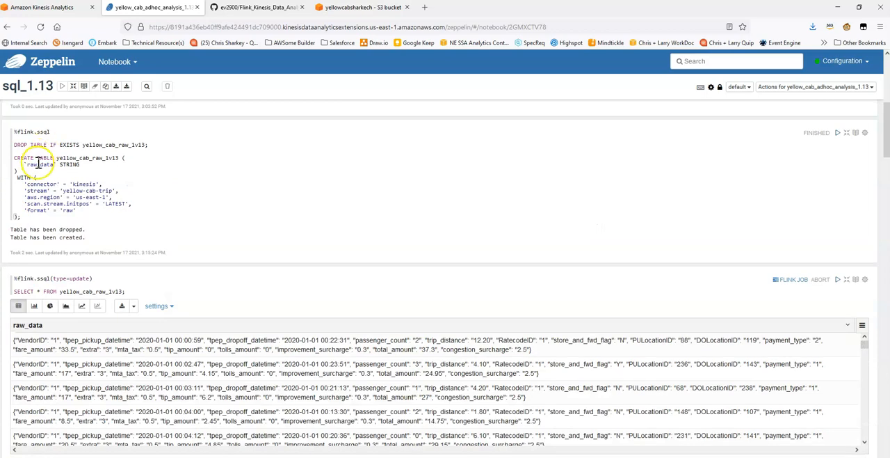
{"action": "scroll", "scroll_direction": "down", "scroll_amount": 3}
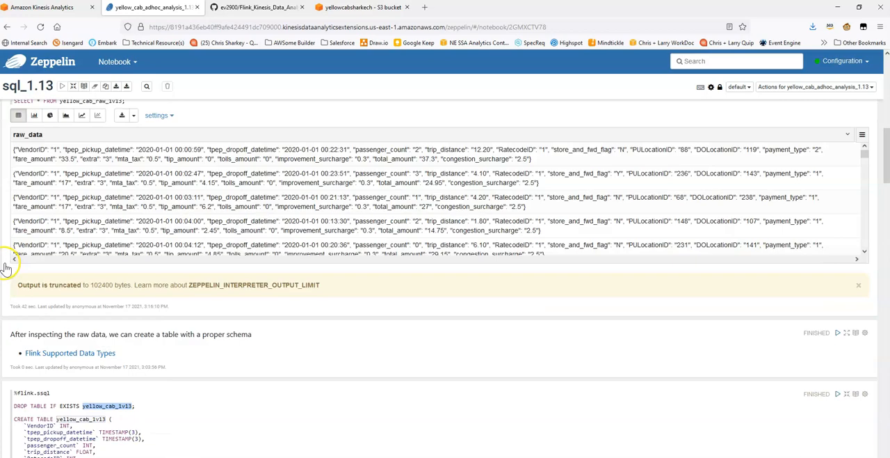
{"action": "scroll", "scroll_direction": "down", "scroll_amount": 3}
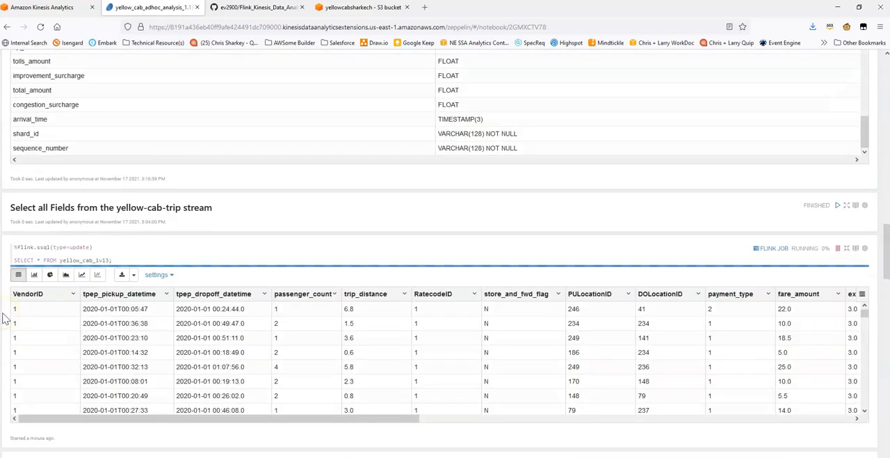
{"action": "scroll", "scroll_direction": "down", "scroll_amount": 3}
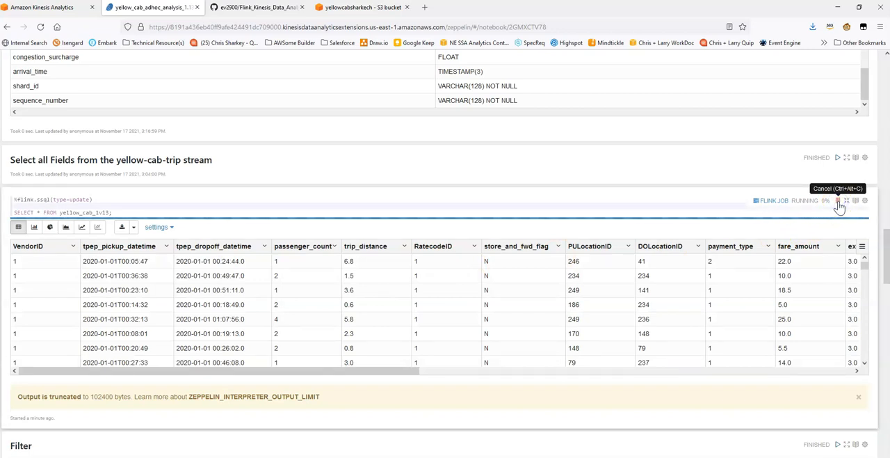
{"action": "left_click", "coordinate": [838, 201]}
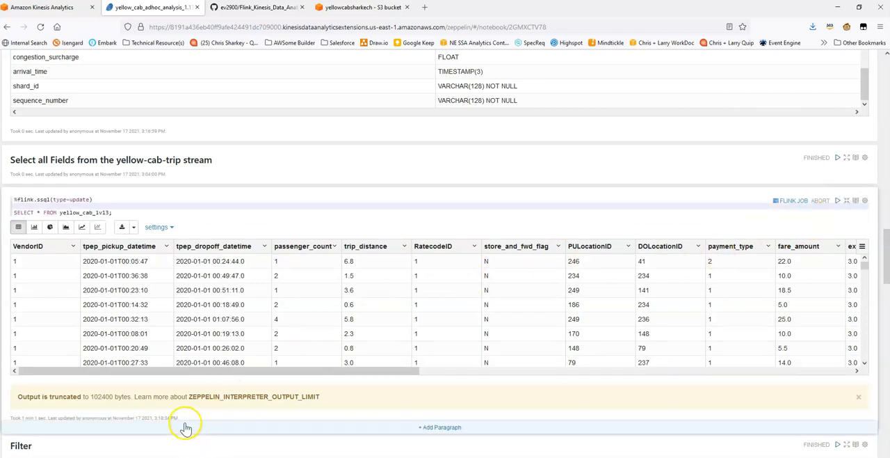
{"action": "scroll", "scroll_direction": "down", "scroll_amount": 3}
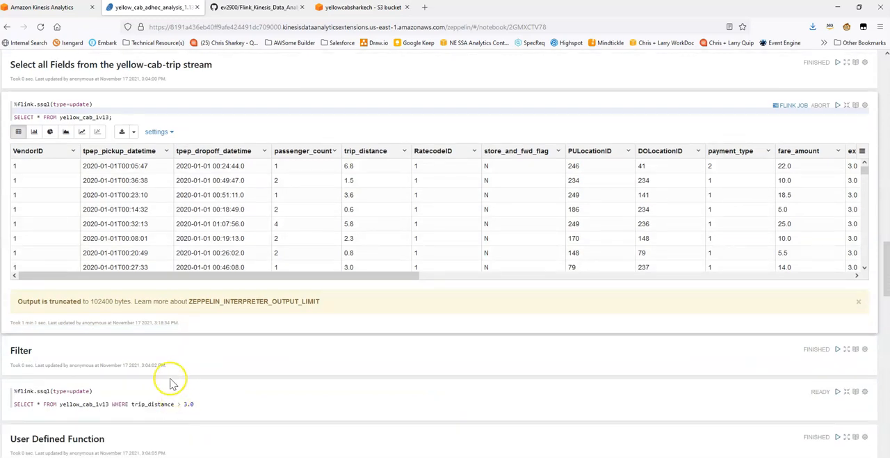
- Scroll past the sql_1.13 results to the Filter paragraph streaming trips with trip_distance over 1.0
{"action": "scroll", "scroll_direction": "down", "scroll_amount": 3}
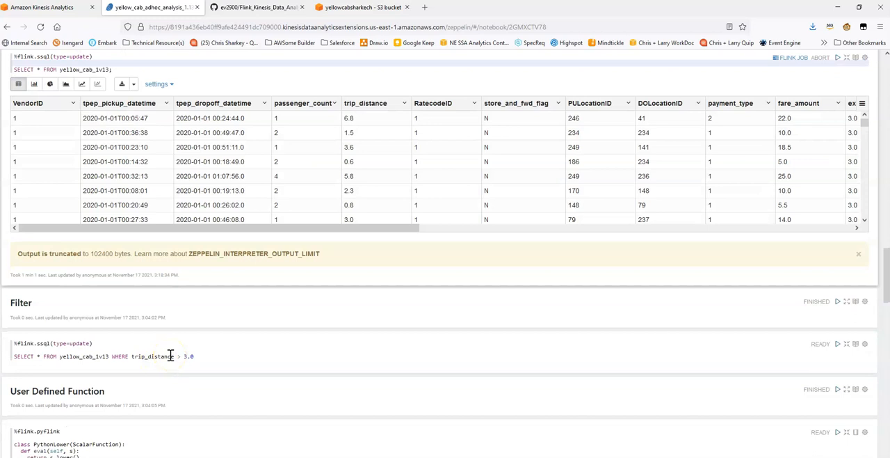
{"action": "scroll", "scroll_direction": "down", "scroll_amount": 3}
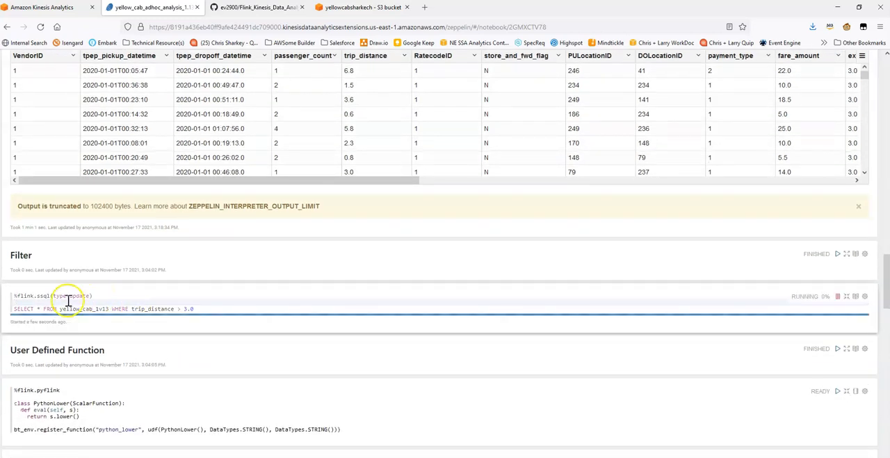
{"action": "scroll", "scroll_direction": "down", "scroll_amount": 3}
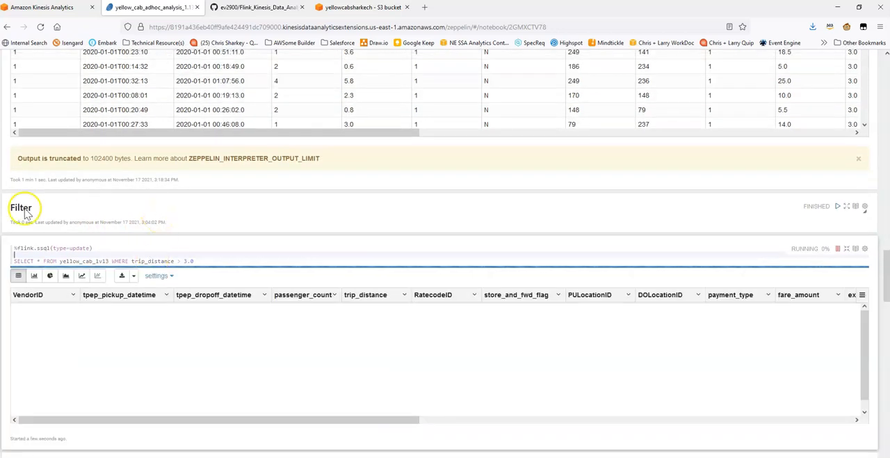
{"action": "scroll", "scroll_direction": "up", "scroll_amount": 3}
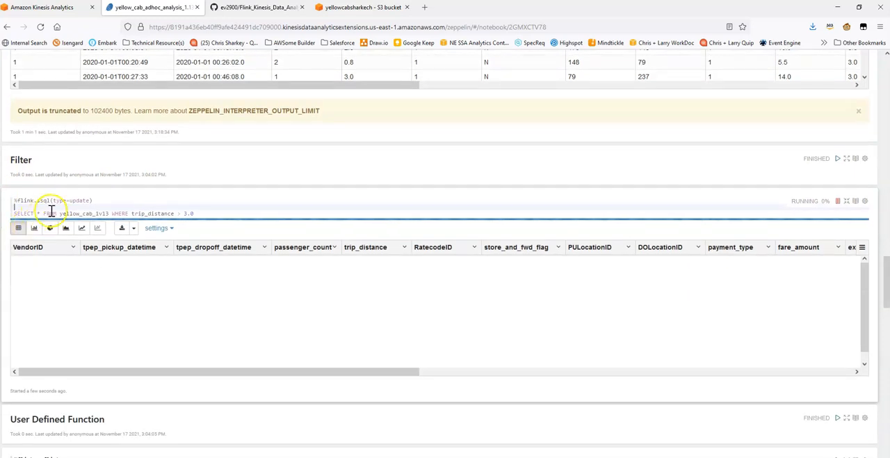
{"action": "mouse_move", "coordinate": [180, 212]}
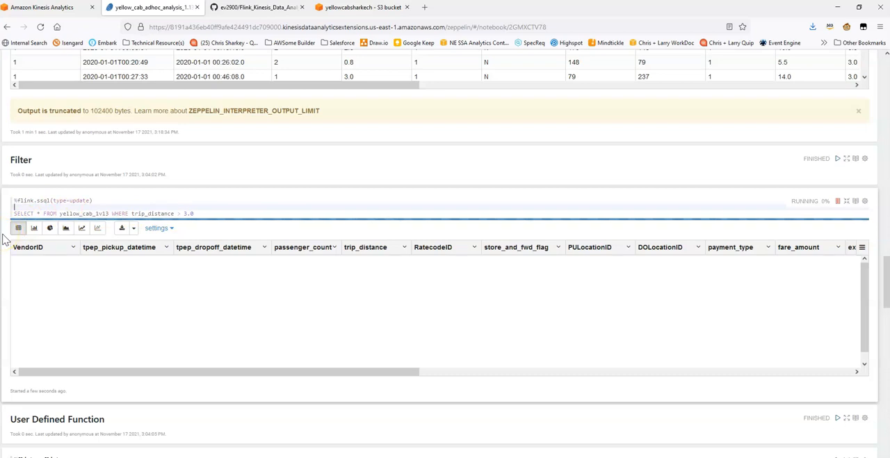
{"action": "mouse_move", "coordinate": [31, 293]}
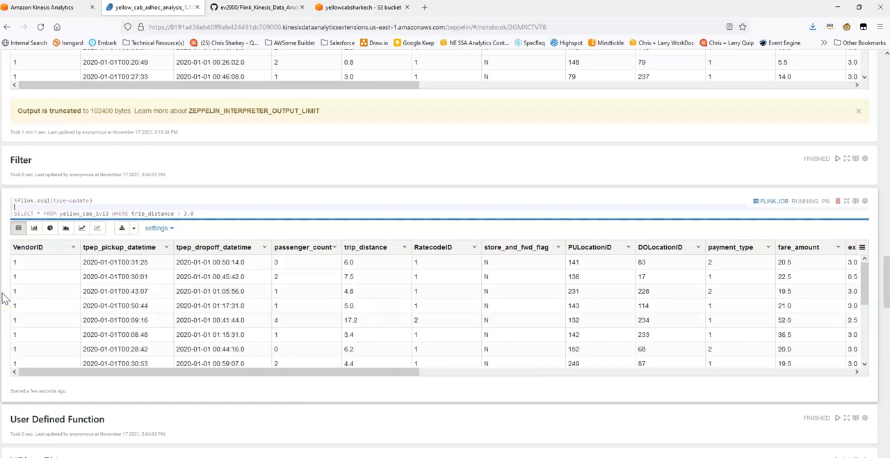
{"action": "mouse_move", "coordinate": [252, 309]}
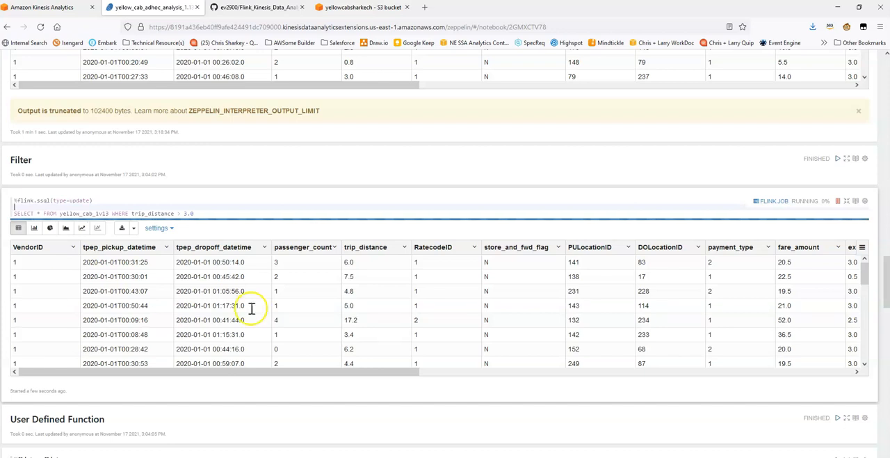
{"action": "mouse_move", "coordinate": [364, 362]}
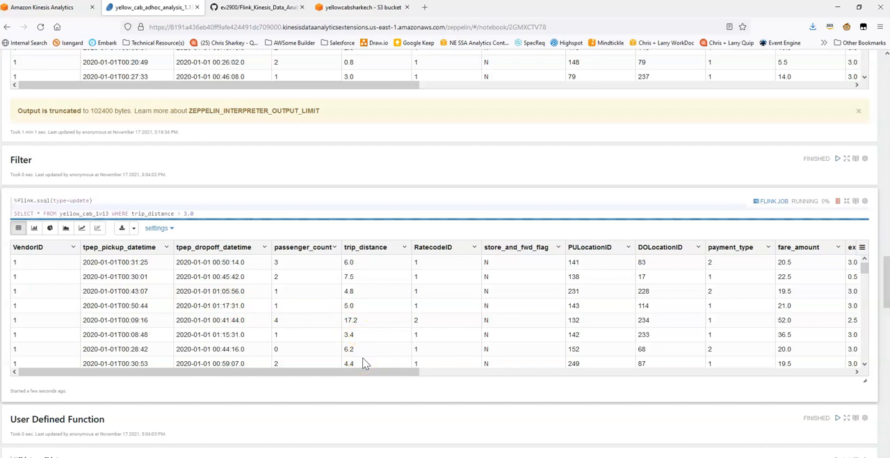
{"action": "left_click", "coordinate": [14, 206]}
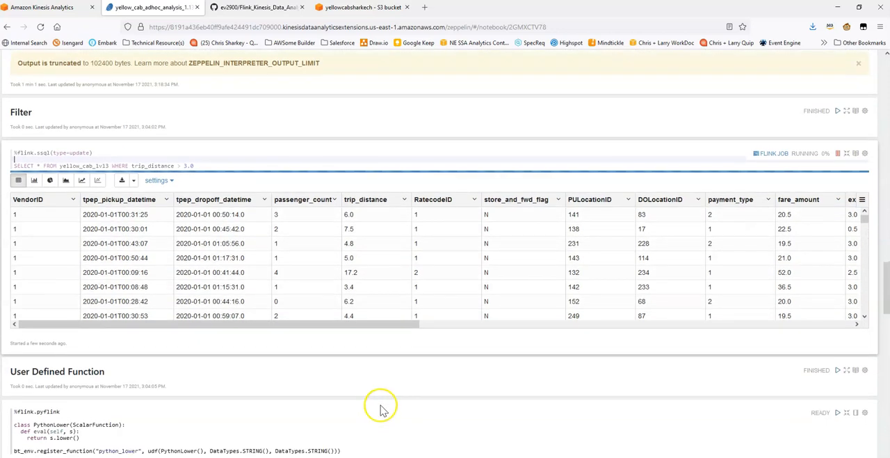
{"action": "scroll", "scroll_direction": "up", "scroll_amount": 3}
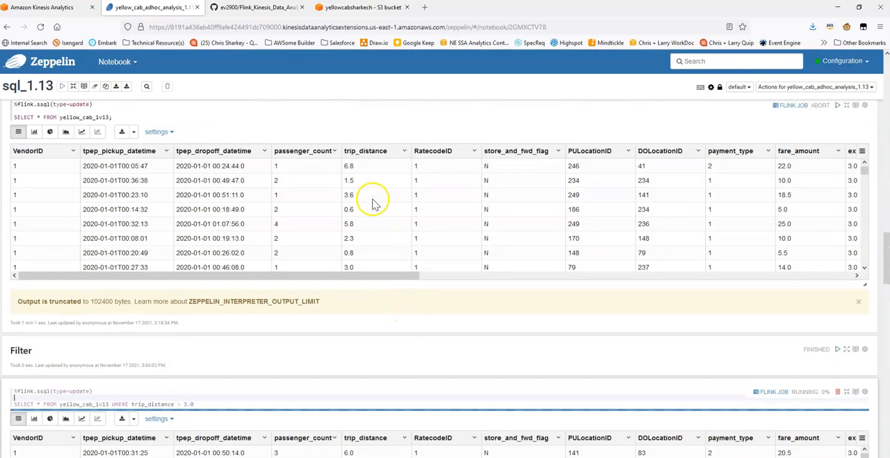
{"action": "mouse_move", "coordinate": [353, 221]}
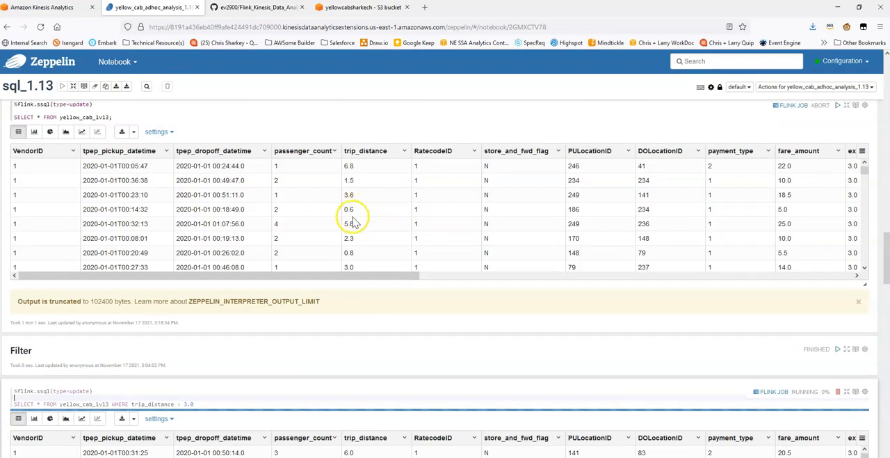
{"action": "mouse_move", "coordinate": [361, 261]}
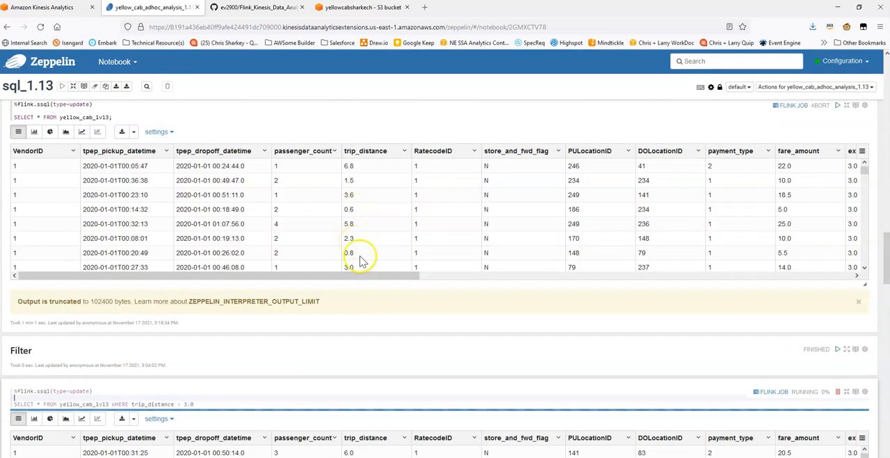
{"action": "scroll", "scroll_direction": "down", "scroll_amount": 3}
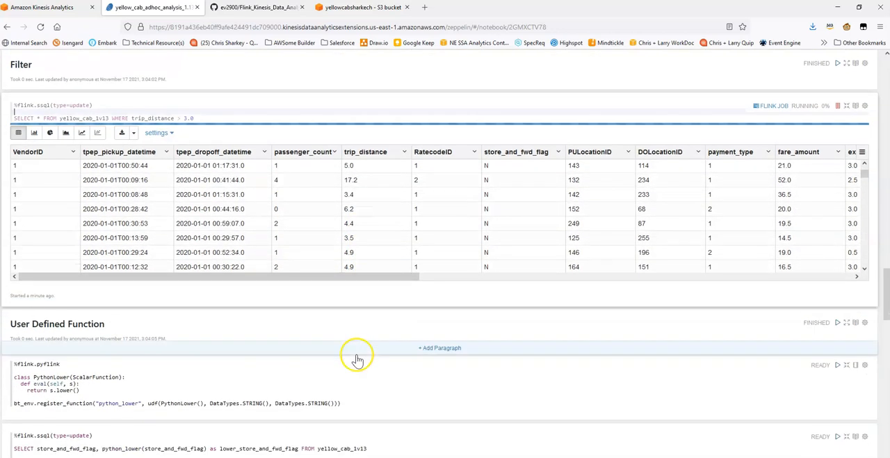
{"action": "mouse_move", "coordinate": [838, 106]}
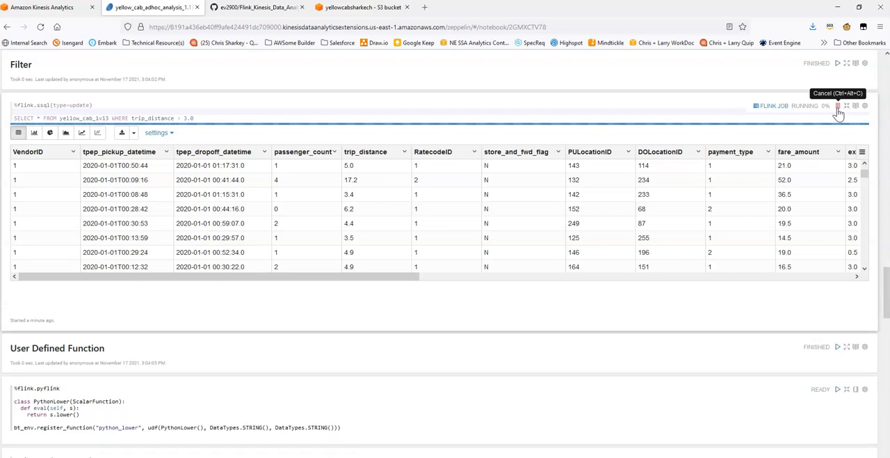
- Cancel the Filter job and move into the %flink.pyflink PythonLower function code
{"action": "left_click", "coordinate": [837, 106]}
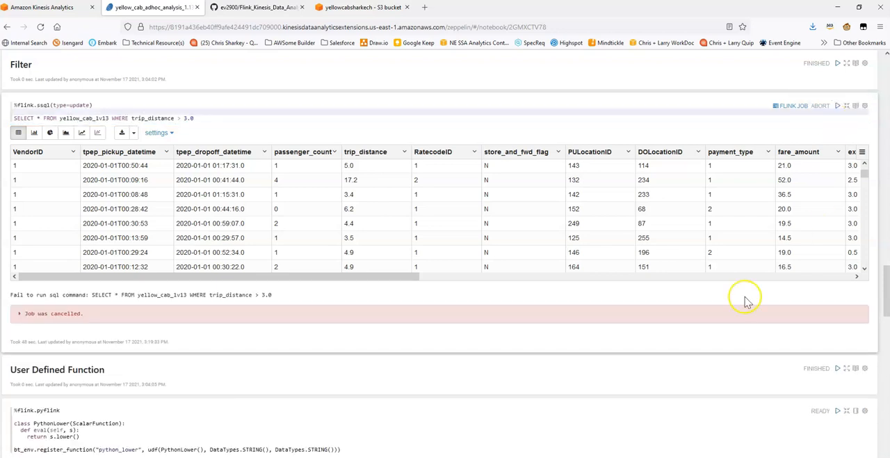
{"action": "scroll", "scroll_direction": "down", "scroll_amount": 3}
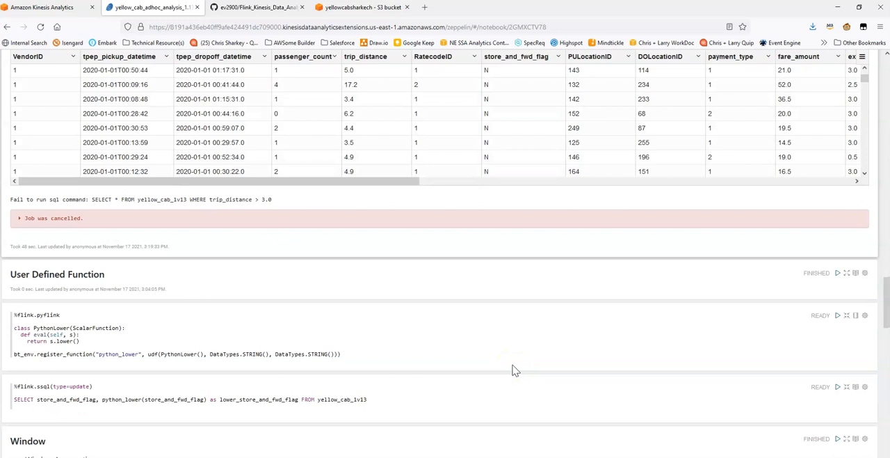
{"action": "scroll", "scroll_direction": "down", "scroll_amount": 3}
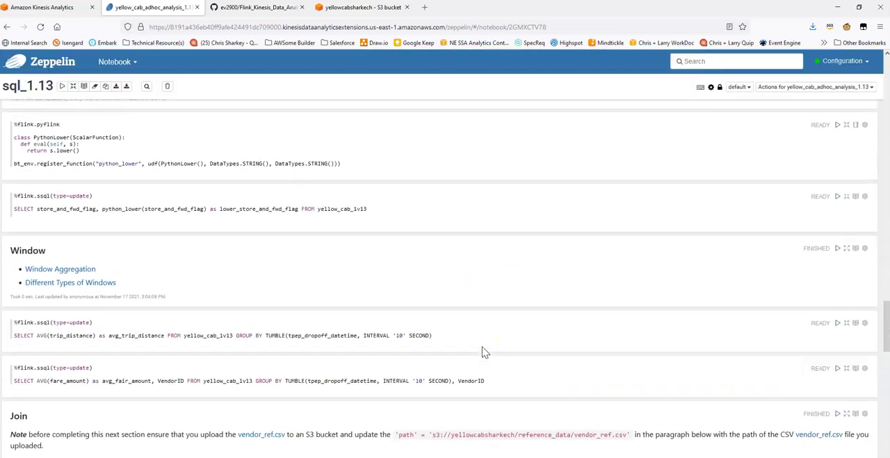
{"action": "scroll", "scroll_direction": "up", "scroll_amount": 3}
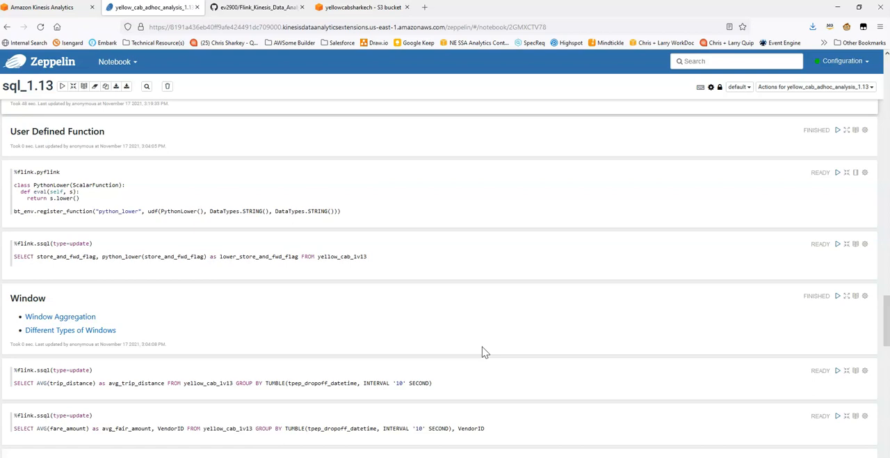
{"action": "left_click", "coordinate": [50, 186]}
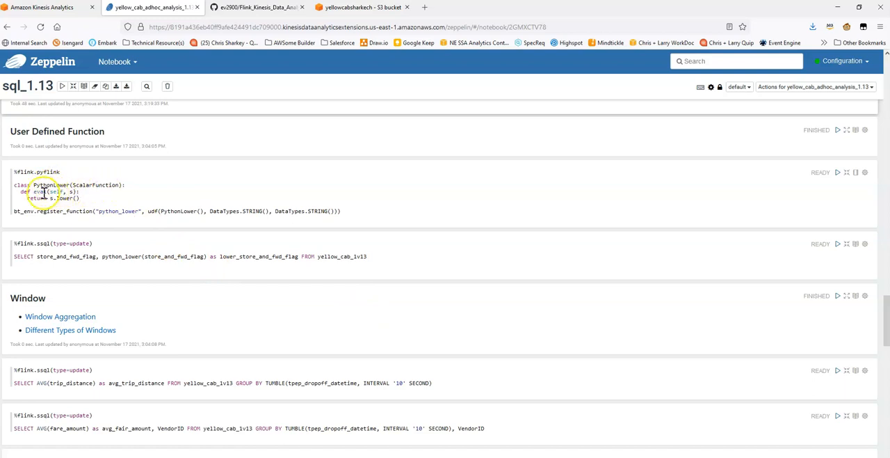
{"action": "mouse_move", "coordinate": [43, 194]}
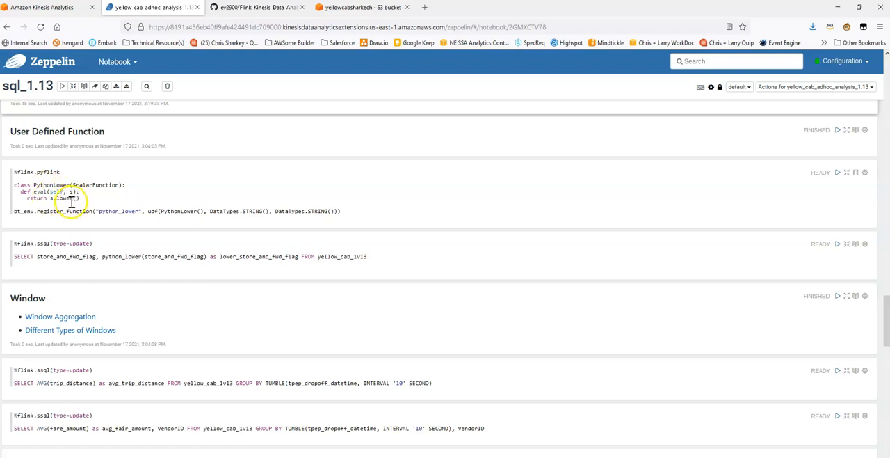
{"action": "mouse_move", "coordinate": [183, 222]}
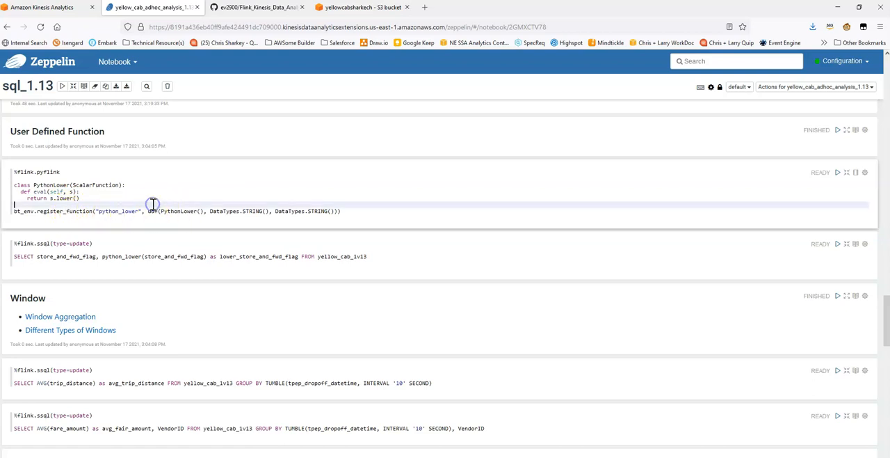
- Register python_lower via the pyflink paragraph and run the store_and_fwd_flag lower-case query
{"action": "left_click", "coordinate": [838, 172]}
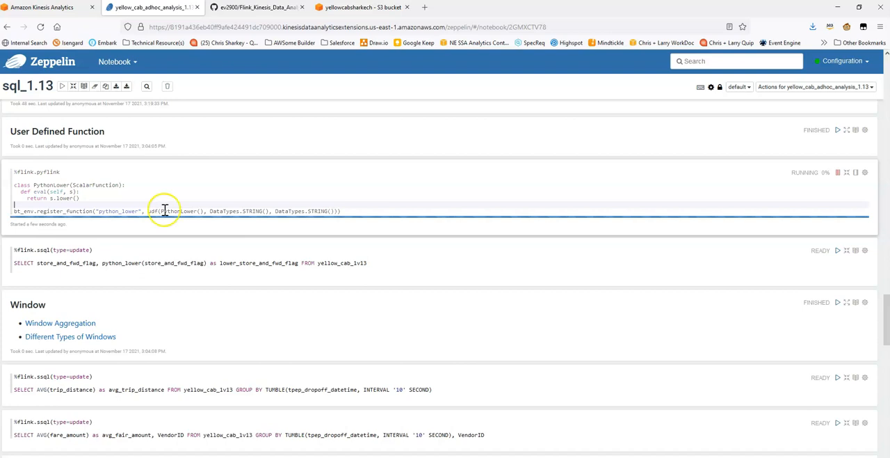
{"action": "mouse_move", "coordinate": [155, 258]}
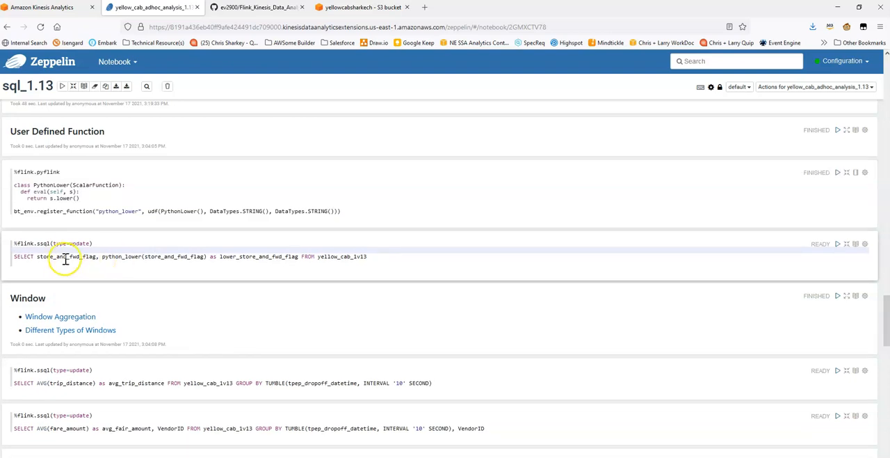
{"action": "mouse_move", "coordinate": [101, 256]}
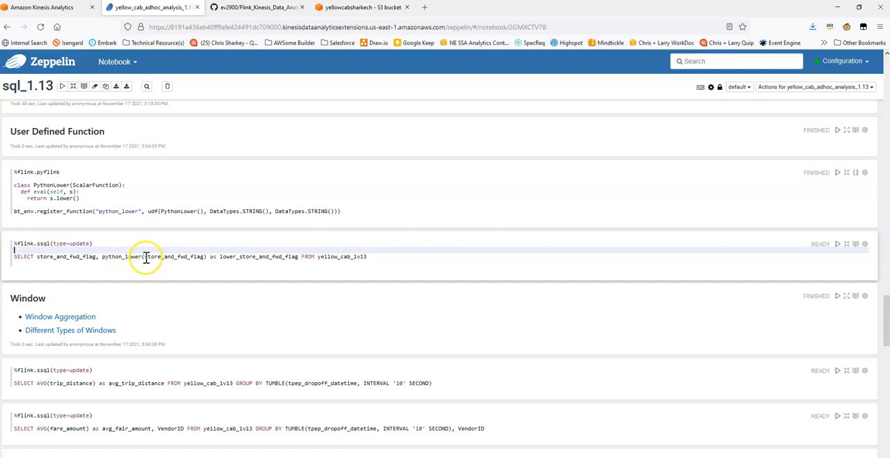
{"action": "mouse_move", "coordinate": [211, 256]}
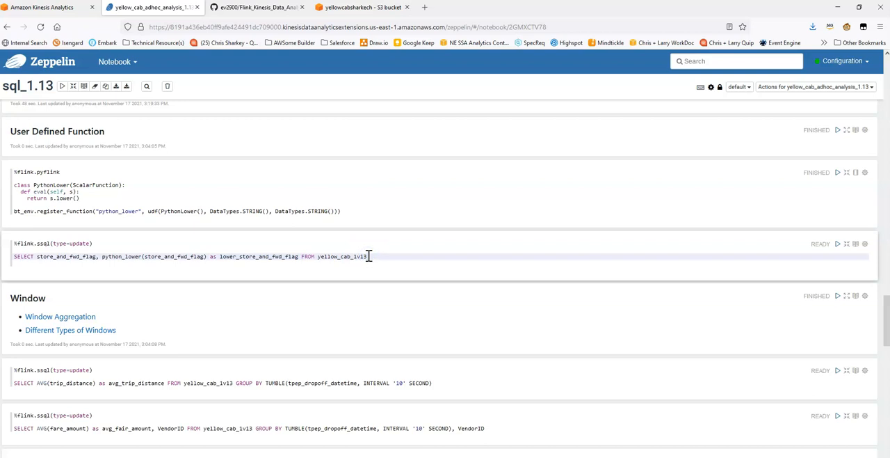
{"action": "left_click", "coordinate": [838, 243]}
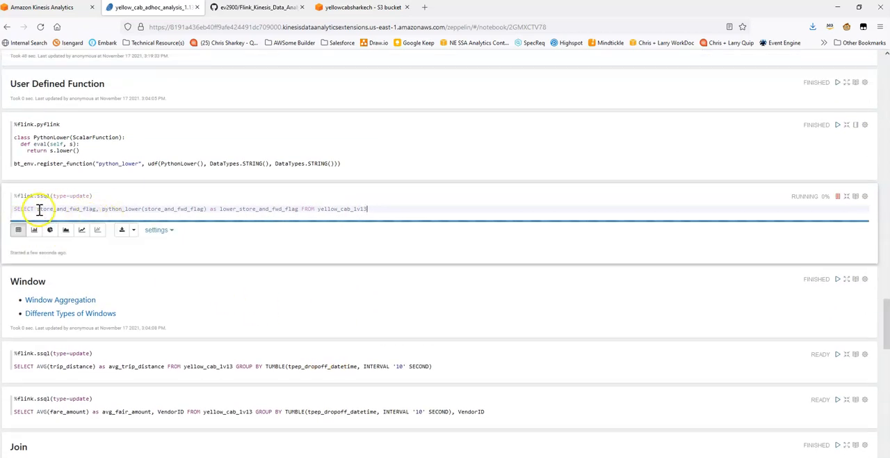
{"action": "left_click", "coordinate": [16, 229]}
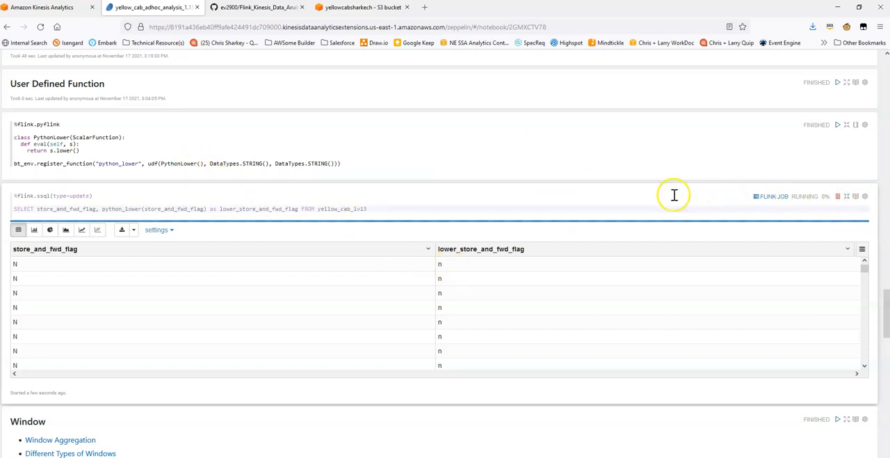
{"action": "mouse_move", "coordinate": [832, 195]}
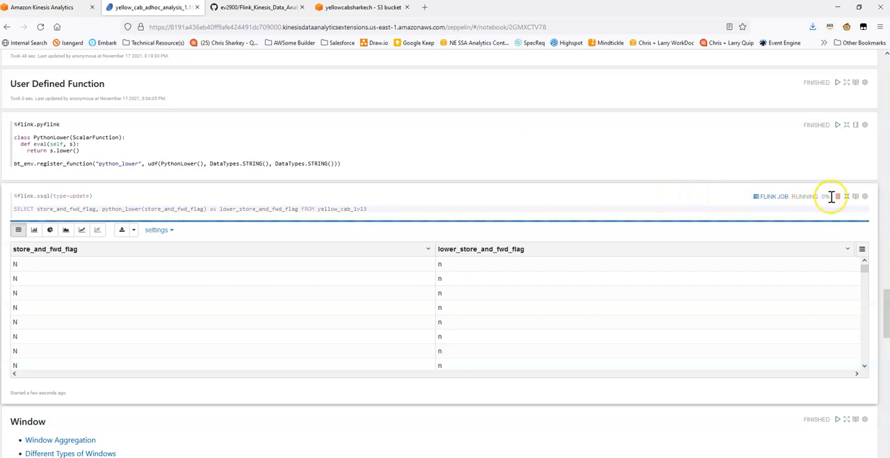
- Cancel the python_lower query job and scroll to the Window aggregation paragraphs
{"action": "left_click", "coordinate": [821, 196]}
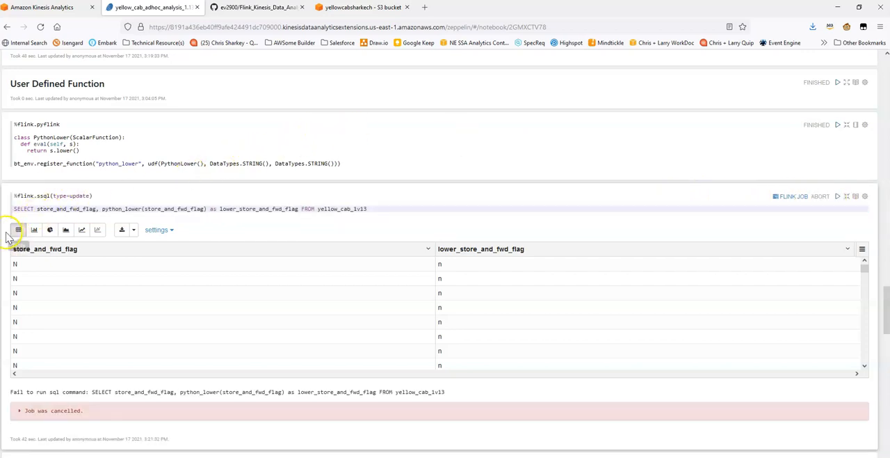
{"action": "scroll", "scroll_direction": "down", "scroll_amount": 3}
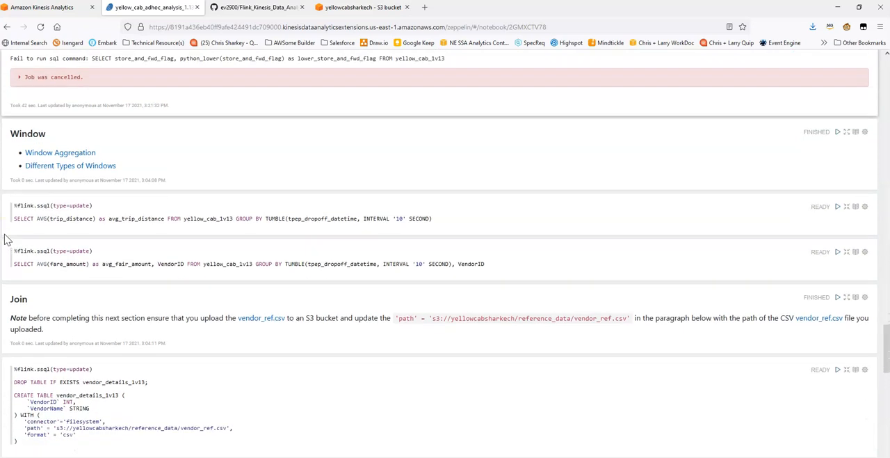
{"action": "scroll", "scroll_direction": "up", "scroll_amount": 3}
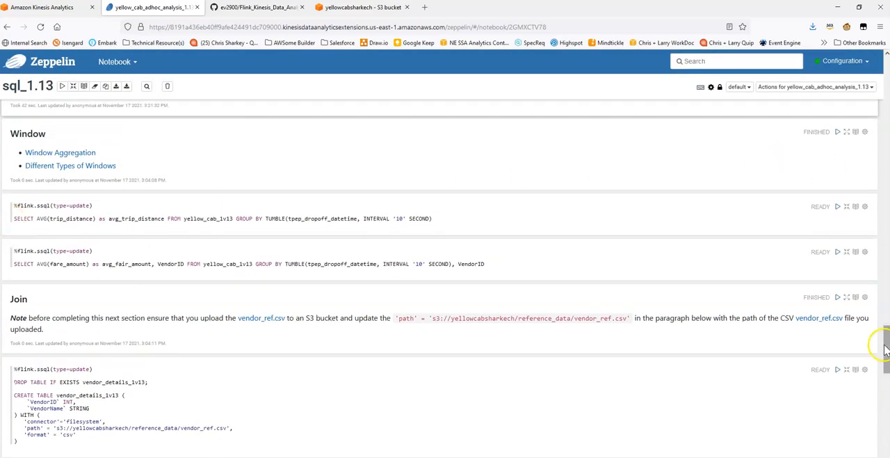
{"action": "scroll", "scroll_direction": "down", "scroll_amount": 3}
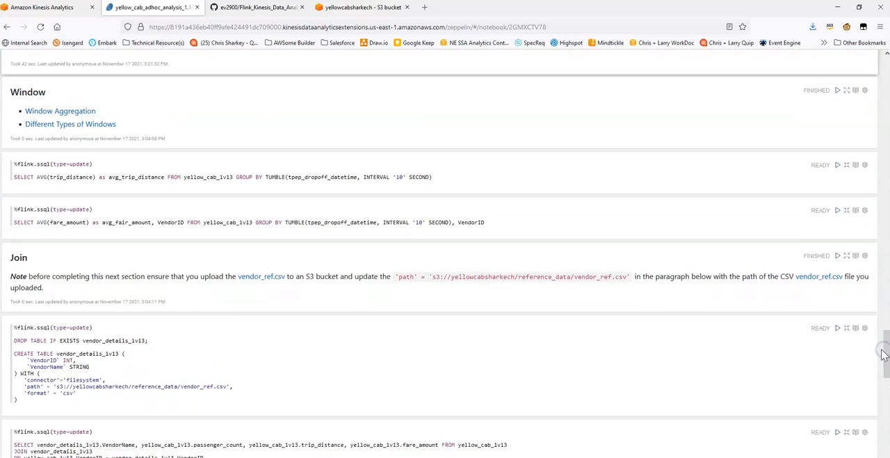
{"action": "mouse_move", "coordinate": [450, 323]}
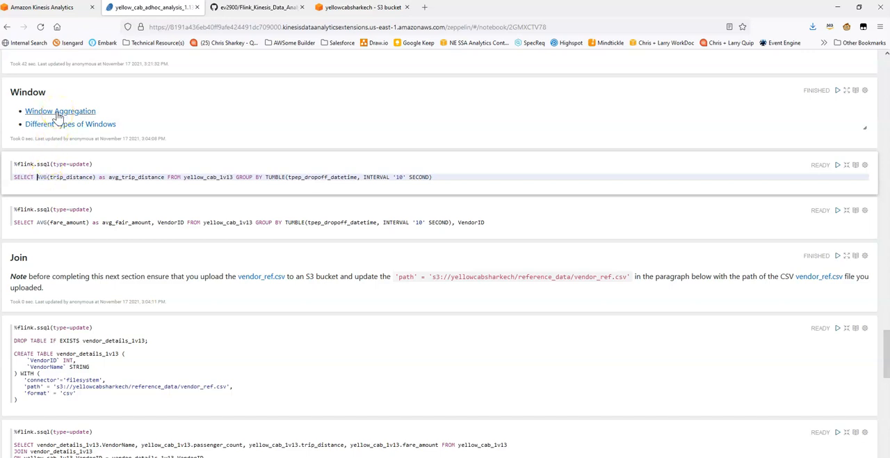
{"action": "mouse_move", "coordinate": [69, 124]}
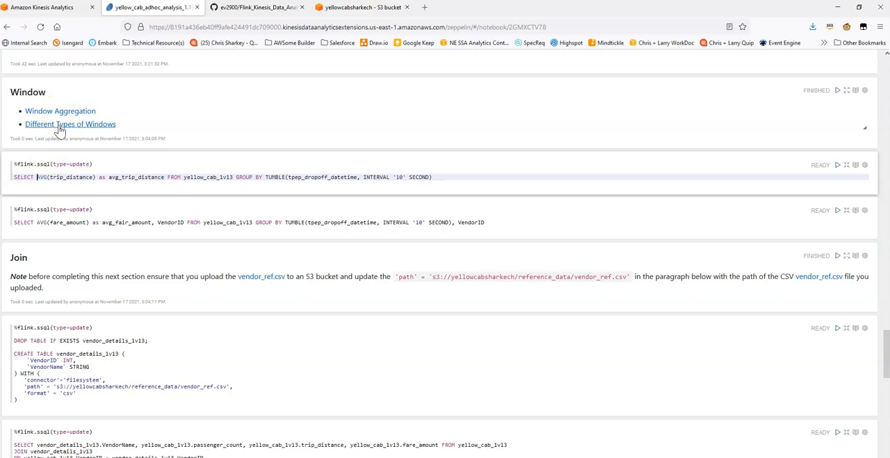
{"action": "mouse_move", "coordinate": [66, 111]}
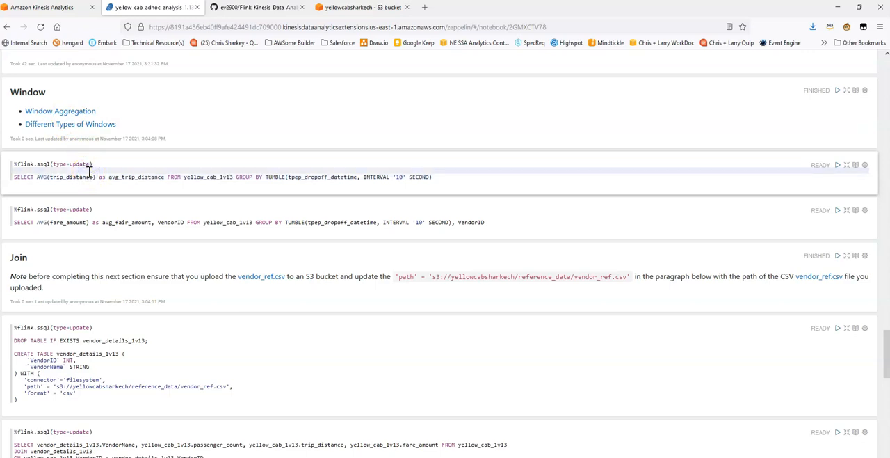
- Run the 10-second TUMBLE window AVG(trip_distance) query
{"action": "left_click", "coordinate": [837, 164]}
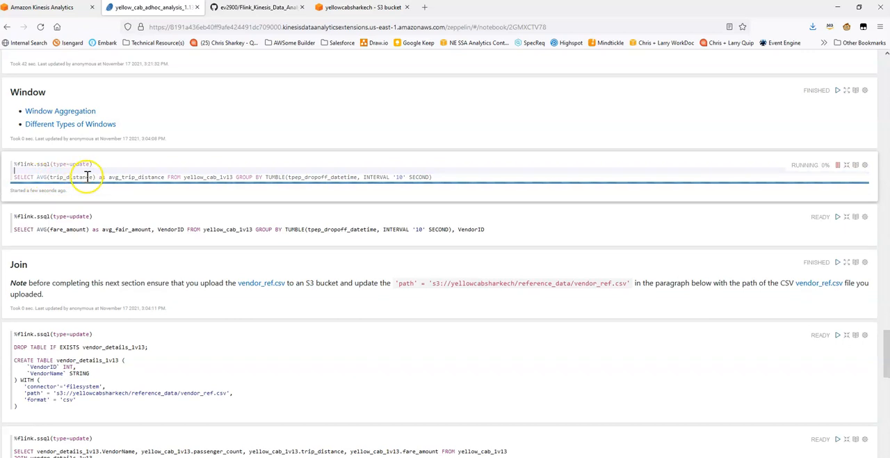
{"action": "left_click", "coordinate": [838, 165]}
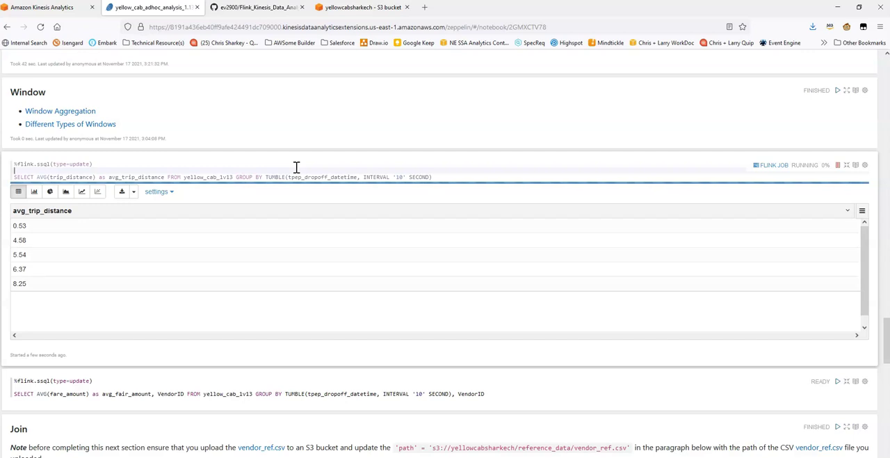
{"action": "mouse_move", "coordinate": [153, 242]}
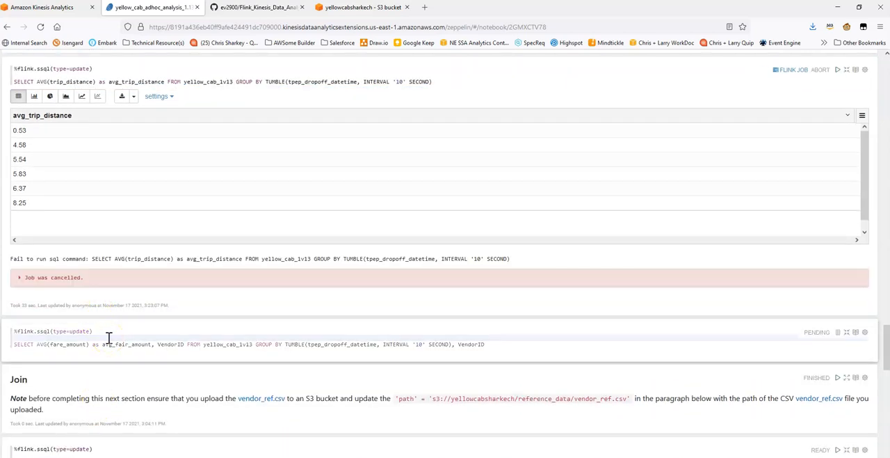
{"action": "left_click", "coordinate": [838, 331]}
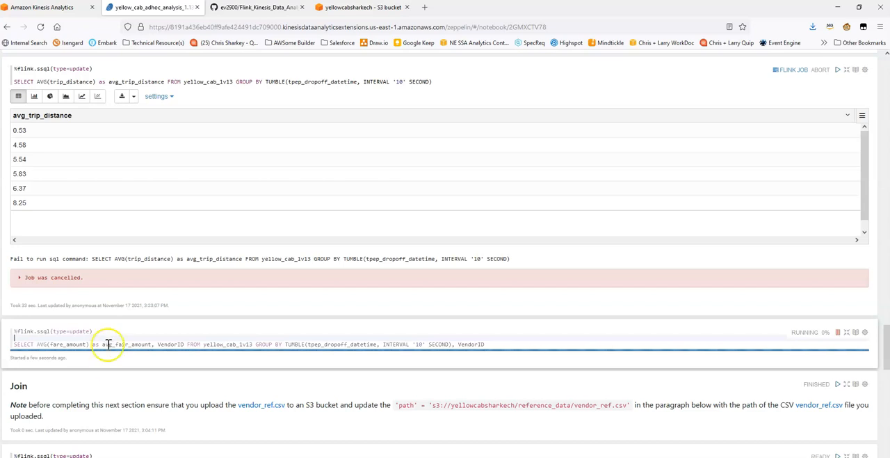
{"action": "scroll", "scroll_direction": "down", "scroll_amount": 3}
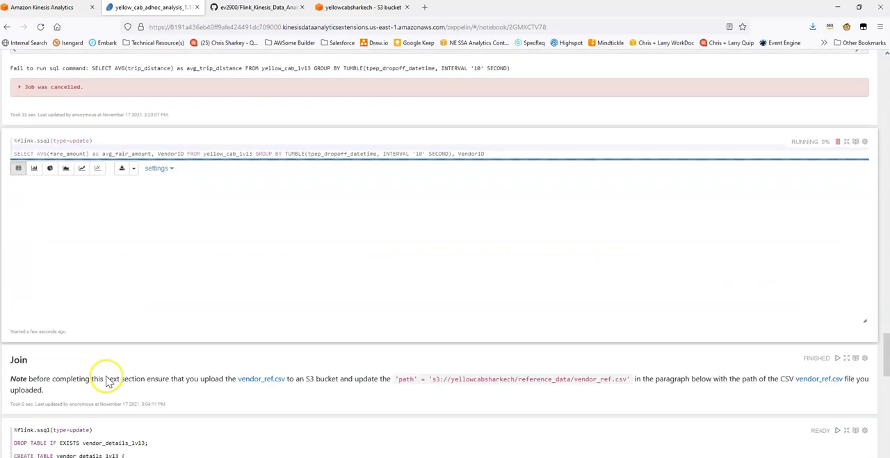
{"action": "left_click", "coordinate": [18, 167]}
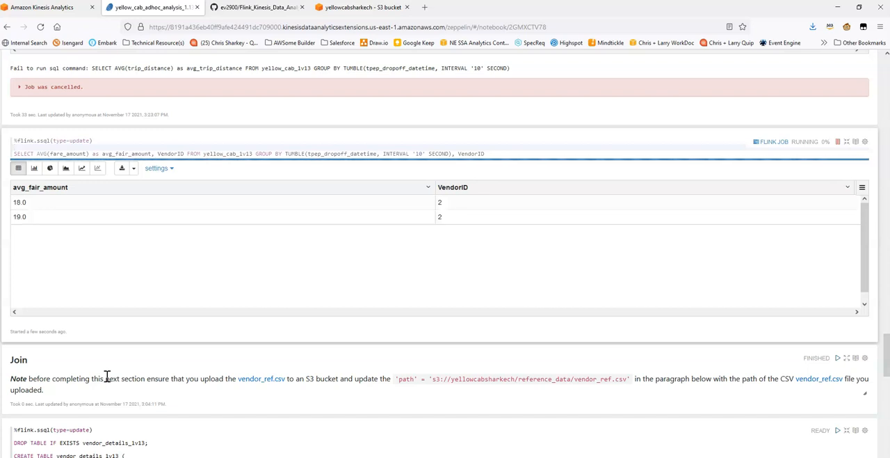
{"action": "mouse_move", "coordinate": [187, 347]}
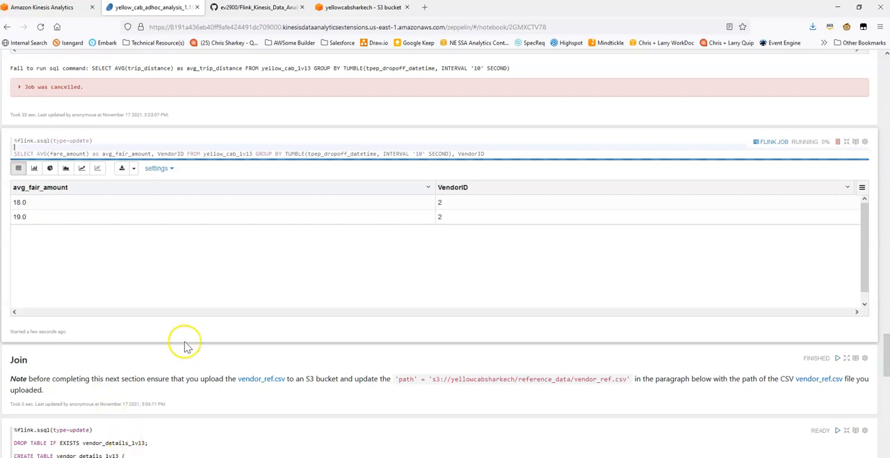
{"action": "scroll", "scroll_direction": "up", "scroll_amount": 3}
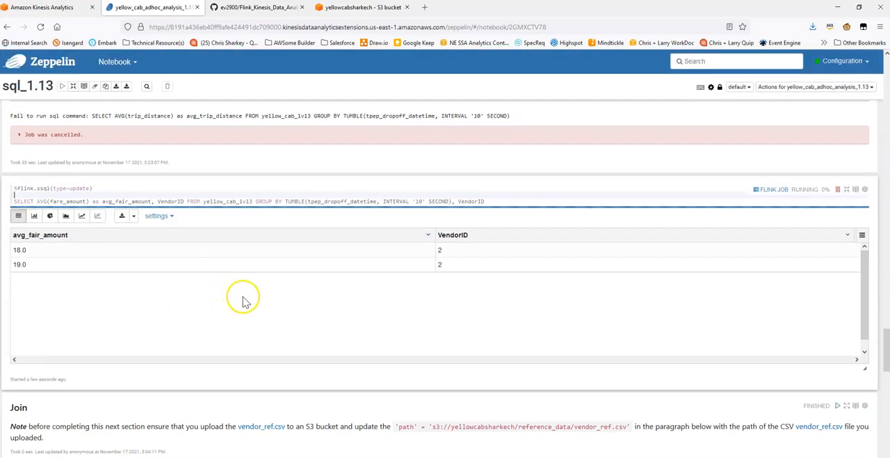
{"action": "mouse_move", "coordinate": [461, 202]}
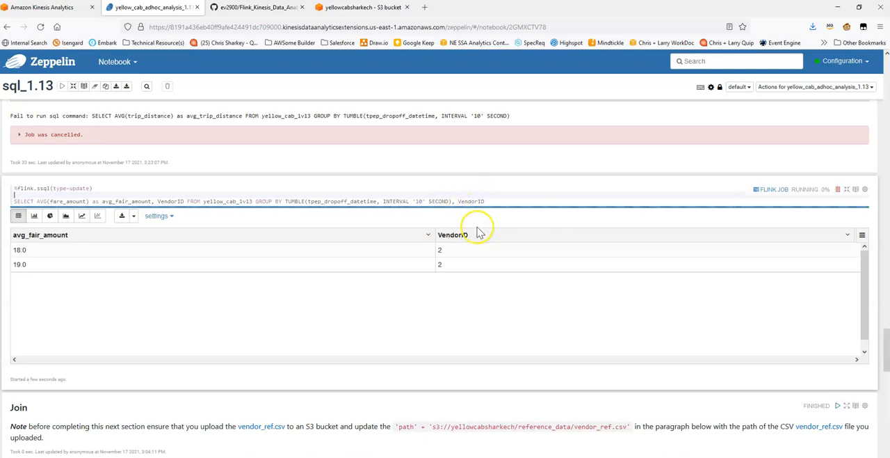
{"action": "mouse_move", "coordinate": [473, 289]}
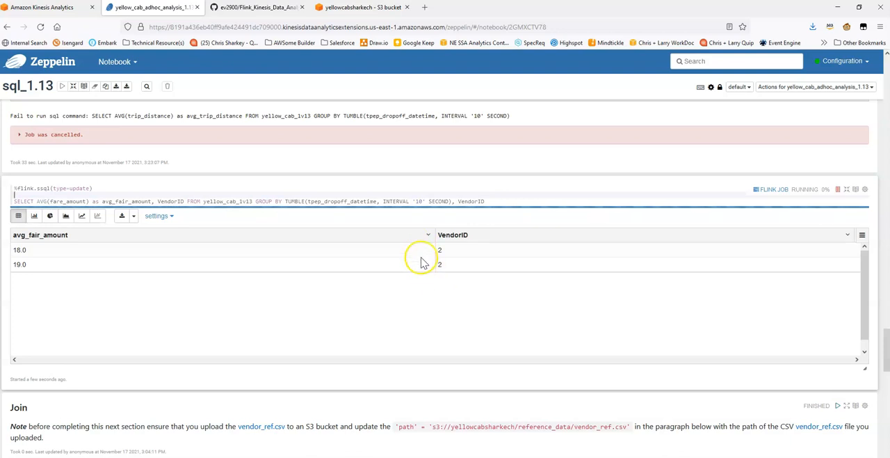
{"action": "mouse_move", "coordinate": [421, 264]}
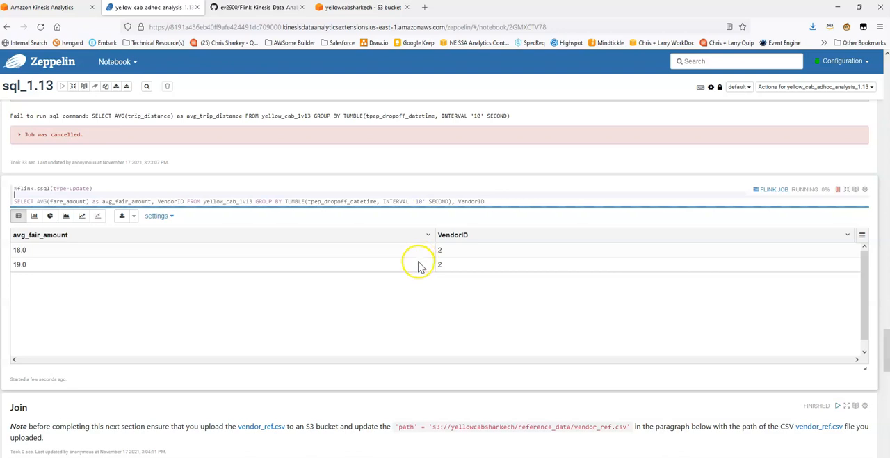
{"action": "mouse_move", "coordinate": [448, 261]}
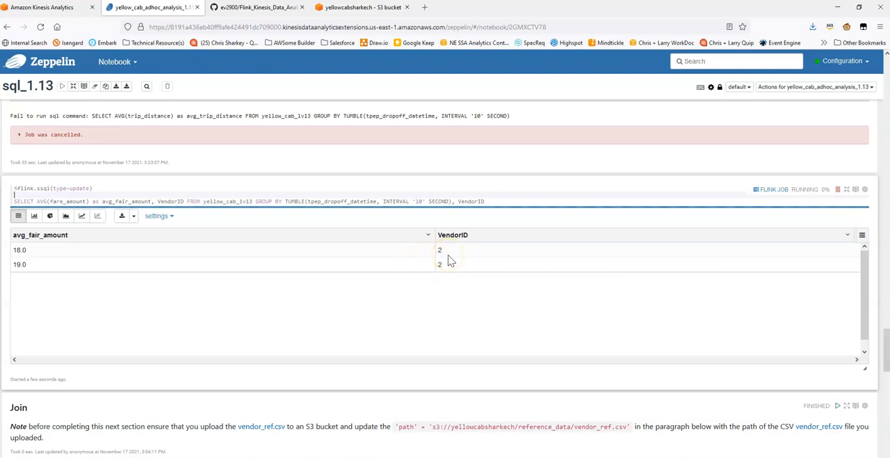
{"action": "mouse_move", "coordinate": [450, 295]}
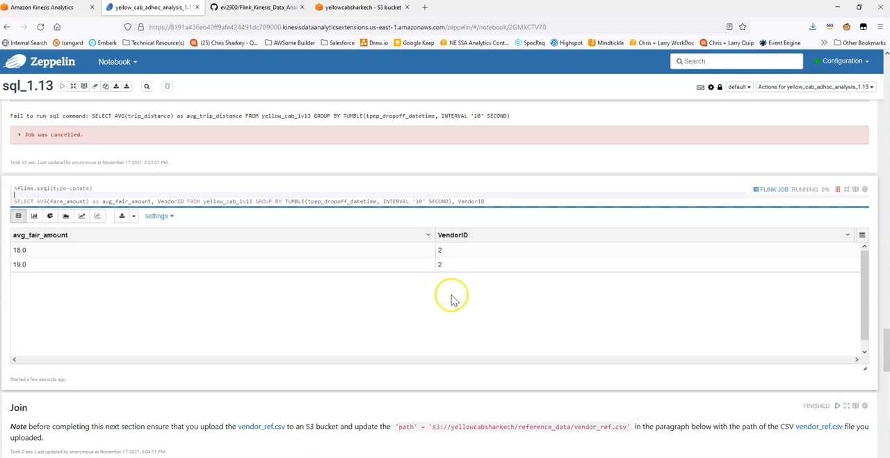
{"action": "mouse_move", "coordinate": [837, 194]}
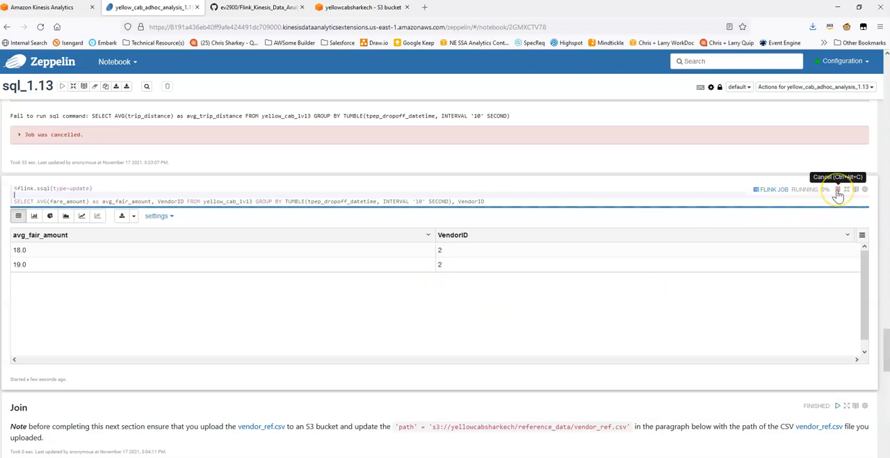
{"action": "mouse_move", "coordinate": [640, 187]}
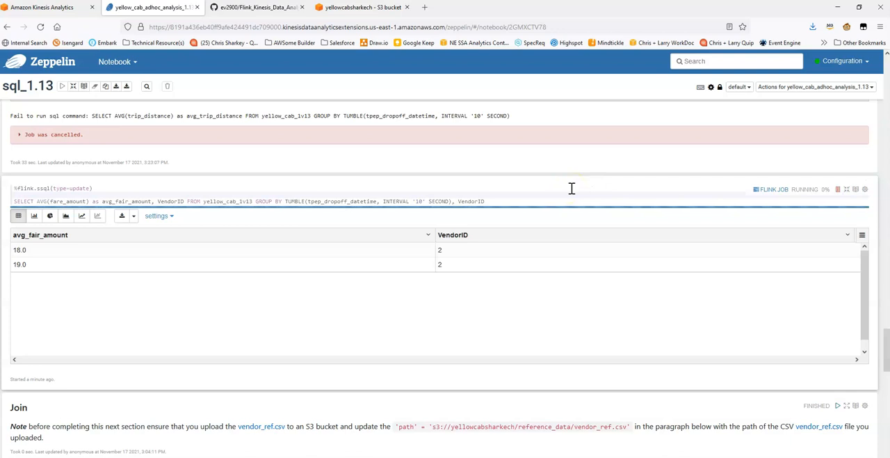
- Cancel the average fare per VendorID job and move into the vendor_details CREATE TABLE paragraph
{"action": "left_click", "coordinate": [837, 190]}
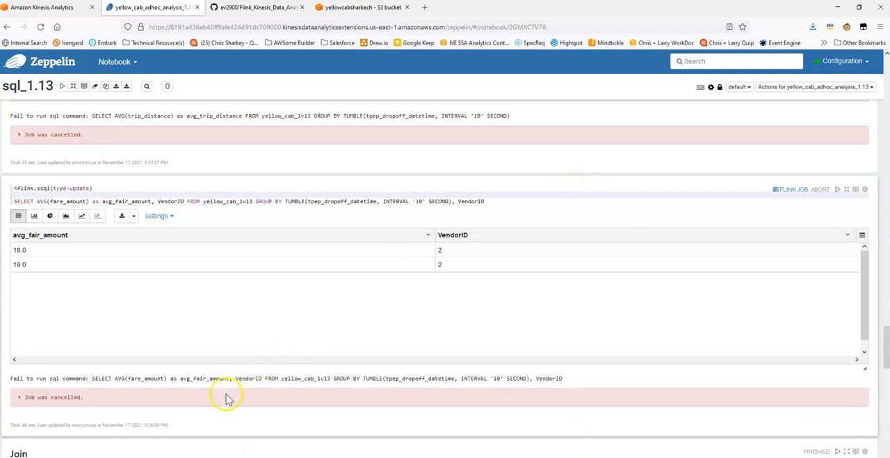
{"action": "scroll", "scroll_direction": "down", "scroll_amount": 3}
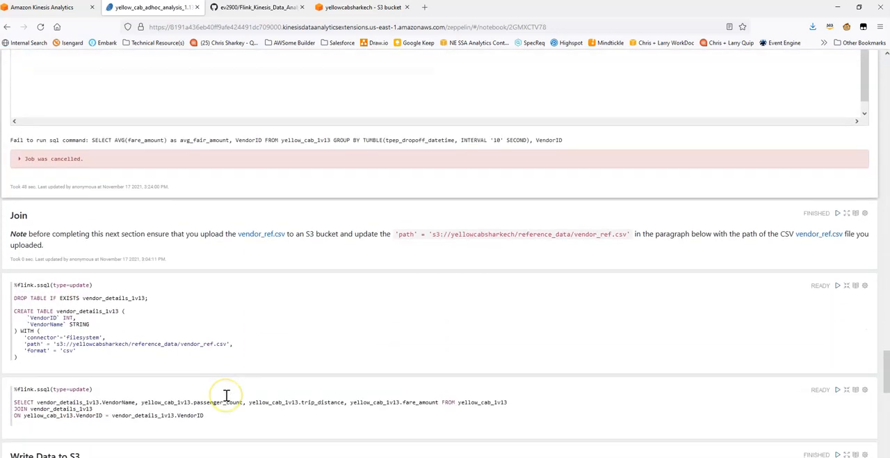
{"action": "scroll", "scroll_direction": "down", "scroll_amount": 3}
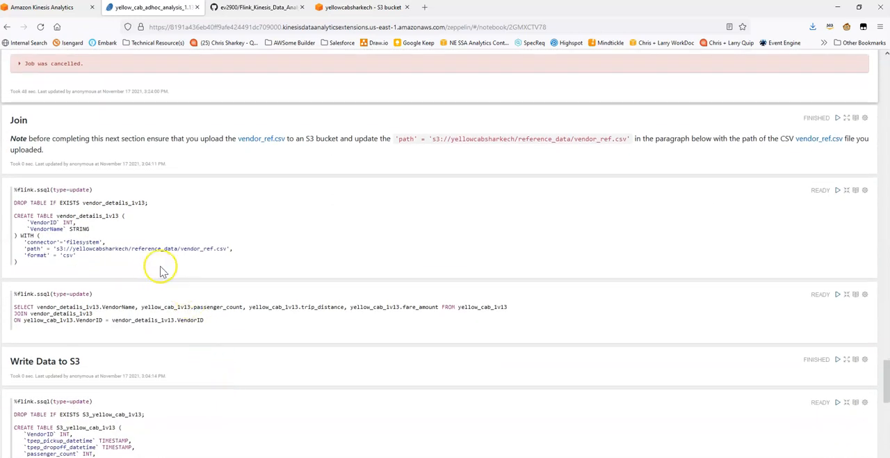
{"action": "left_click", "coordinate": [154, 261]}
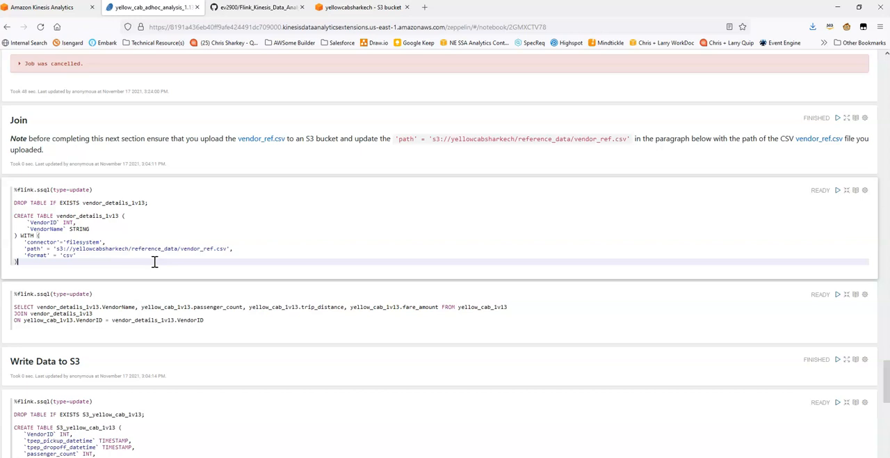
- Scroll around the Join section to review the vendor_details CSV table definition
{"action": "scroll", "scroll_direction": "up", "scroll_amount": 3}
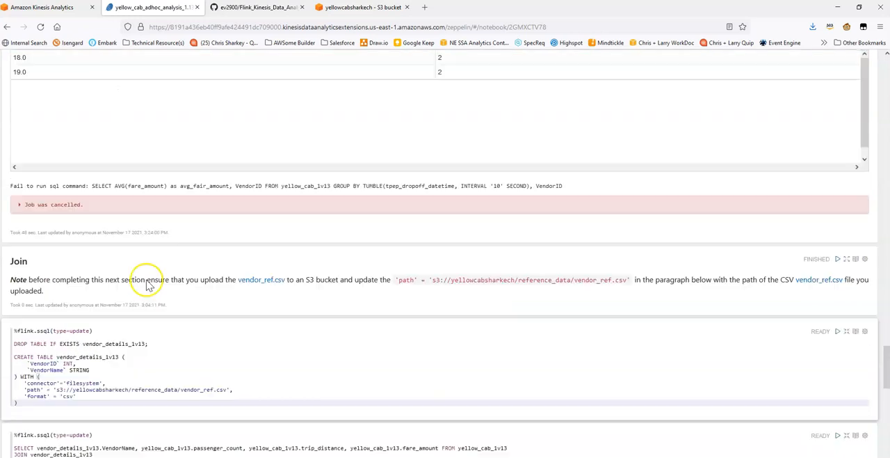
{"action": "scroll", "scroll_direction": "up", "scroll_amount": 3}
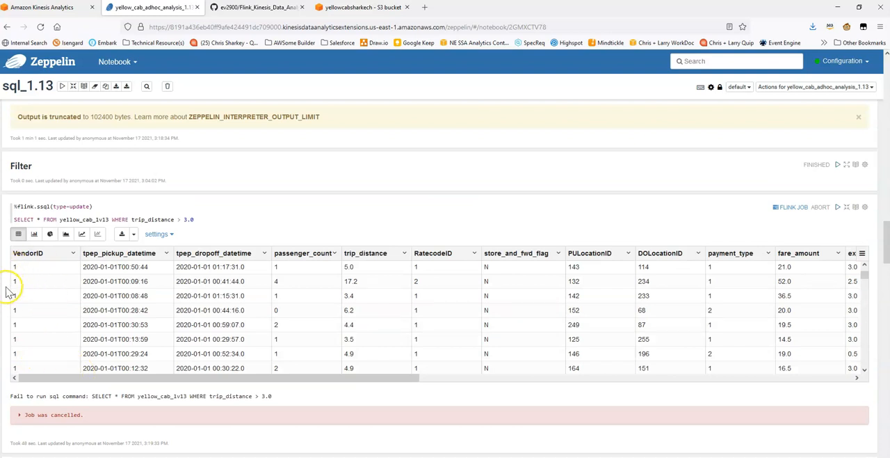
{"action": "scroll", "scroll_direction": "down", "scroll_amount": 3}
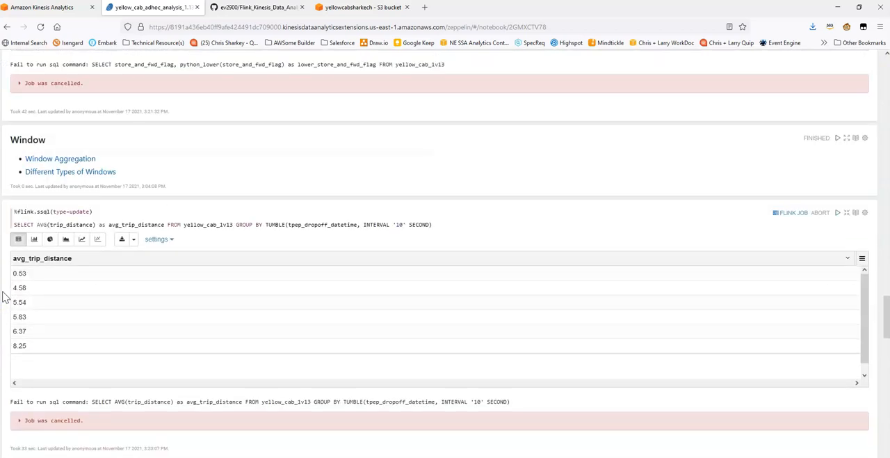
{"action": "scroll", "scroll_direction": "down", "scroll_amount": 3}
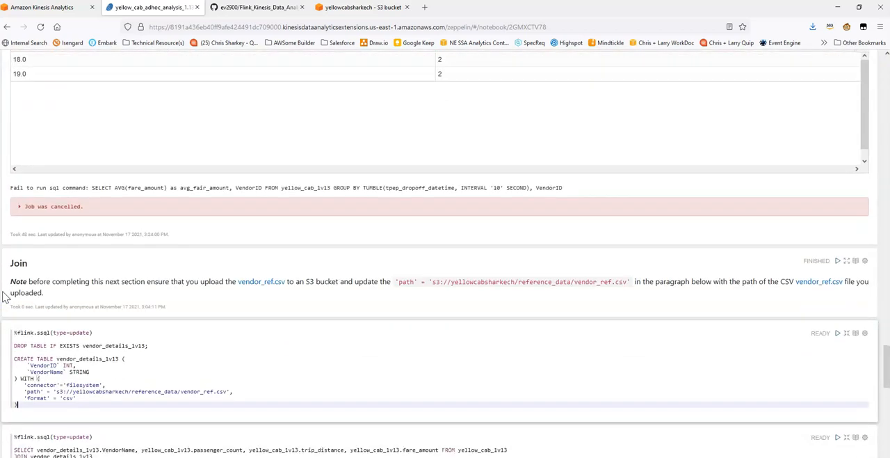
{"action": "scroll", "scroll_direction": "down", "scroll_amount": 3}
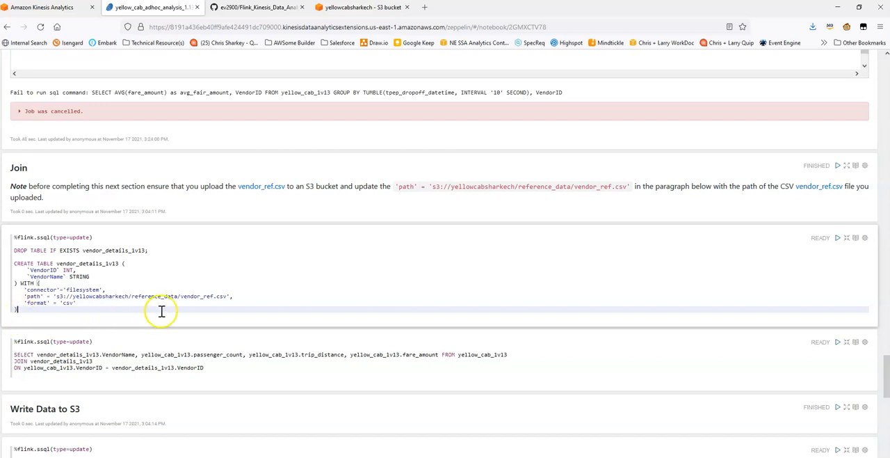
- Close the S3 deletion summary and select vendor_ref.csv in the yellowcabsharkech reference_data folder
{"action": "left_click", "coordinate": [362, 7]}
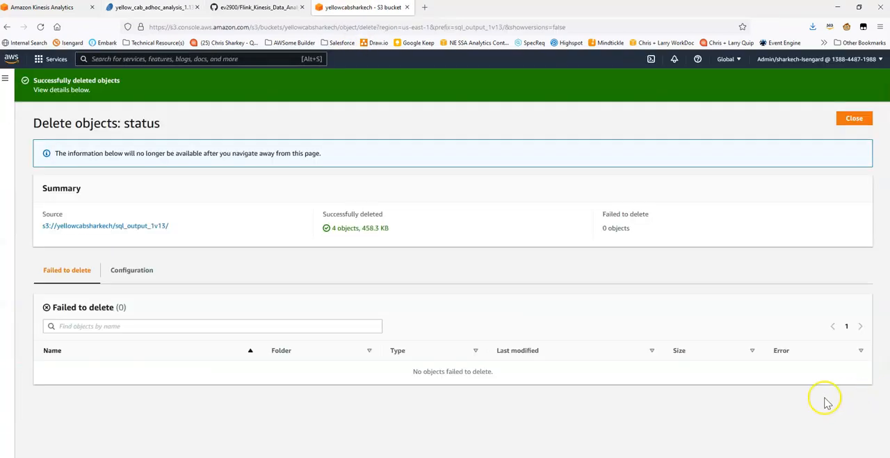
{"action": "mouse_move", "coordinate": [837, 125]}
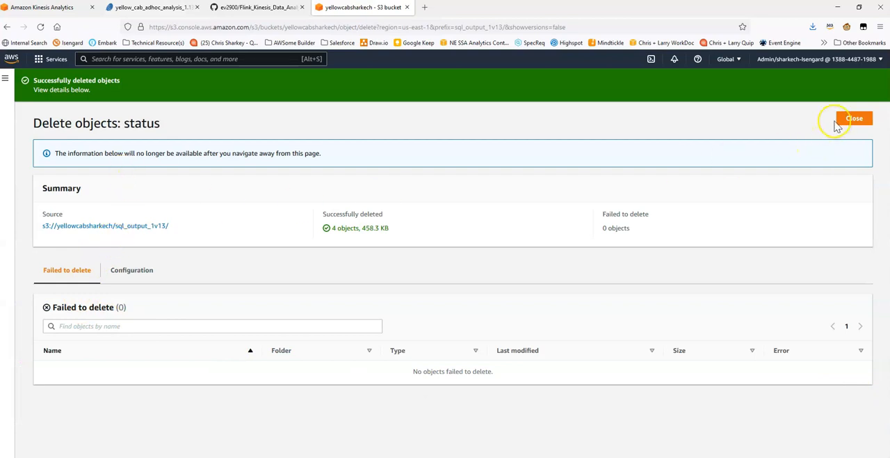
{"action": "left_click", "coordinate": [854, 118]}
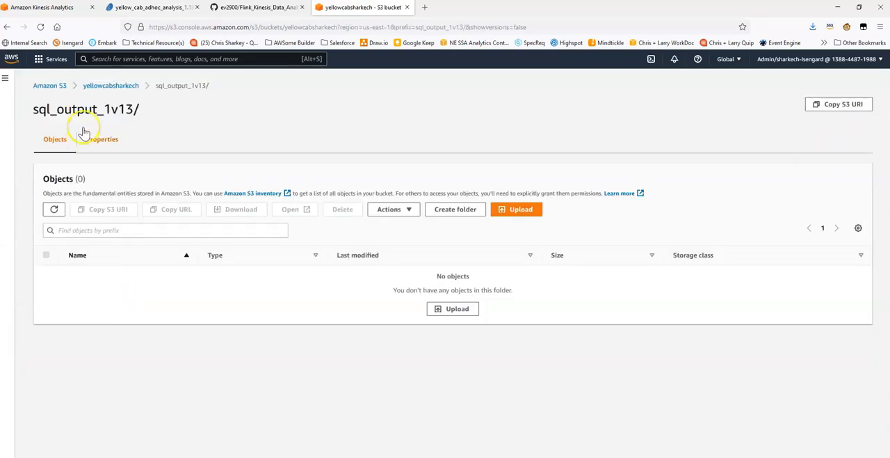
{"action": "left_click", "coordinate": [111, 85]}
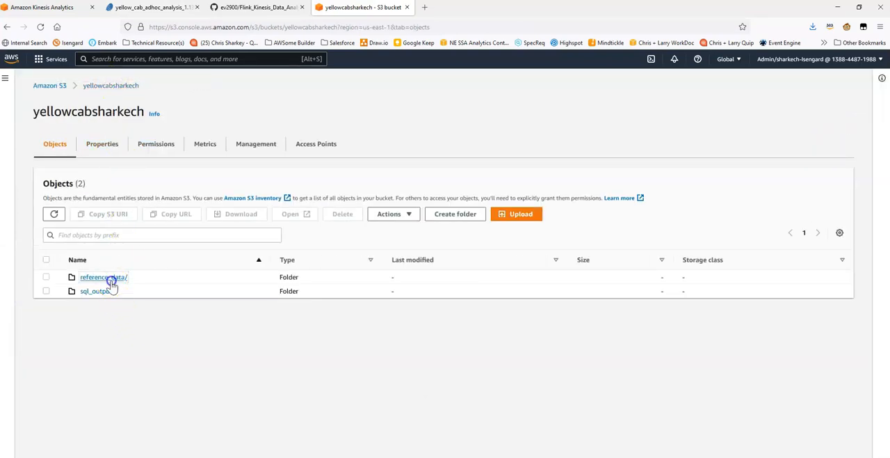
{"action": "left_click", "coordinate": [103, 277]}
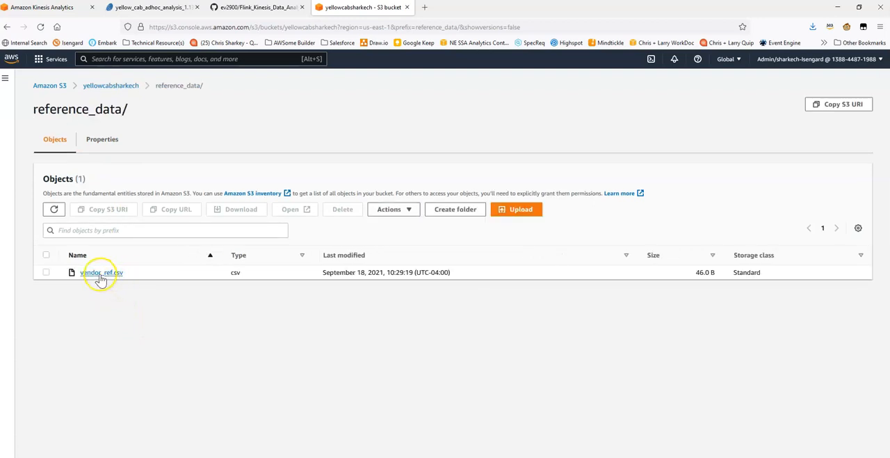
{"action": "mouse_move", "coordinate": [106, 278]}
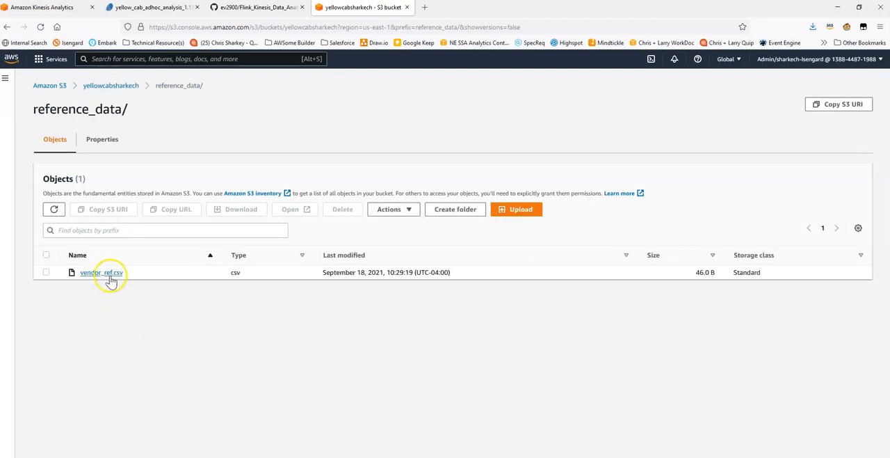
{"action": "left_click", "coordinate": [46, 272]}
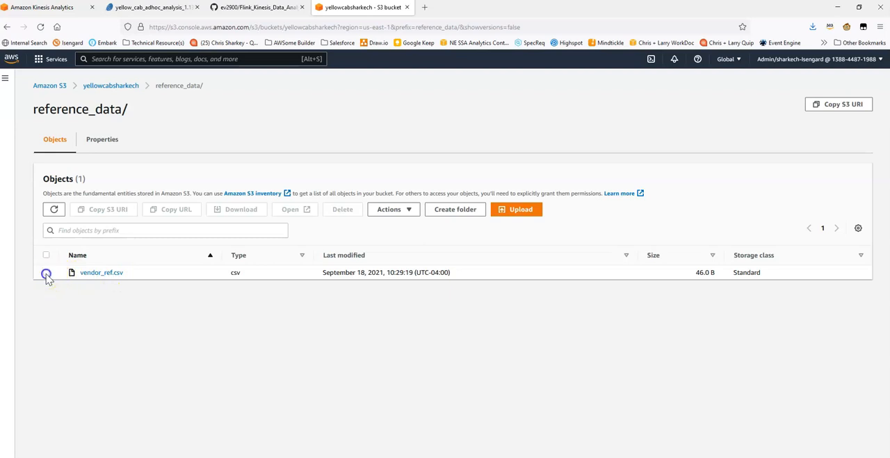
{"action": "left_click", "coordinate": [46, 273]}
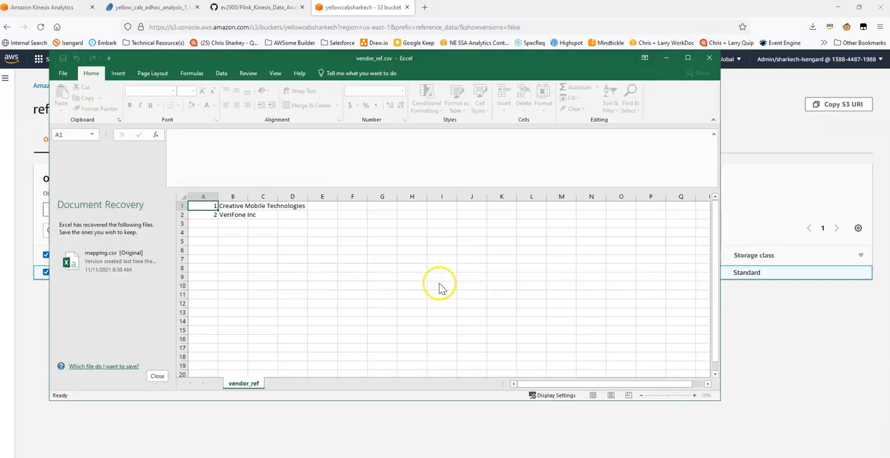
- Inspect vendor_ref.csv in Excel mapping 1 to Creative Mobile Technologies and 2 to VeriFone, then close it
{"action": "left_click", "coordinate": [157, 376]}
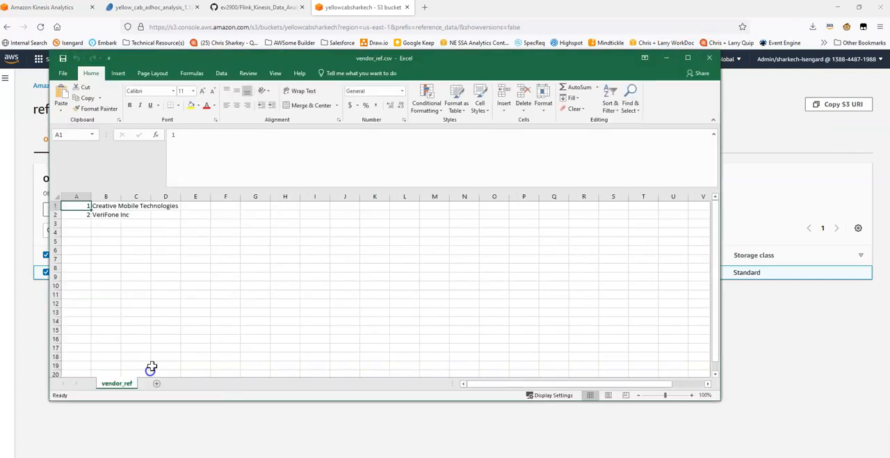
{"action": "left_click", "coordinate": [106, 206]}
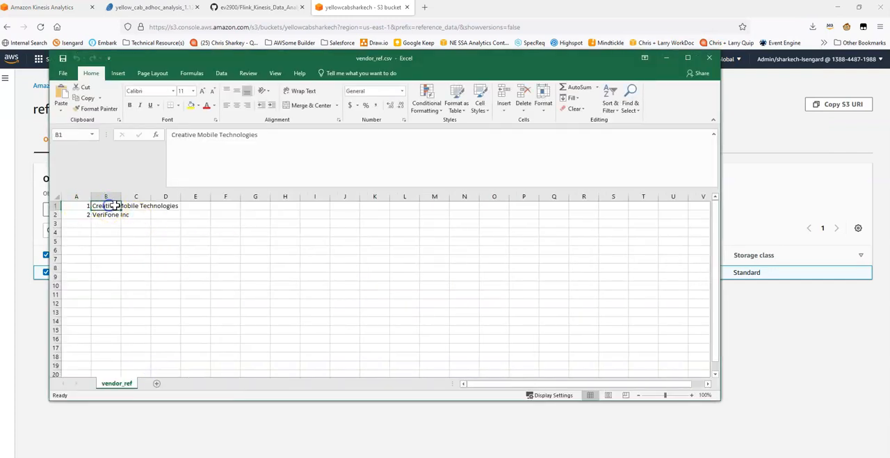
{"action": "left_click", "coordinate": [76, 214]}
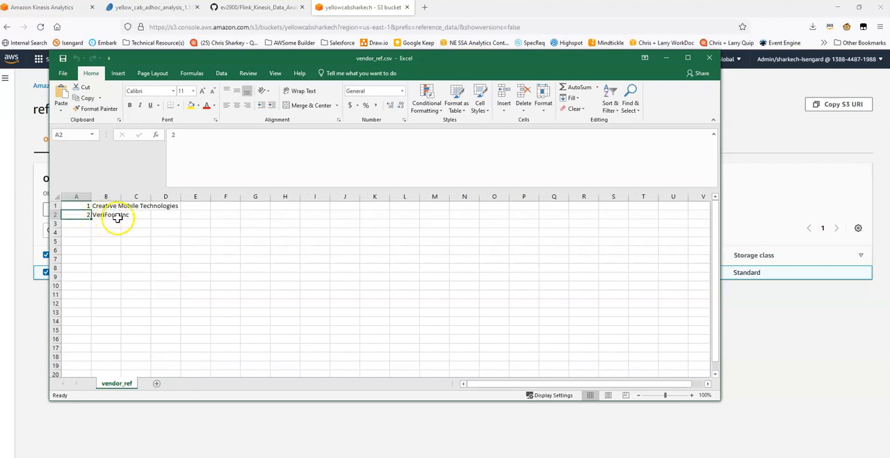
{"action": "mouse_move", "coordinate": [654, 75]}
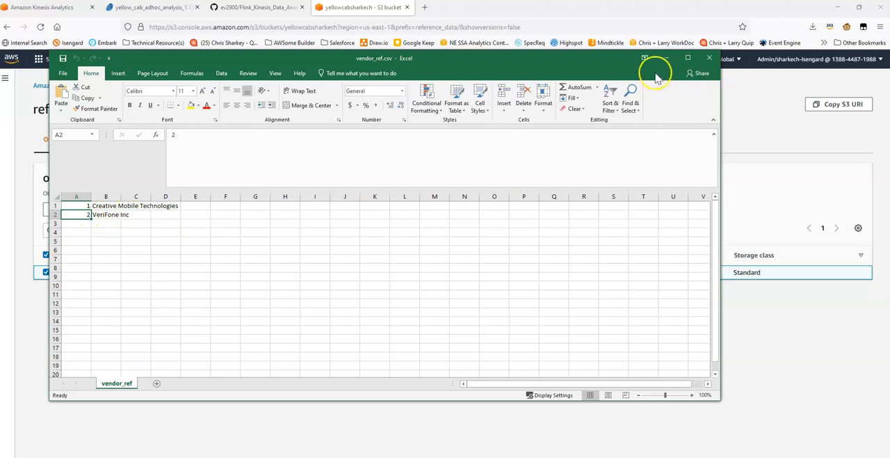
{"action": "left_click", "coordinate": [256, 8]}
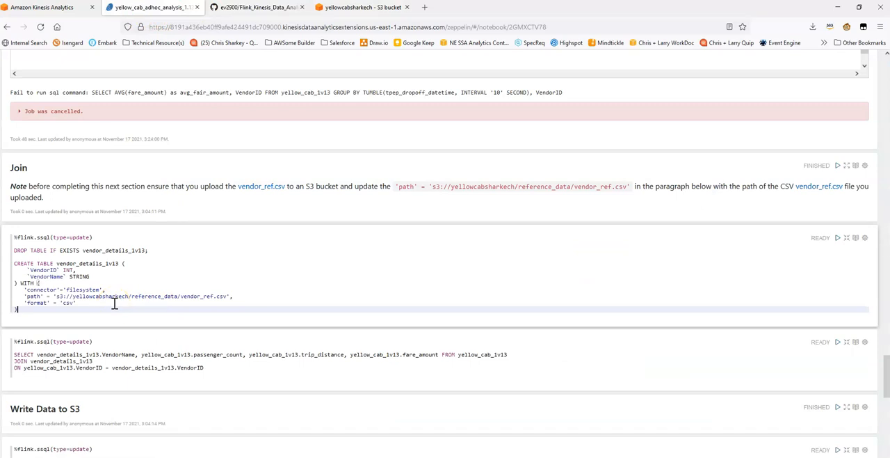
- Run the DROP/CREATE TABLE vendor_details paragraph reading the vendor reference CSV from S3
{"action": "left_click", "coordinate": [837, 236]}
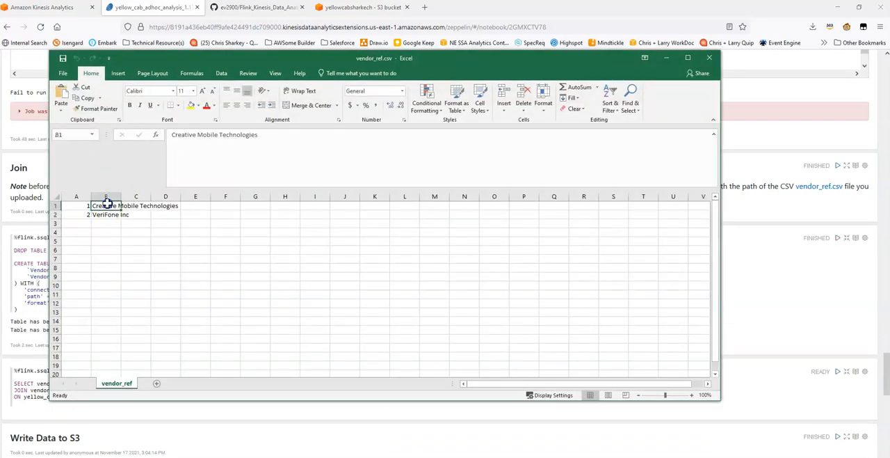
{"action": "left_click", "coordinate": [106, 214]}
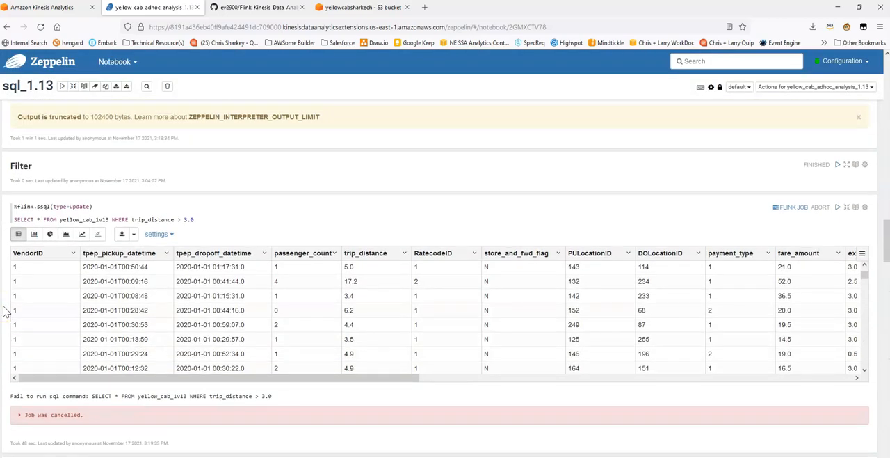
{"action": "scroll", "scroll_direction": "up", "scroll_amount": 3}
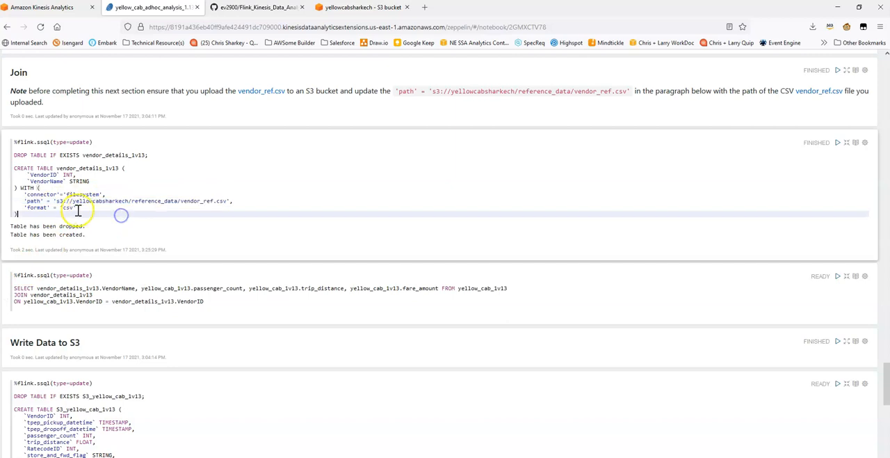
- Run the trips JOIN vendor_details query showing VendorName rows, then cancel the job
{"action": "scroll", "scroll_direction": "down", "scroll_amount": 3}
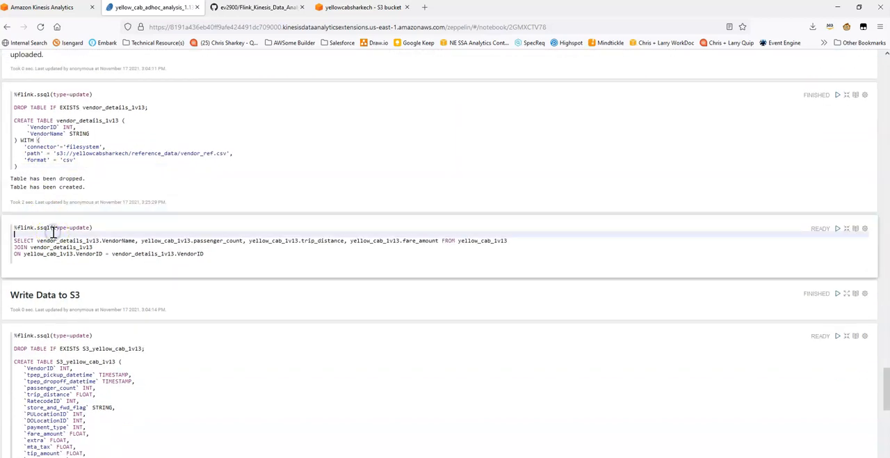
{"action": "left_click", "coordinate": [837, 228]}
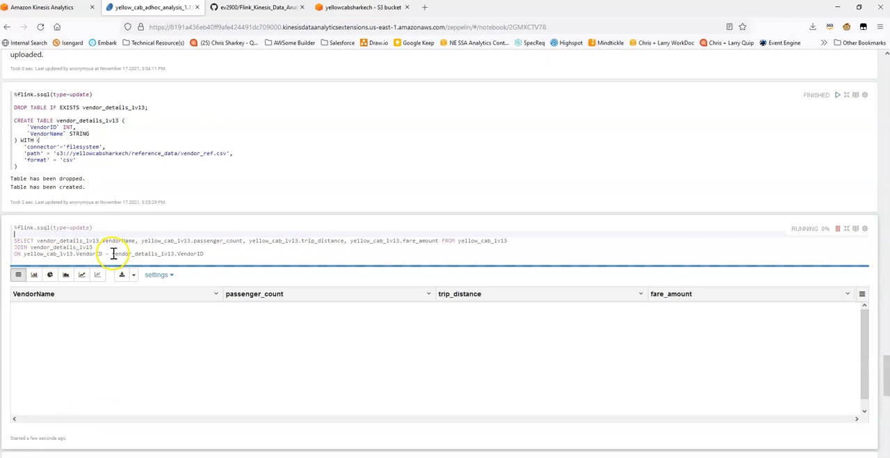
{"action": "mouse_move", "coordinate": [453, 239]}
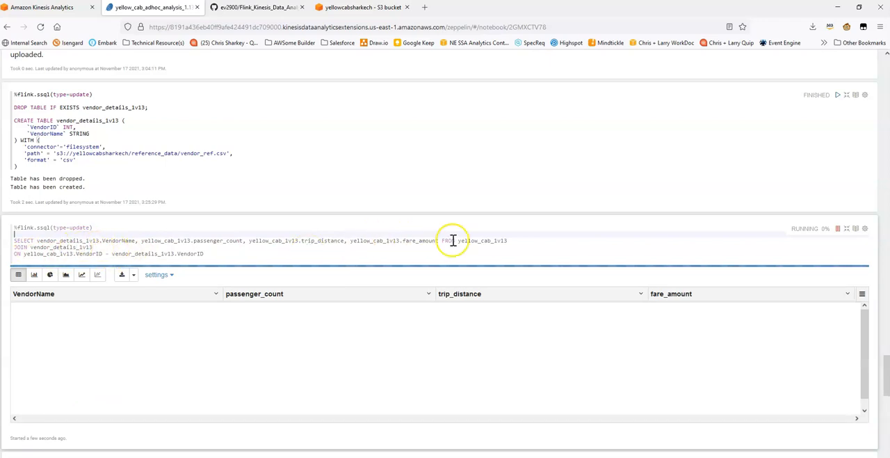
{"action": "mouse_move", "coordinate": [81, 239]}
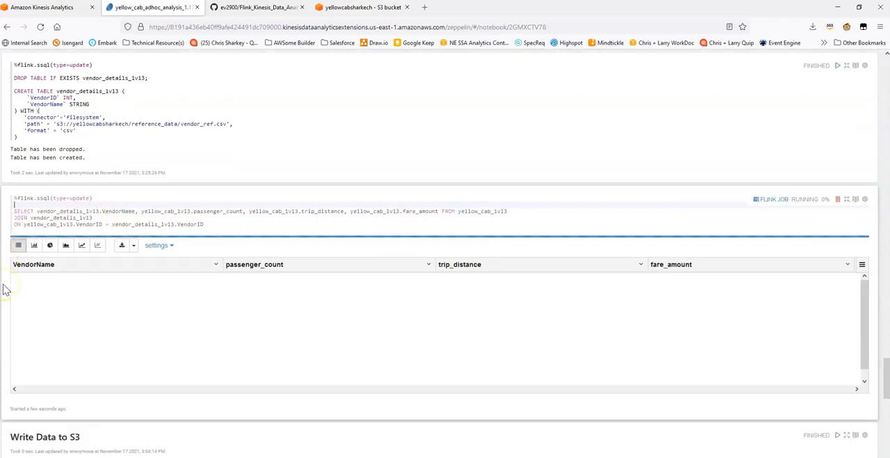
{"action": "scroll", "scroll_direction": "down", "scroll_amount": 3}
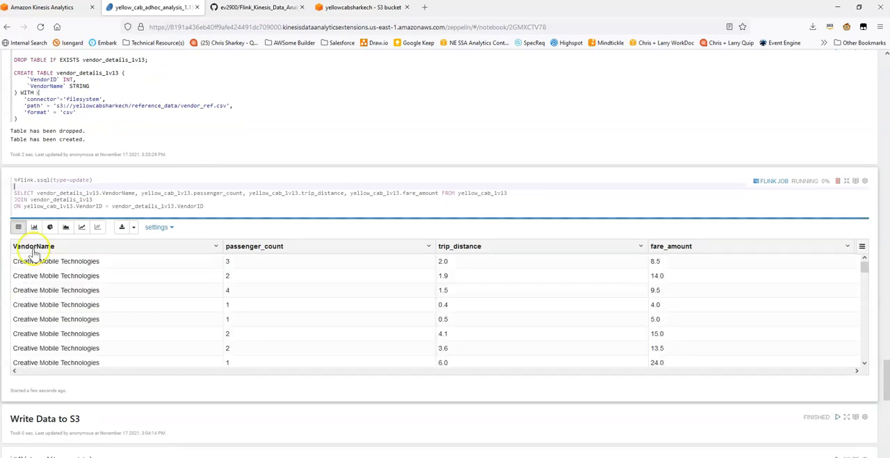
{"action": "mouse_move", "coordinate": [134, 295]}
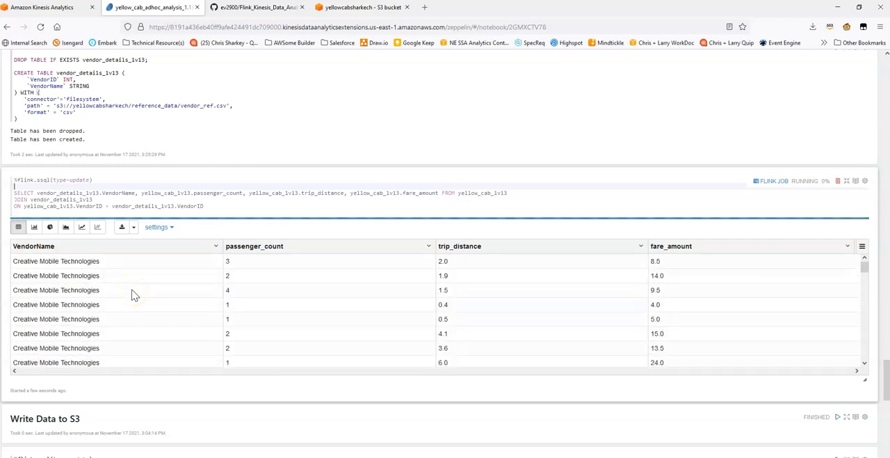
{"action": "mouse_move", "coordinate": [112, 362]}
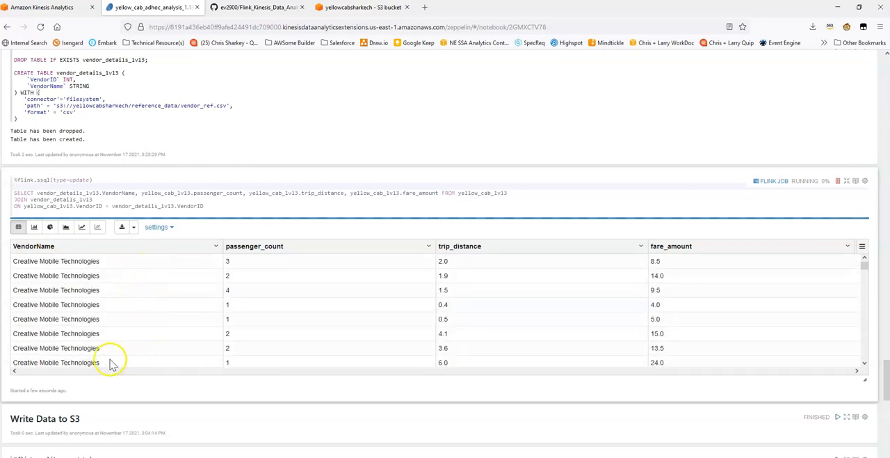
{"action": "mouse_move", "coordinate": [836, 181]}
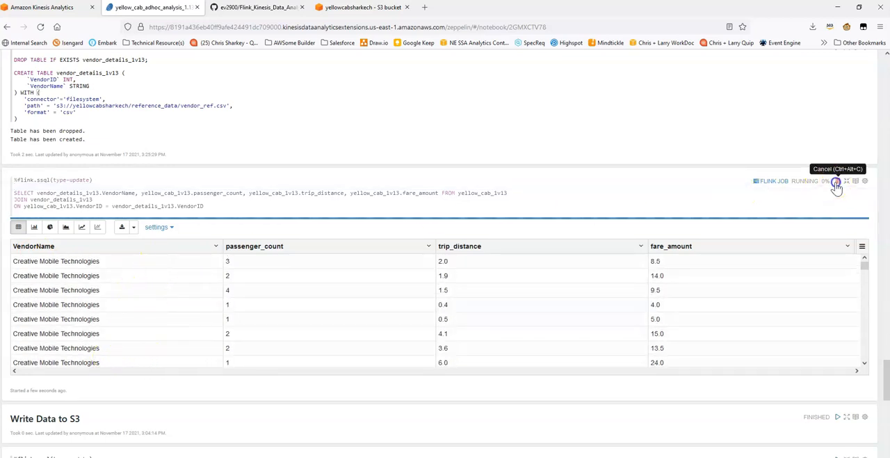
{"action": "mouse_move", "coordinate": [716, 229]}
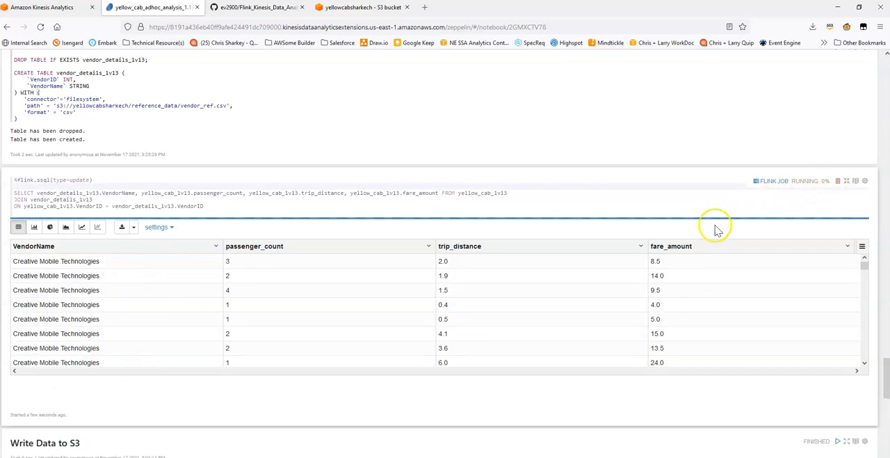
{"action": "left_click", "coordinate": [838, 181]}
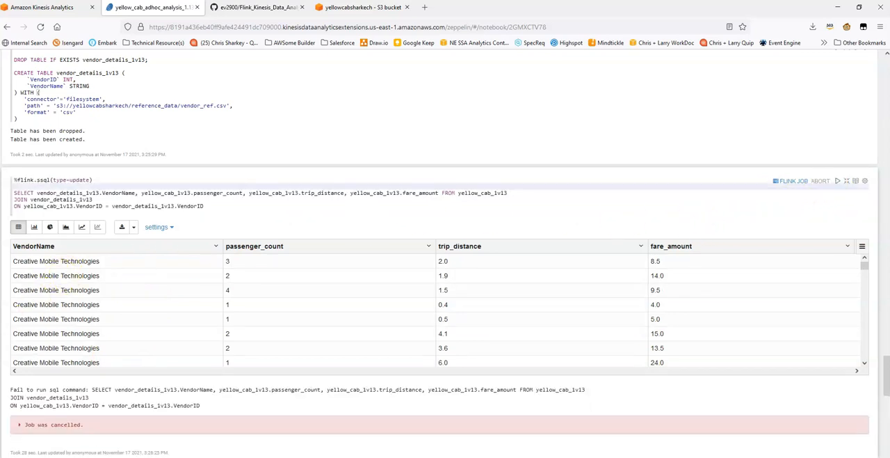
- Create the S3_yellow_cab_1r13 filesystem table partitioned by VendorID
{"action": "scroll", "scroll_direction": "down", "scroll_amount": 3}
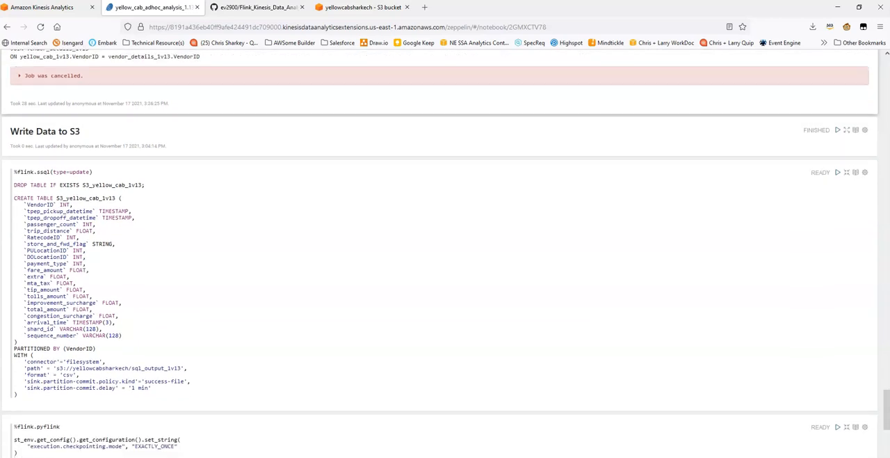
{"action": "scroll", "scroll_direction": "down", "scroll_amount": 3}
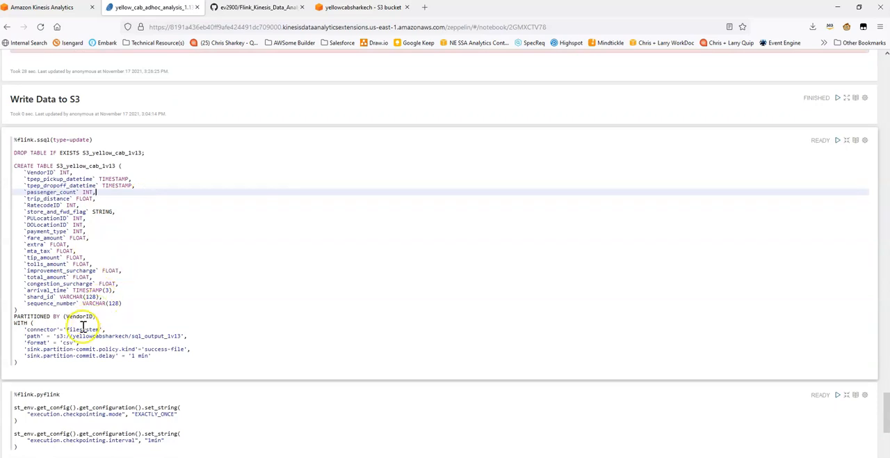
{"action": "double_click", "coordinate": [82, 329]}
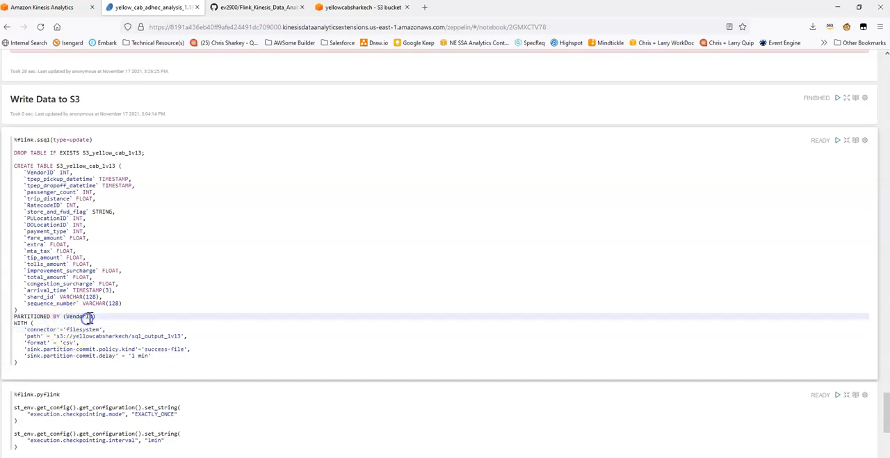
{"action": "left_click", "coordinate": [96, 316]}
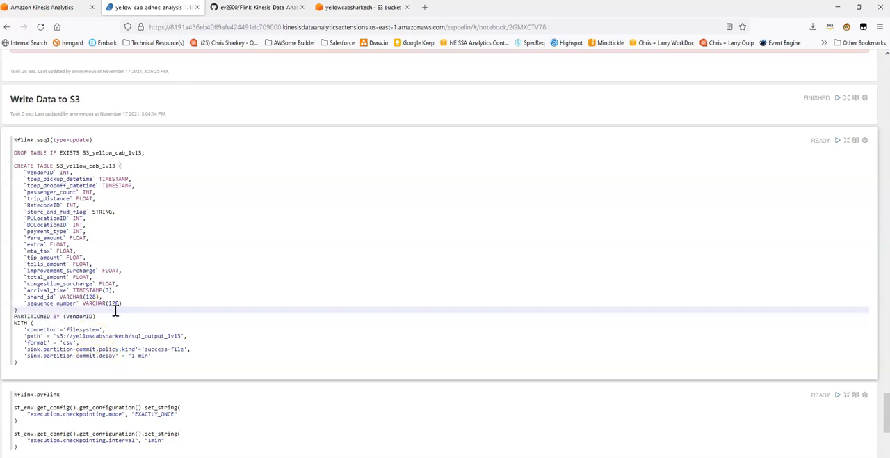
{"action": "left_click", "coordinate": [837, 139]}
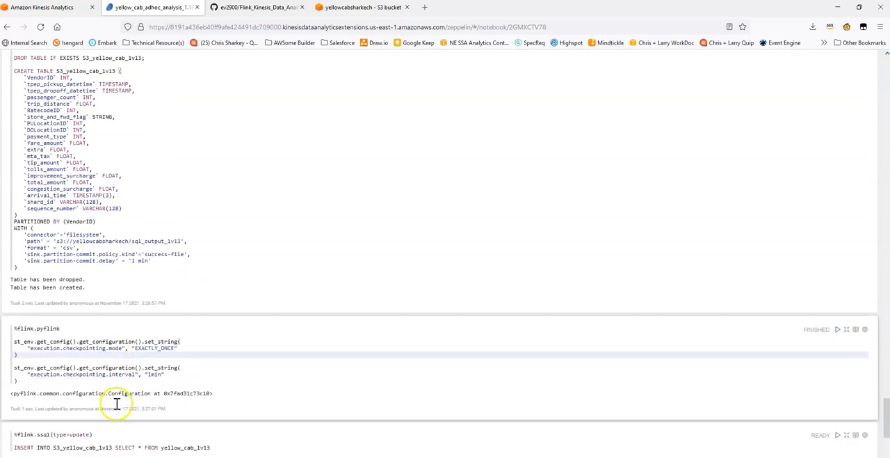
- Apply the checkpoint config and start the INSERT INTO S3_yellow_cab_1r13 SELECT * job
{"action": "scroll", "scroll_direction": "down", "scroll_amount": 3}
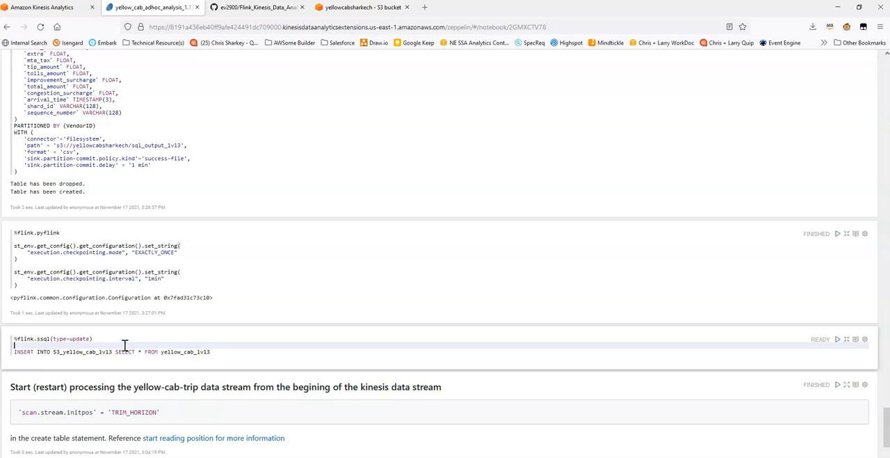
{"action": "left_click", "coordinate": [837, 338]}
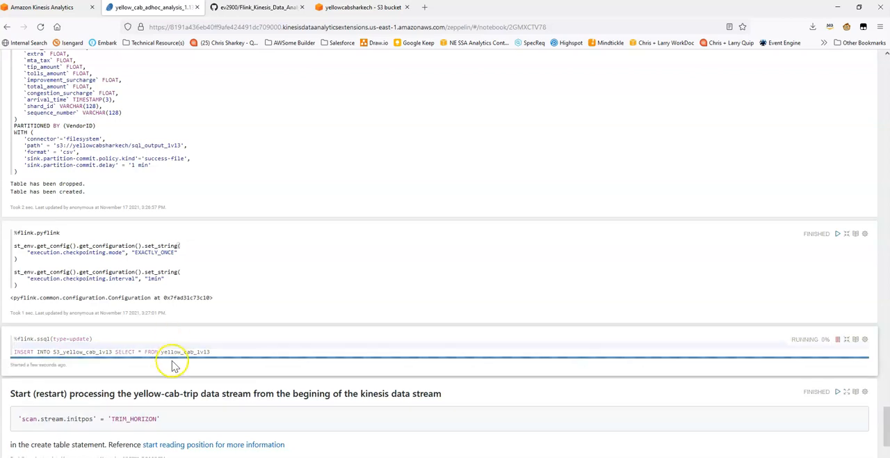
- View the bucket's top level listing the reference_data and sql_outputs folders
{"action": "left_click", "coordinate": [361, 7]}
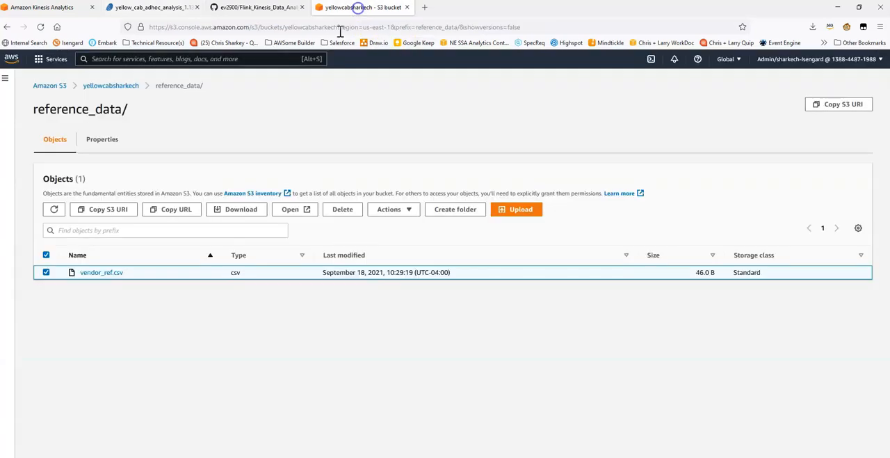
{"action": "left_click", "coordinate": [112, 85]}
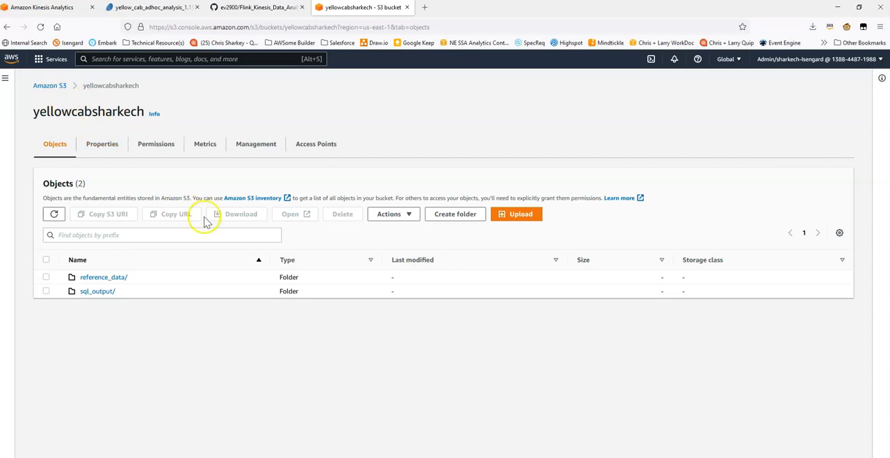
{"action": "mouse_move", "coordinate": [259, 23]}
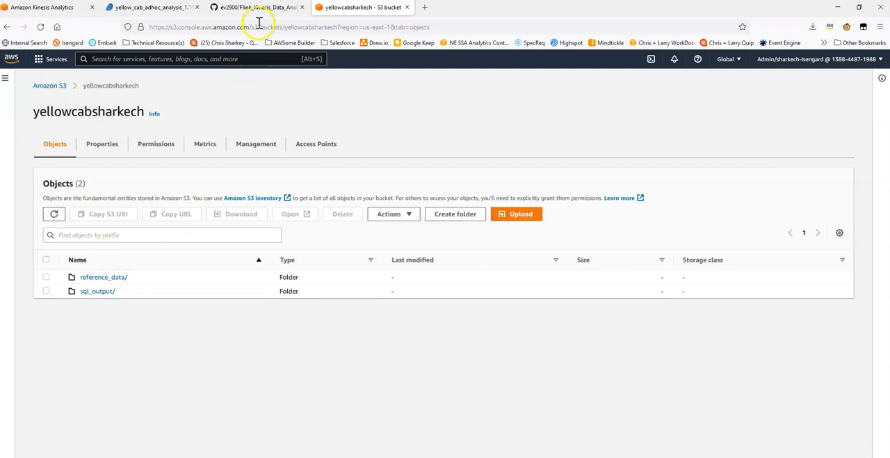
{"action": "left_click", "coordinate": [146, 7]}
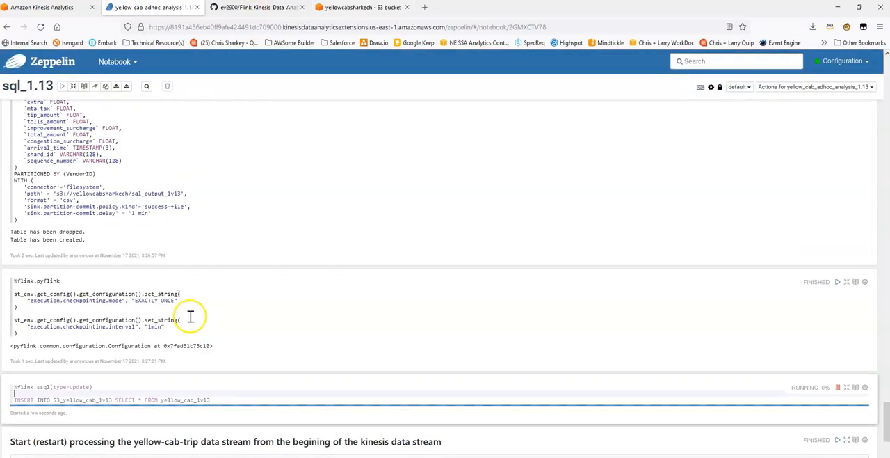
- Check the output folder name in the CREATE TABLE 'path' against the bucket
{"action": "scroll", "scroll_direction": "up", "scroll_amount": 3}
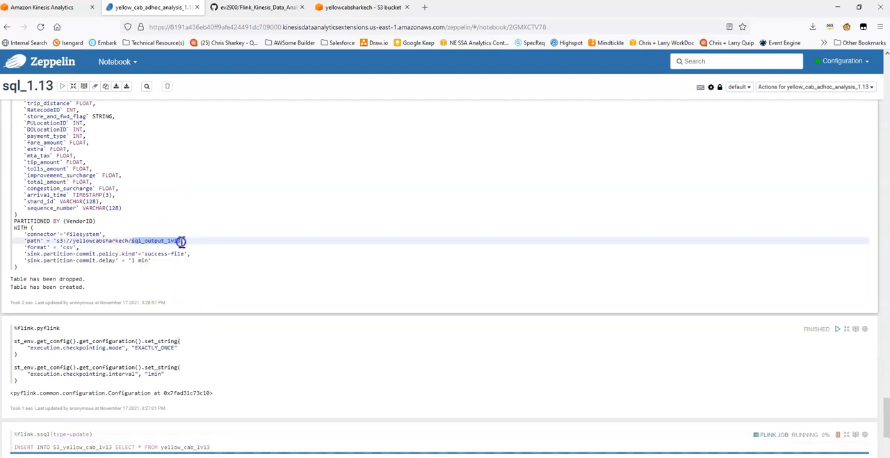
{"action": "double_click", "coordinate": [156, 240]}
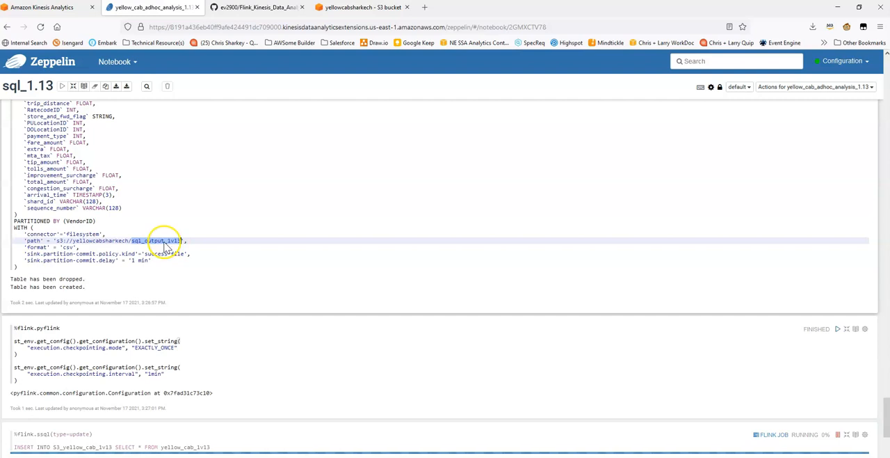
{"action": "mouse_move", "coordinate": [103, 249]}
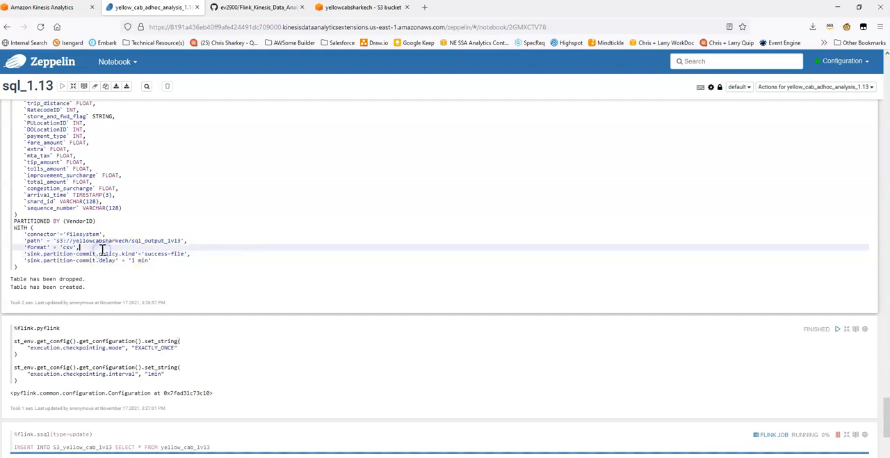
{"action": "scroll", "scroll_direction": "down", "scroll_amount": 3}
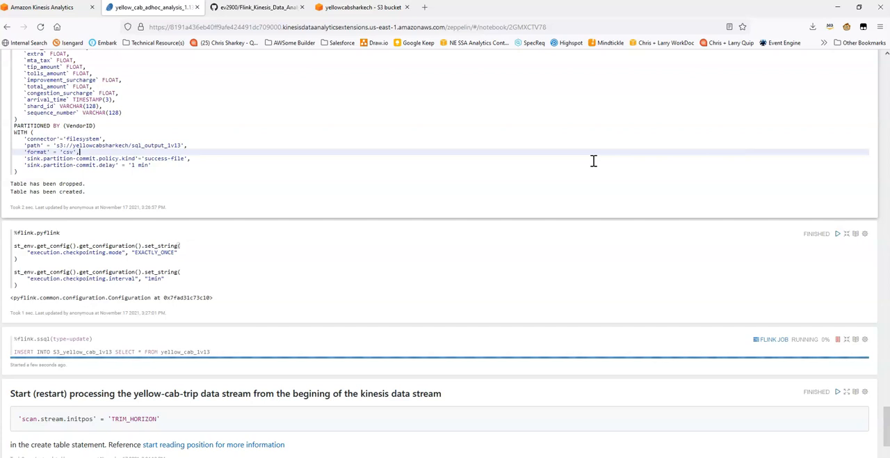
{"action": "mouse_move", "coordinate": [288, 317]}
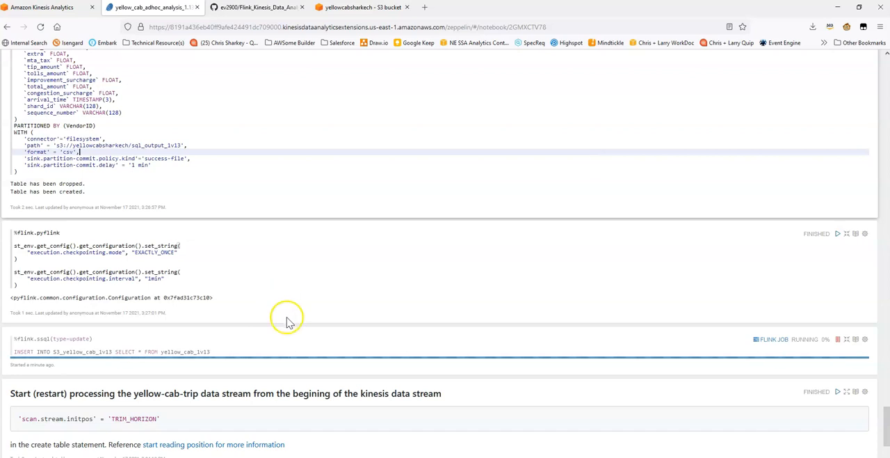
- Refresh the bucket until the new sql_output_1v13 folder with its VendorID=2 part file appears
{"action": "left_click", "coordinate": [361, 7]}
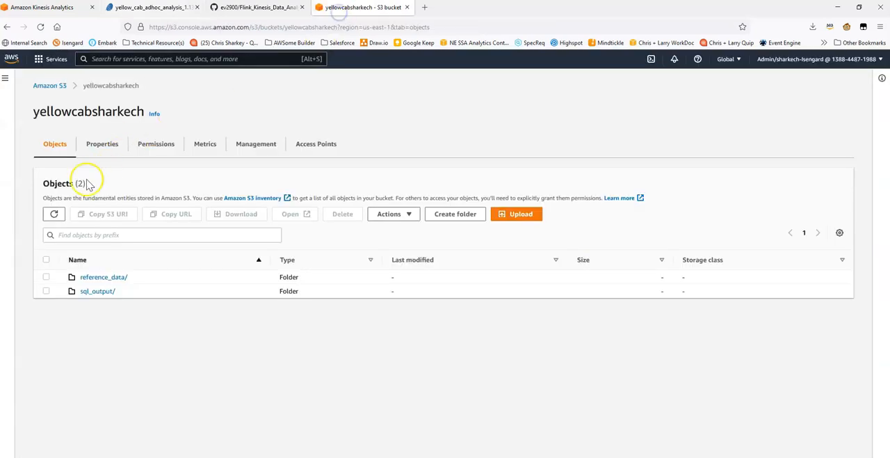
{"action": "left_click", "coordinate": [54, 214]}
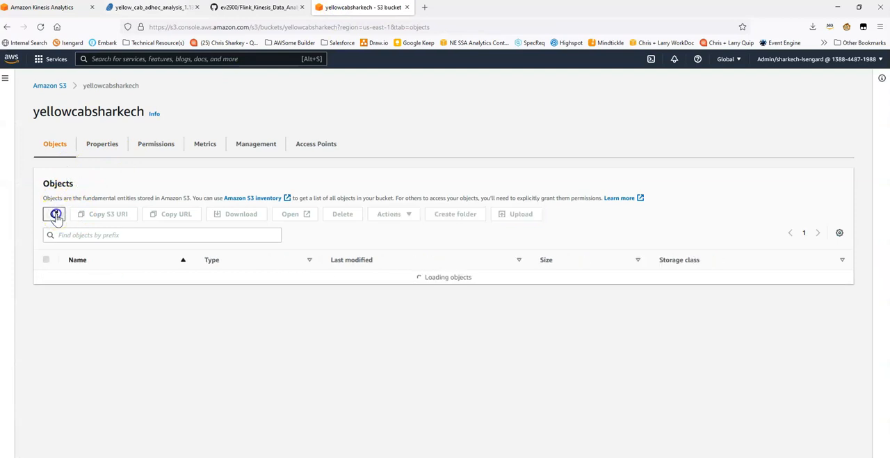
{"action": "left_click", "coordinate": [153, 7]}
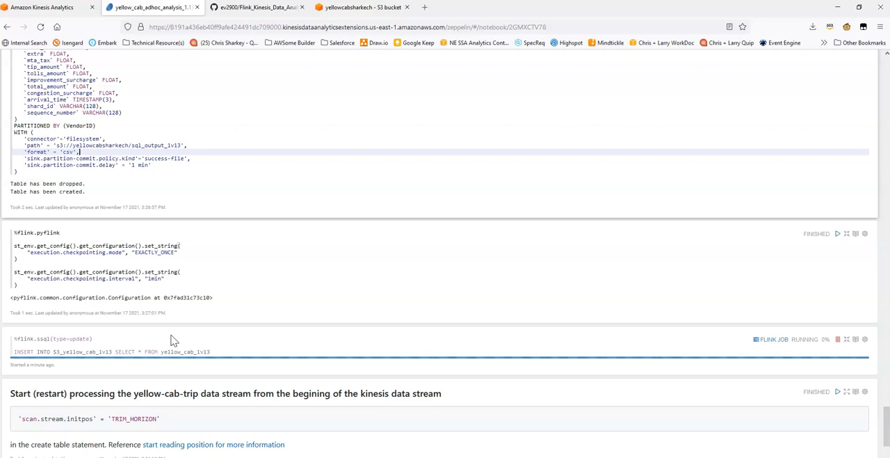
{"action": "left_click", "coordinate": [362, 7]}
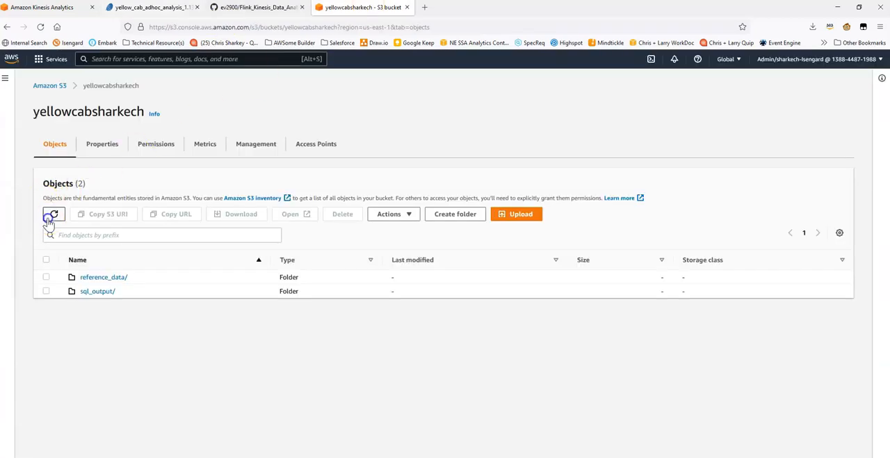
{"action": "left_click", "coordinate": [53, 214]}
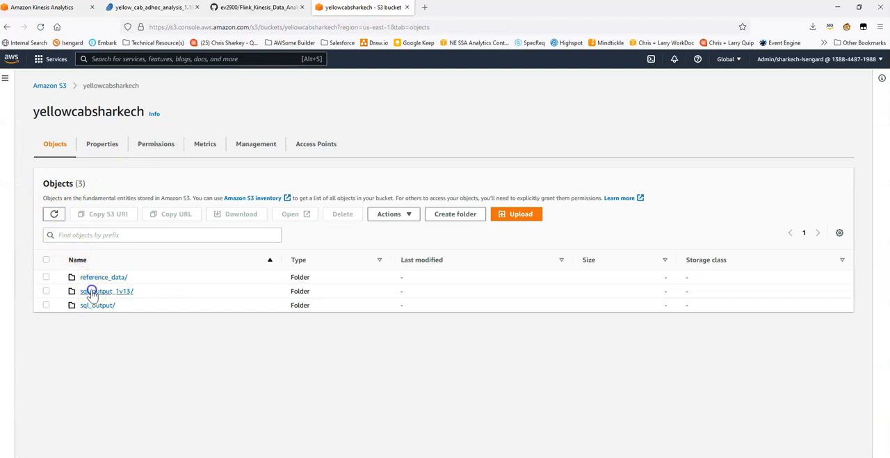
{"action": "left_click", "coordinate": [106, 291]}
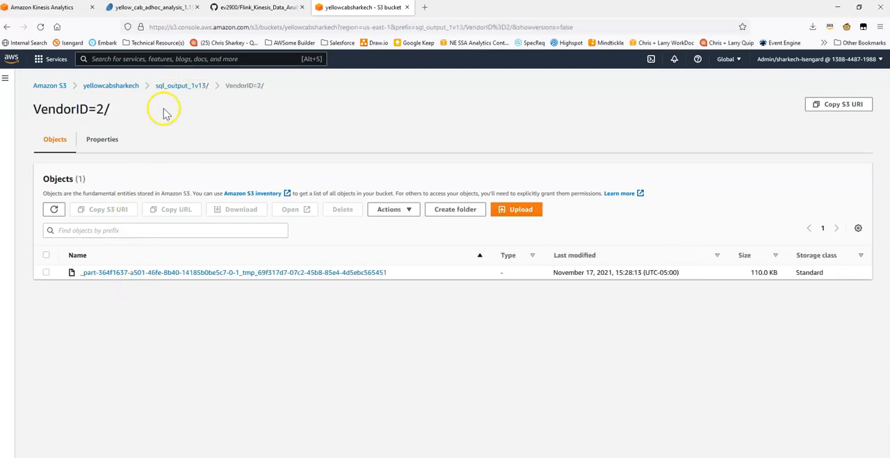
- Cancel the running INSERT INTO S3_yellow_cab_1r13 streaming job
{"action": "left_click", "coordinate": [151, 7]}
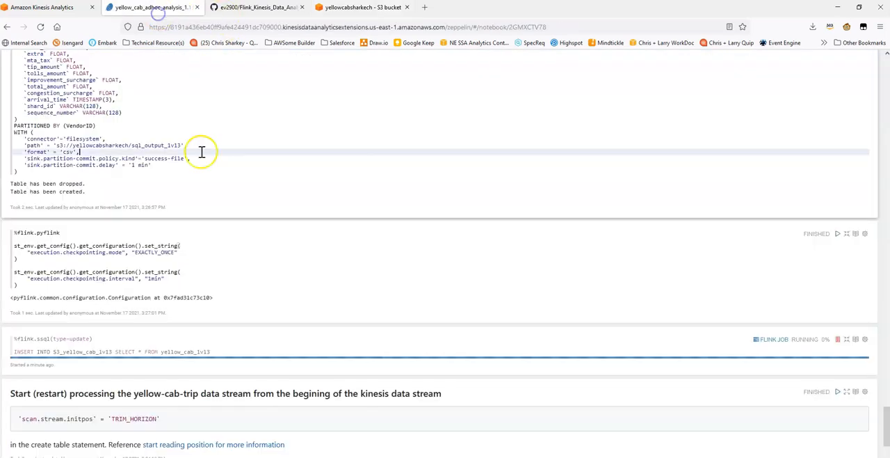
{"action": "left_click", "coordinate": [838, 340]}
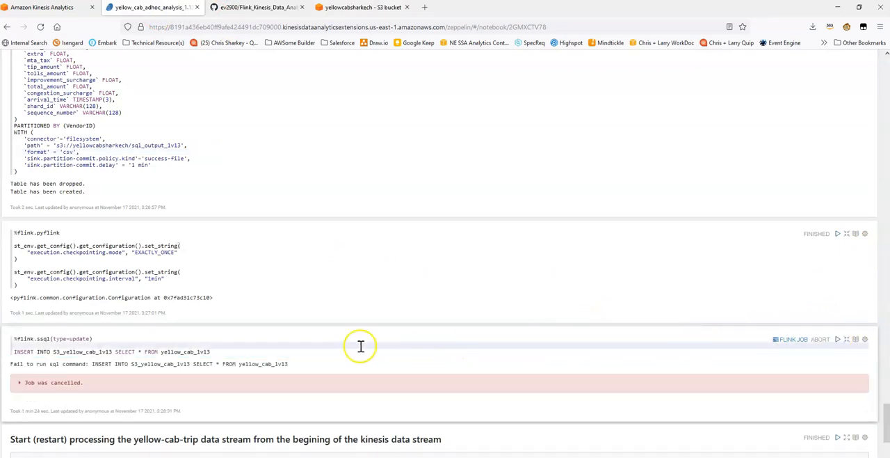
{"action": "scroll", "scroll_direction": "down", "scroll_amount": 3}
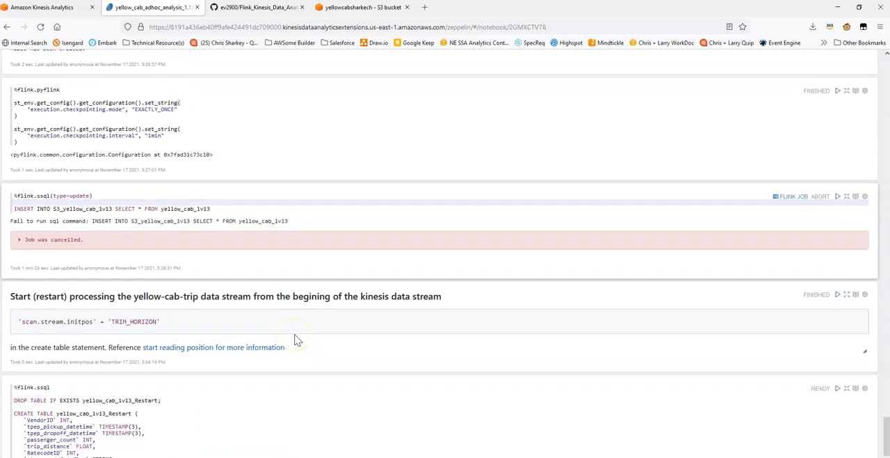
{"action": "scroll", "scroll_direction": "down", "scroll_amount": 3}
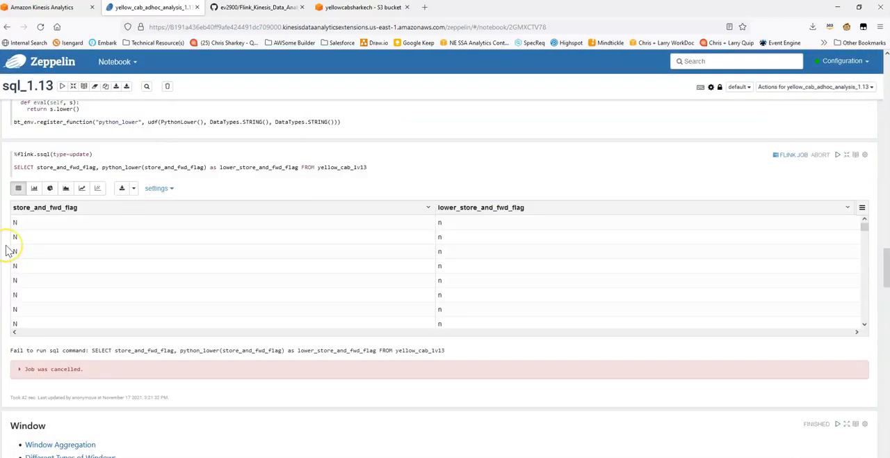
{"action": "scroll", "scroll_direction": "up", "scroll_amount": 3}
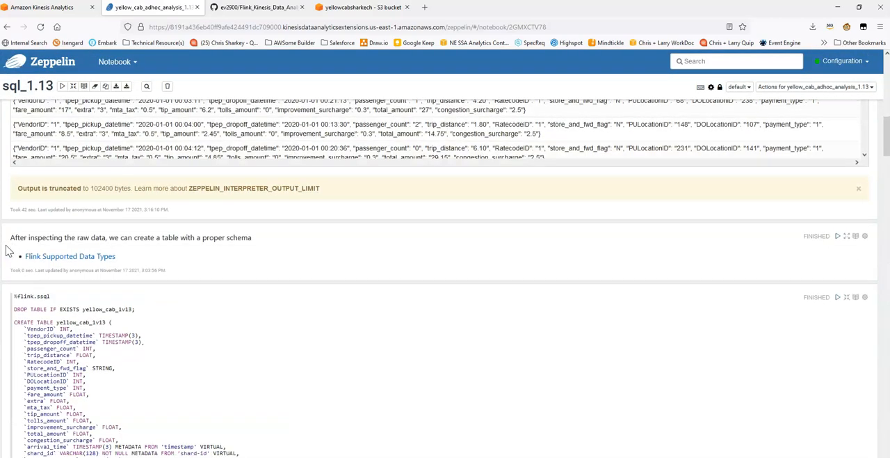
{"action": "scroll", "scroll_direction": "down", "scroll_amount": 3}
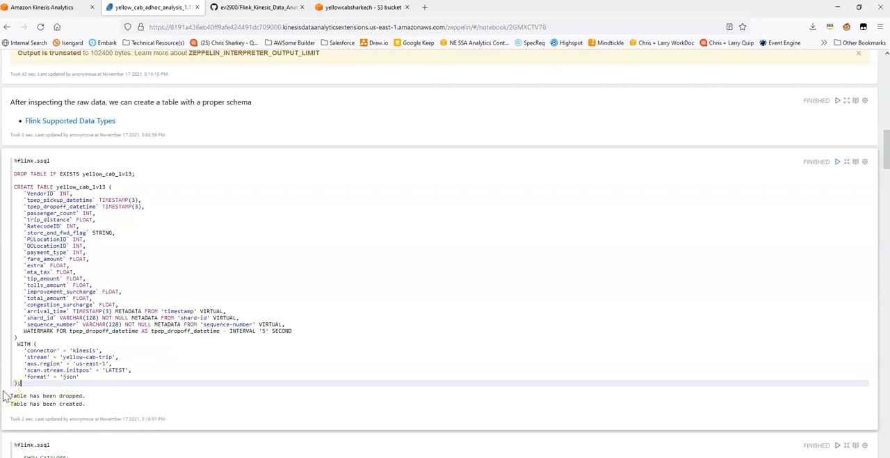
{"action": "scroll", "scroll_direction": "down", "scroll_amount": 3}
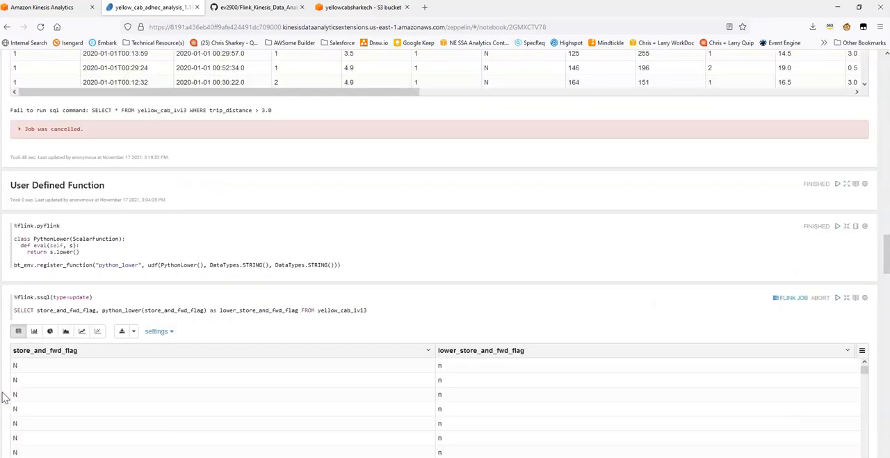
{"action": "scroll", "scroll_direction": "up", "scroll_amount": 3}
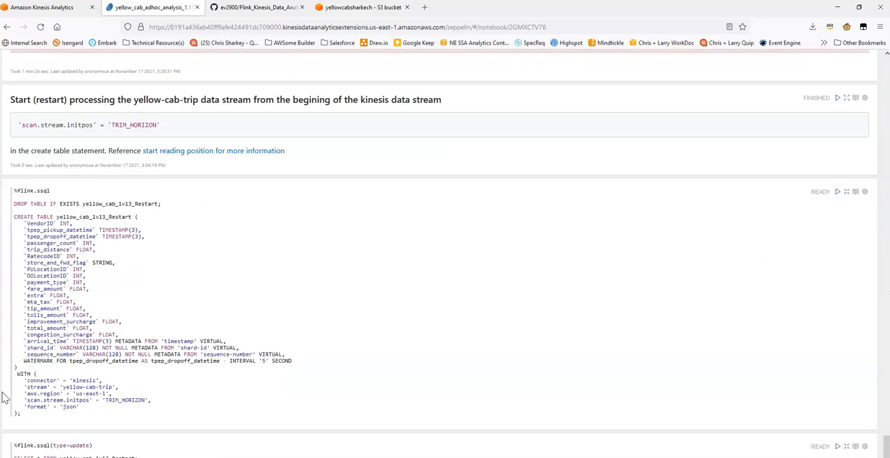
{"action": "scroll", "scroll_direction": "up", "scroll_amount": 3}
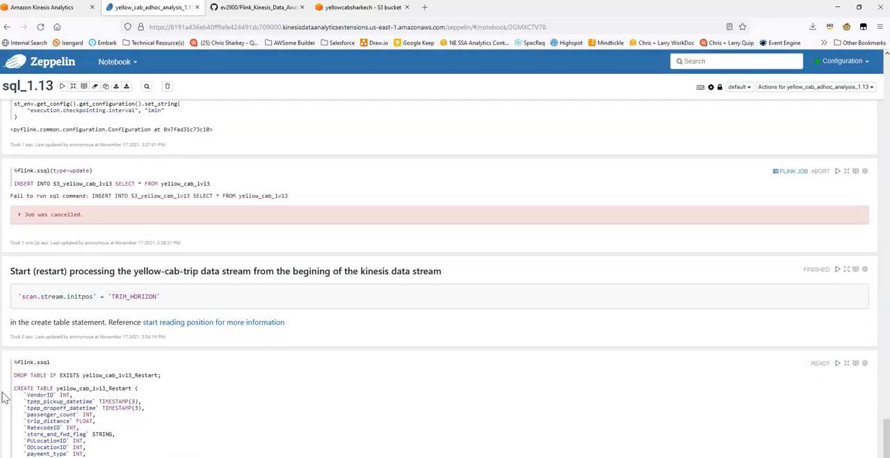
{"action": "scroll", "scroll_direction": "down", "scroll_amount": 3}
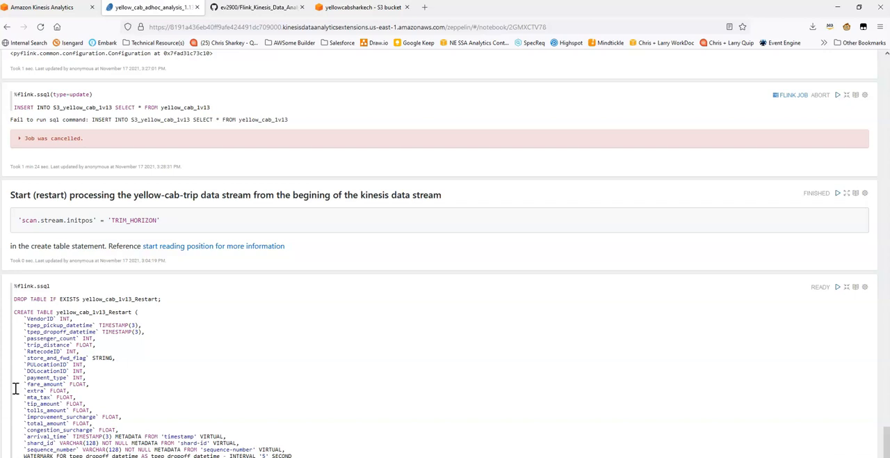
{"action": "mouse_move", "coordinate": [137, 372]}
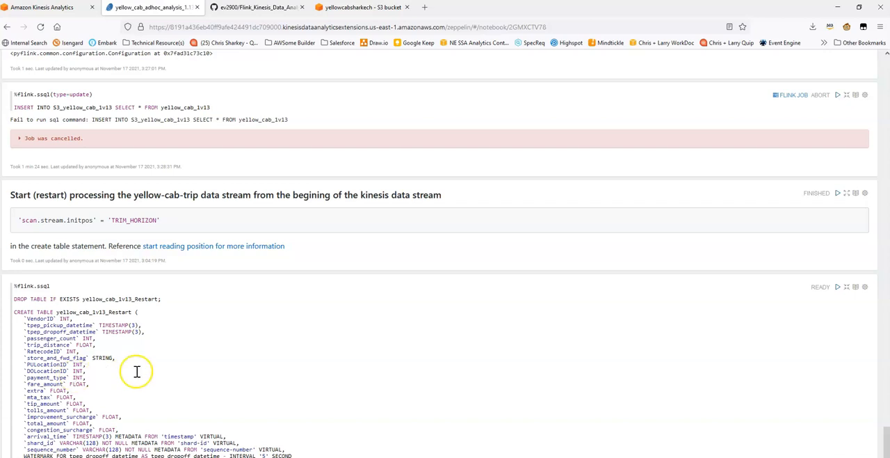
{"action": "scroll", "scroll_direction": "down", "scroll_amount": 3}
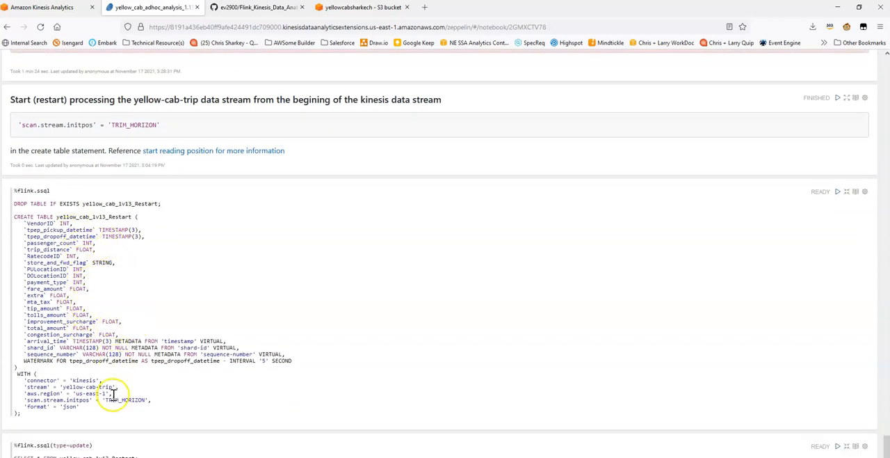
{"action": "double_click", "coordinate": [118, 400]}
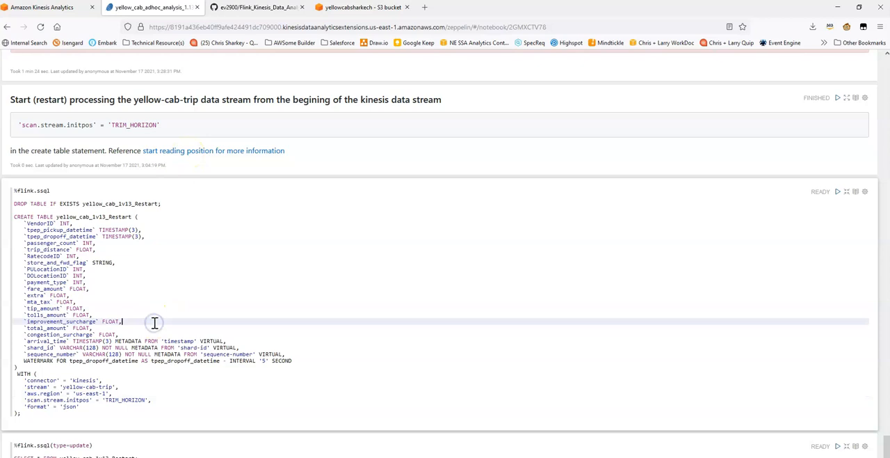
- Recreate yellow_cab_1r13_Restart reading from TRIM_HORIZON and stream its rows with SELECT *
{"action": "left_click", "coordinate": [837, 192]}
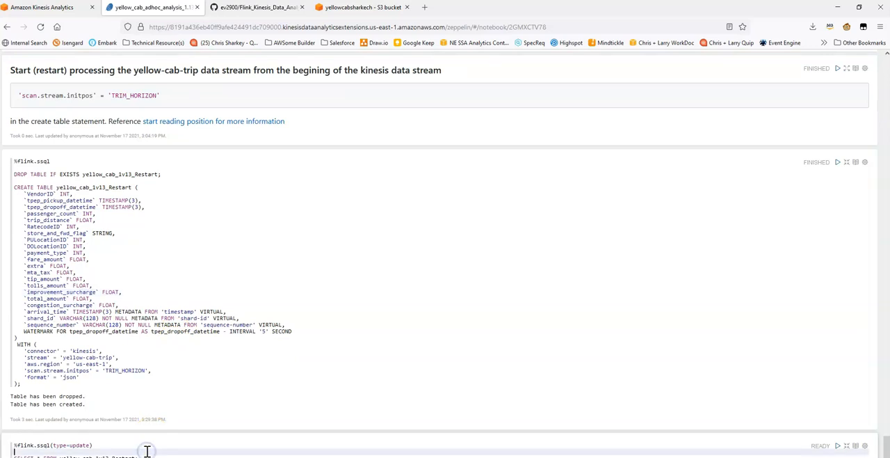
{"action": "left_click", "coordinate": [838, 445]}
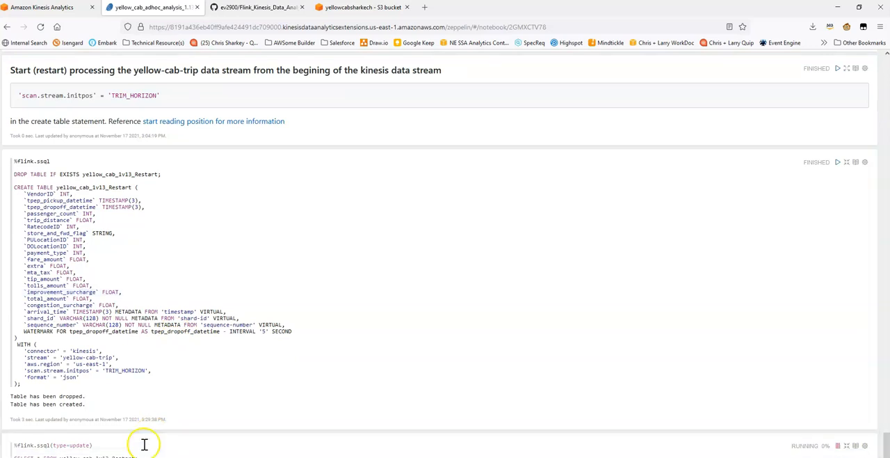
{"action": "scroll", "scroll_direction": "down", "scroll_amount": 3}
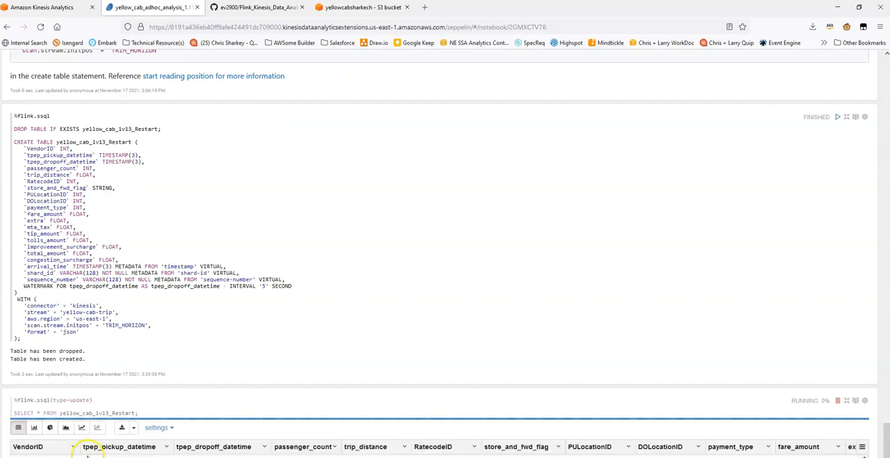
{"action": "scroll", "scroll_direction": "down", "scroll_amount": 3}
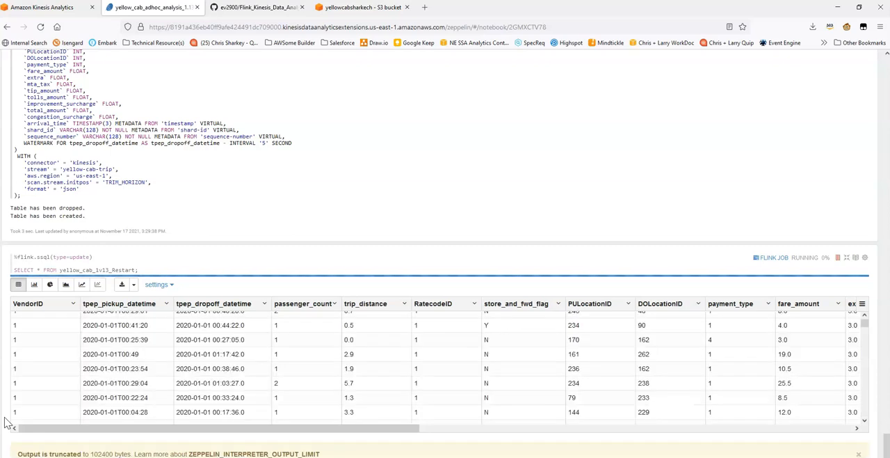
{"action": "mouse_move", "coordinate": [259, 429]}
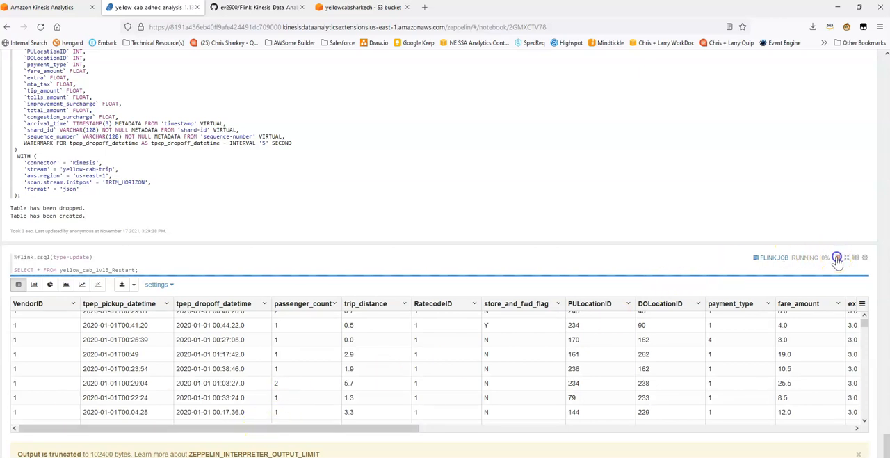
{"action": "mouse_move", "coordinate": [840, 292]}
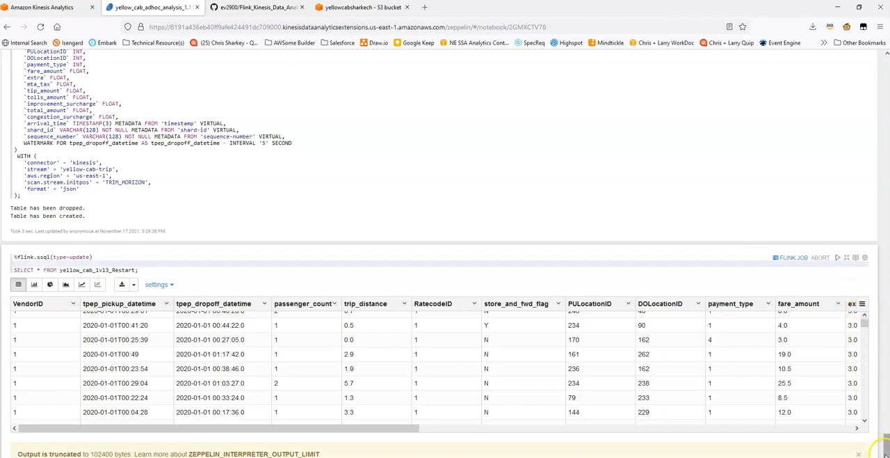
{"action": "scroll", "scroll_direction": "up", "scroll_amount": 3}
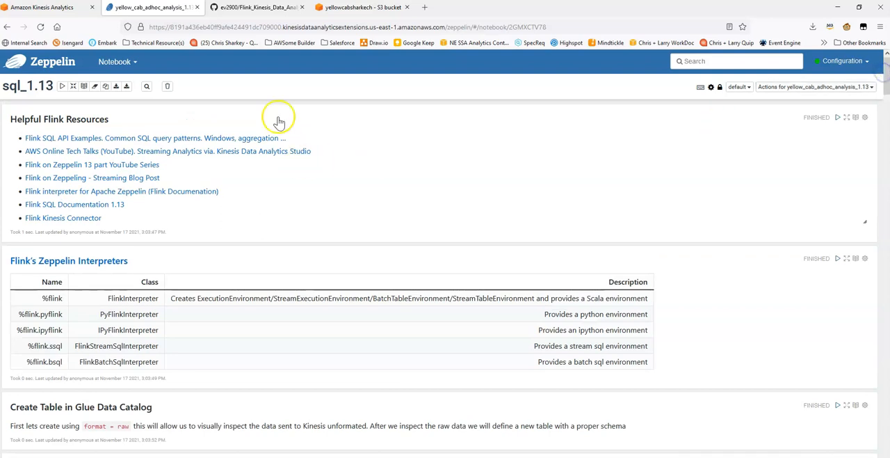
{"action": "left_click", "coordinate": [256, 7]}
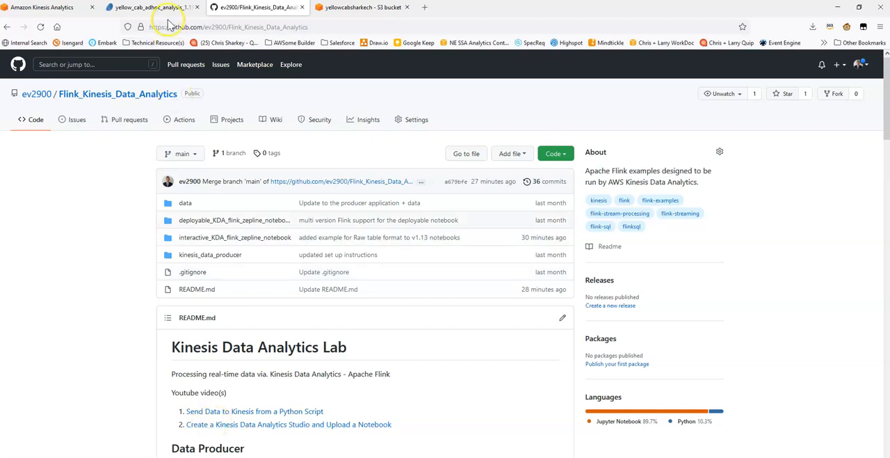
{"action": "left_click", "coordinate": [151, 7]}
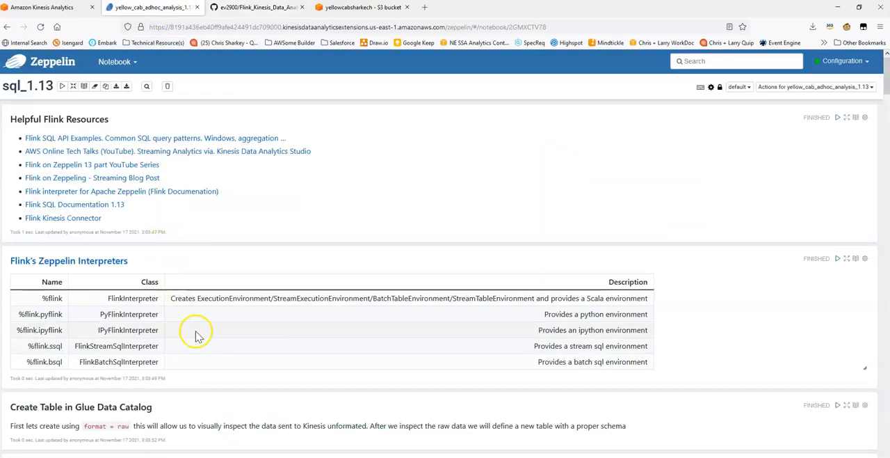
{"action": "mouse_move", "coordinate": [200, 337]}
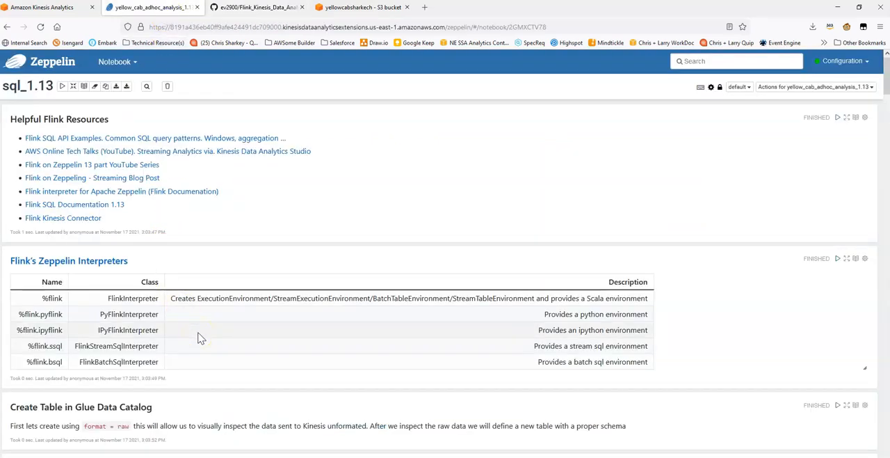
{"action": "mouse_move", "coordinate": [212, 323]}
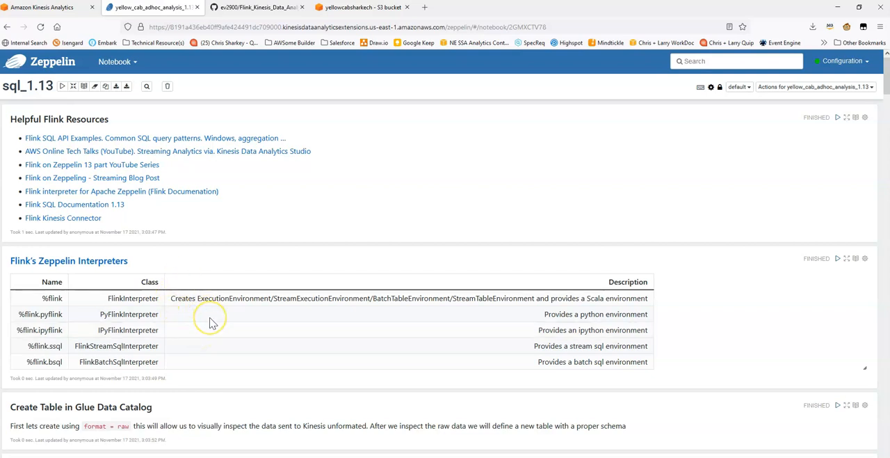
{"action": "mouse_move", "coordinate": [225, 354]}
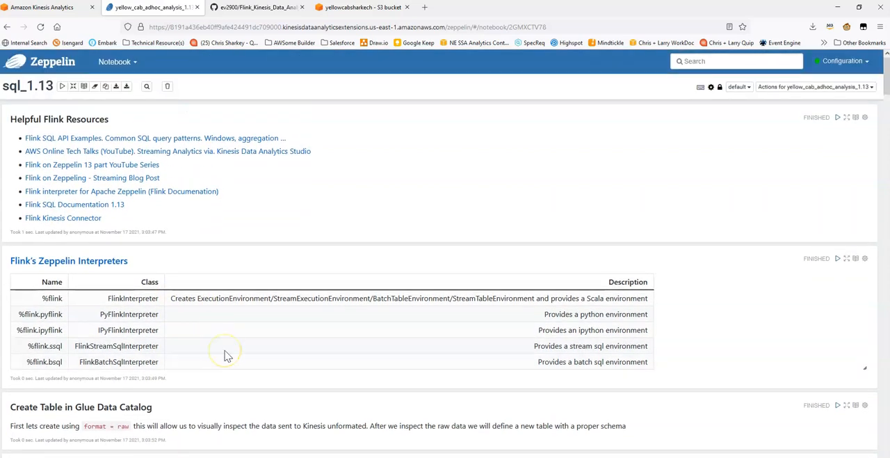